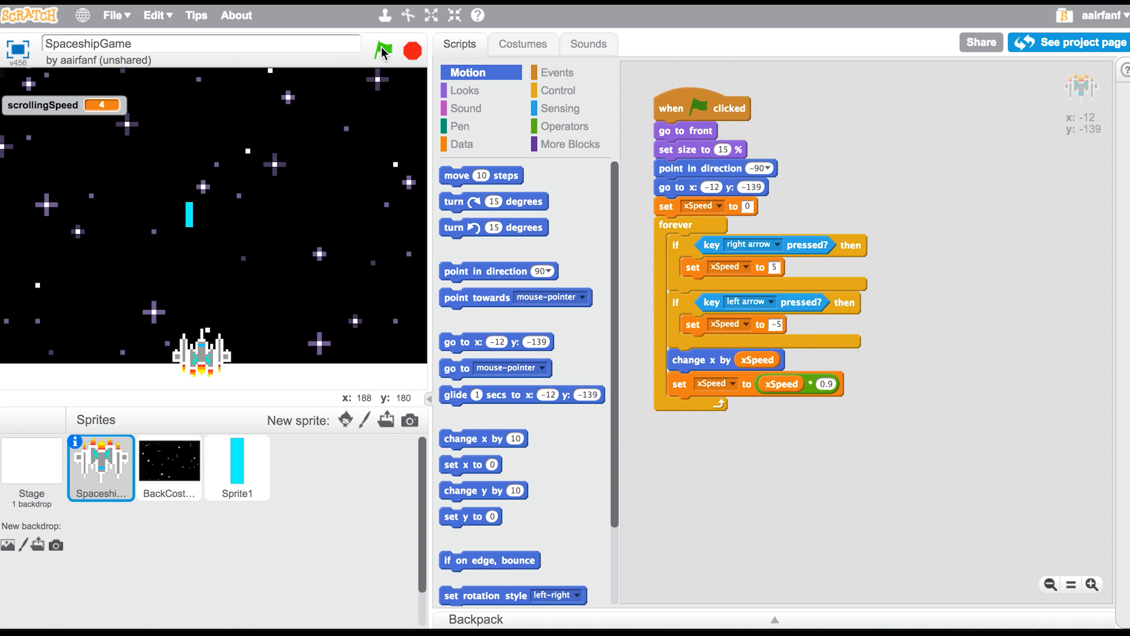
Run and stop the spaceship game, then open Sprite1's blue bar costume zoomed in
left_click(382, 51)
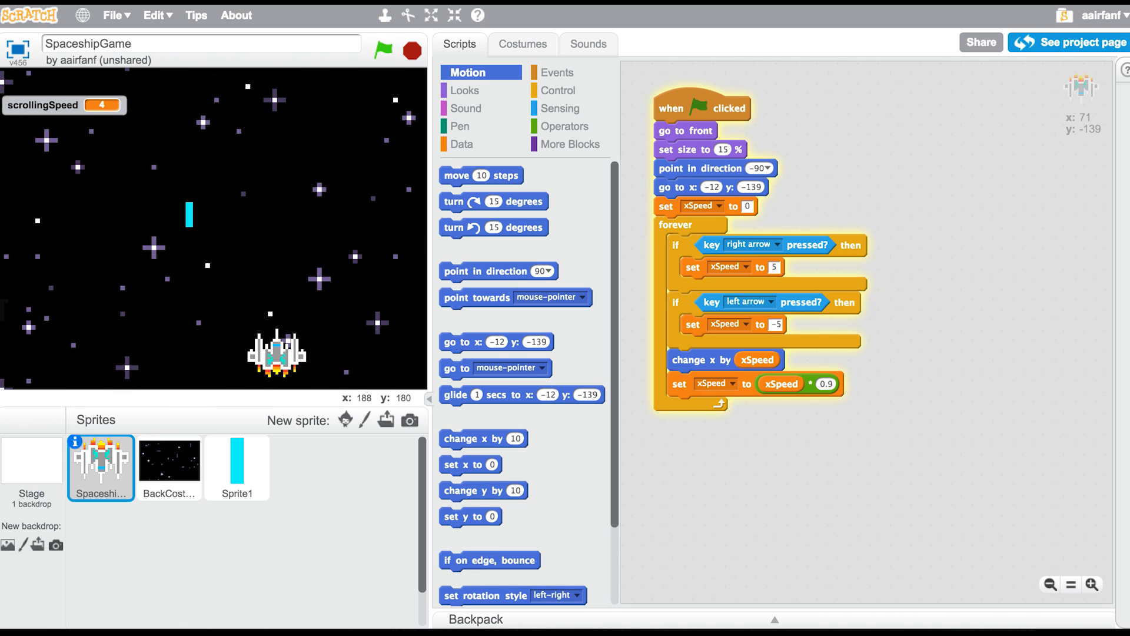
left_click(383, 51)
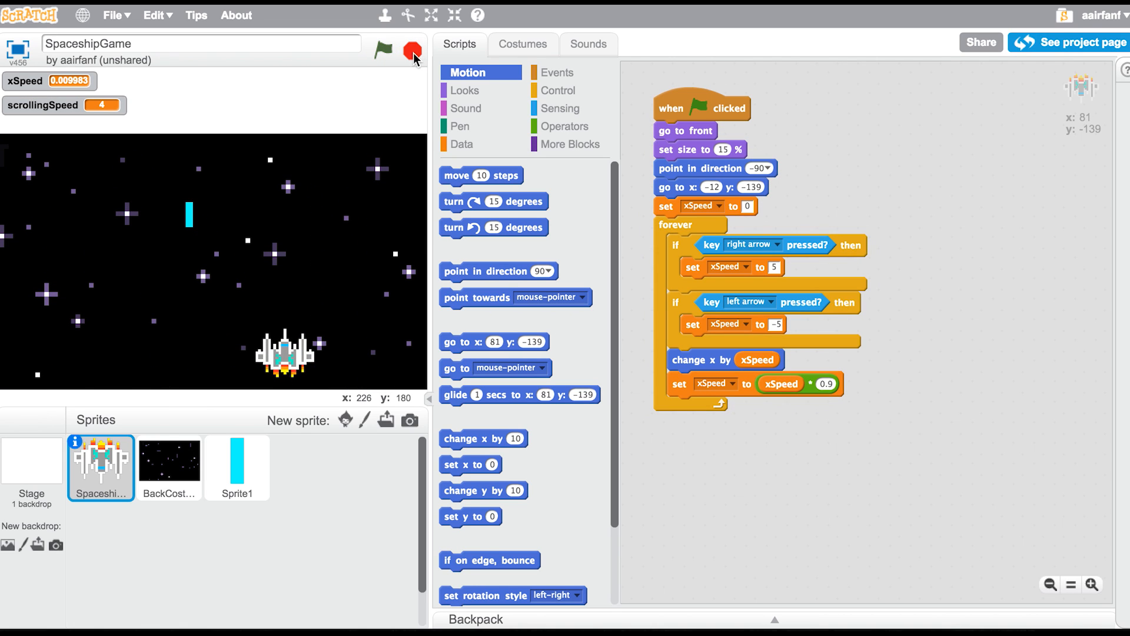
left_click(237, 466)
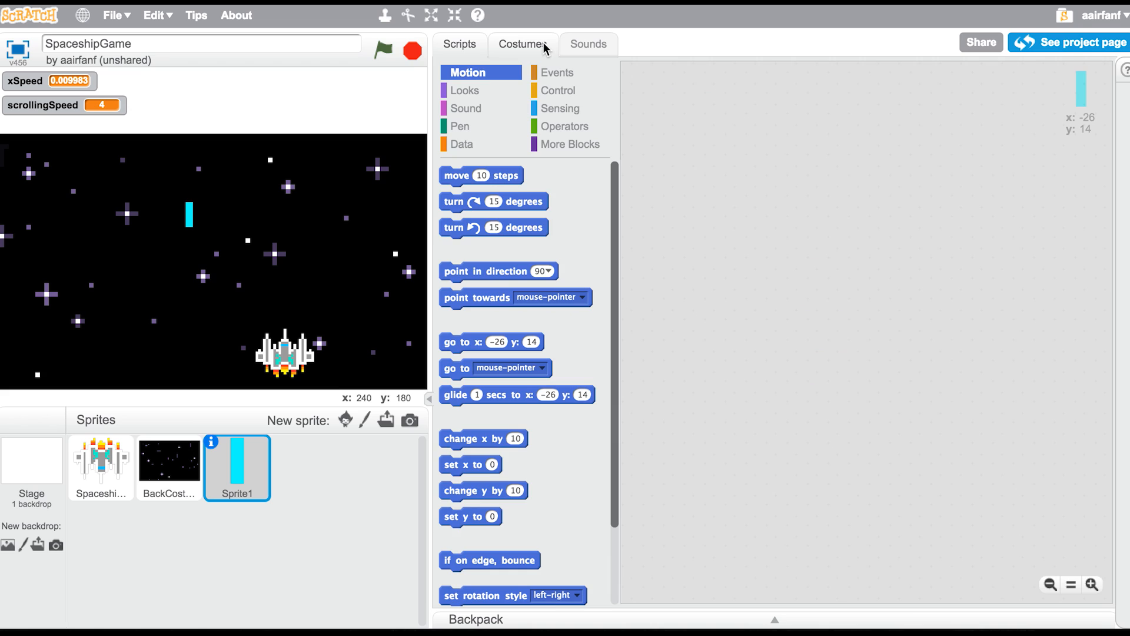
left_click(524, 44)
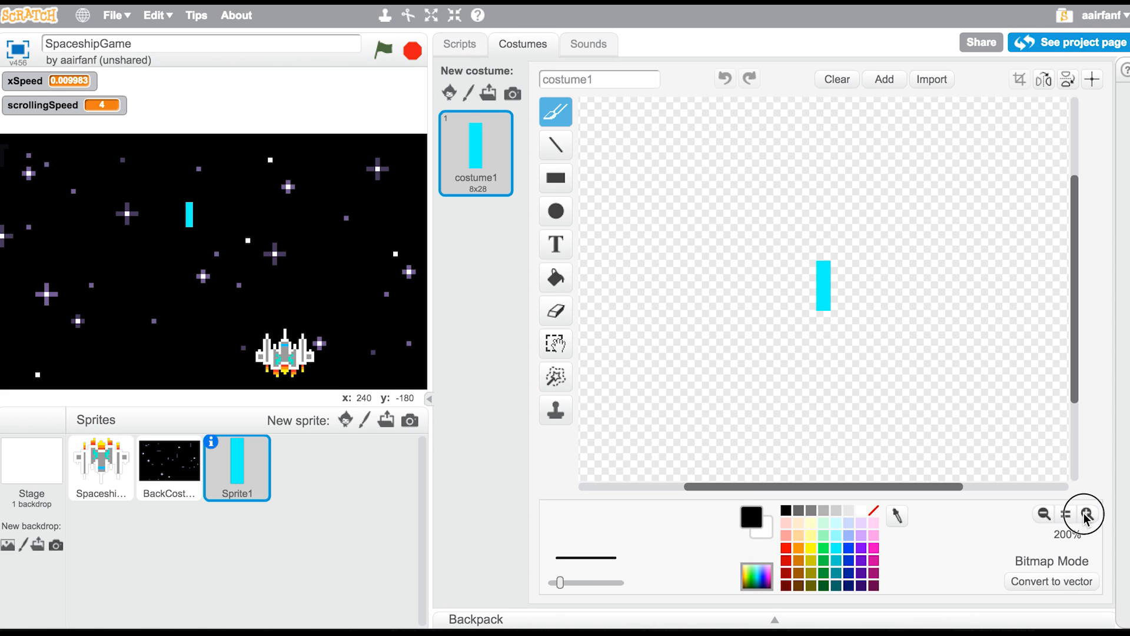
left_click(1087, 513)
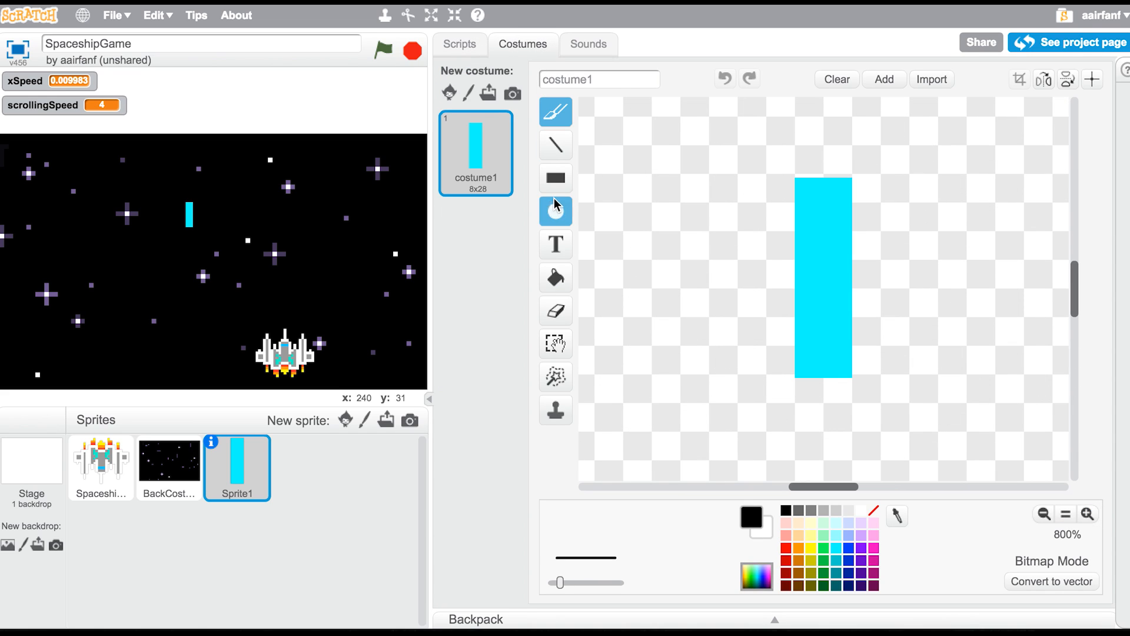
Clear the bar costume, zoom in further, and start painting cyan bullet pixels
left_click(834, 79)
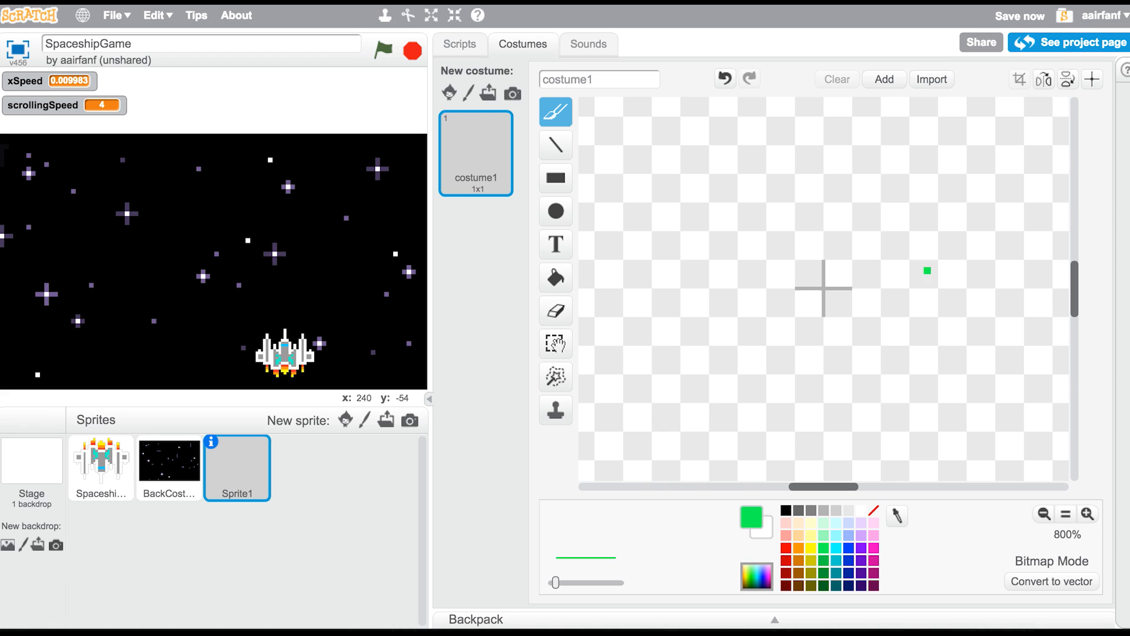
left_click(1087, 514)
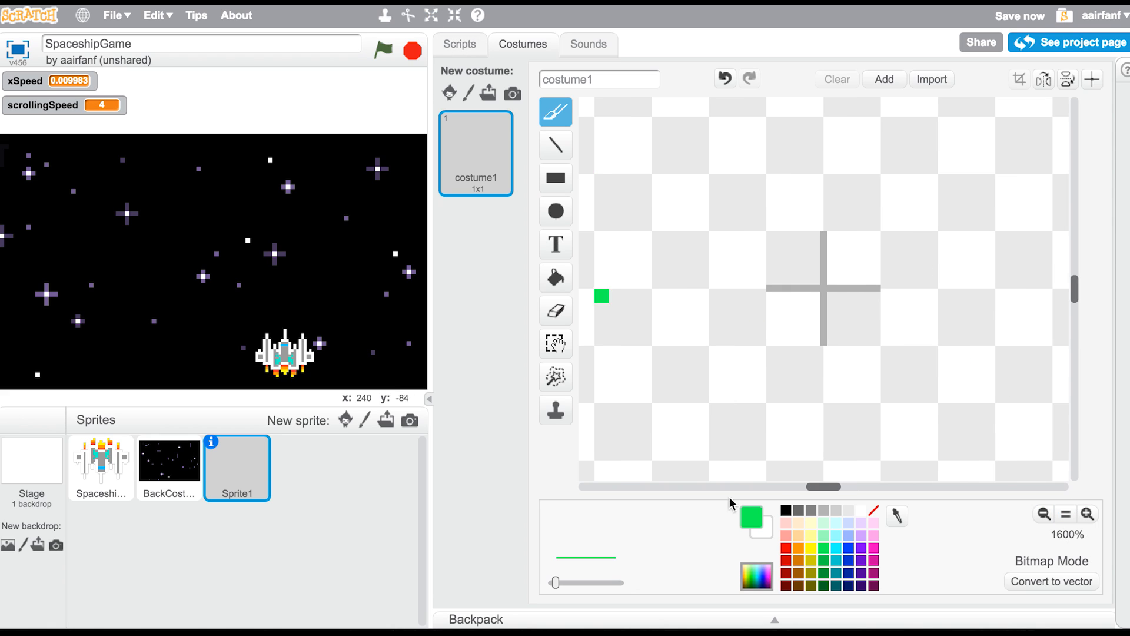
left_click(834, 557)
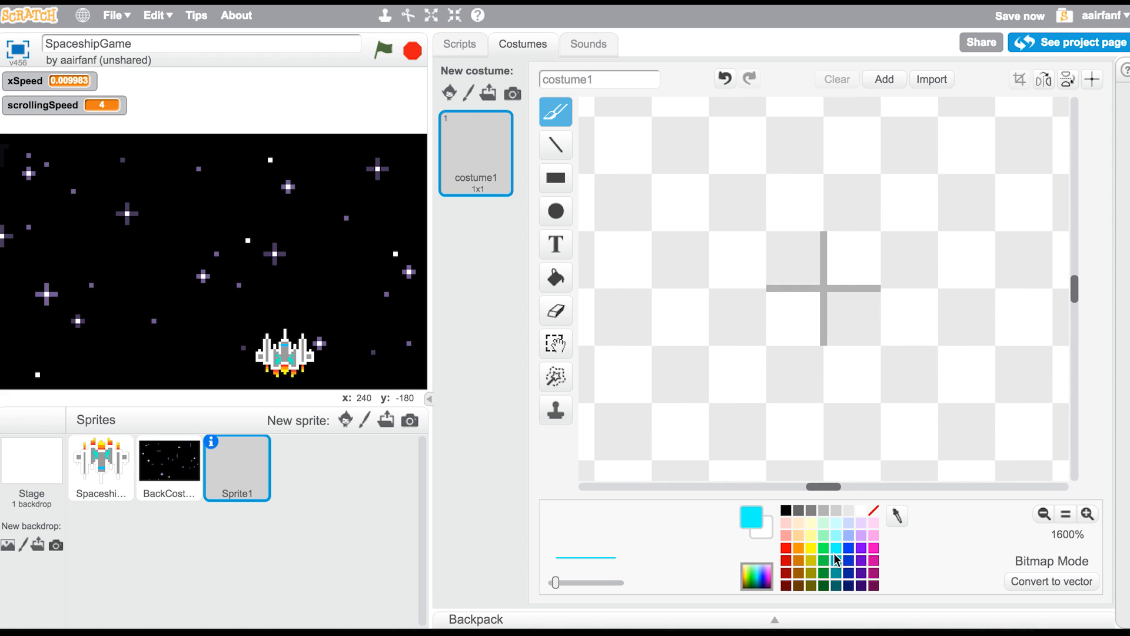
left_click(815, 266)
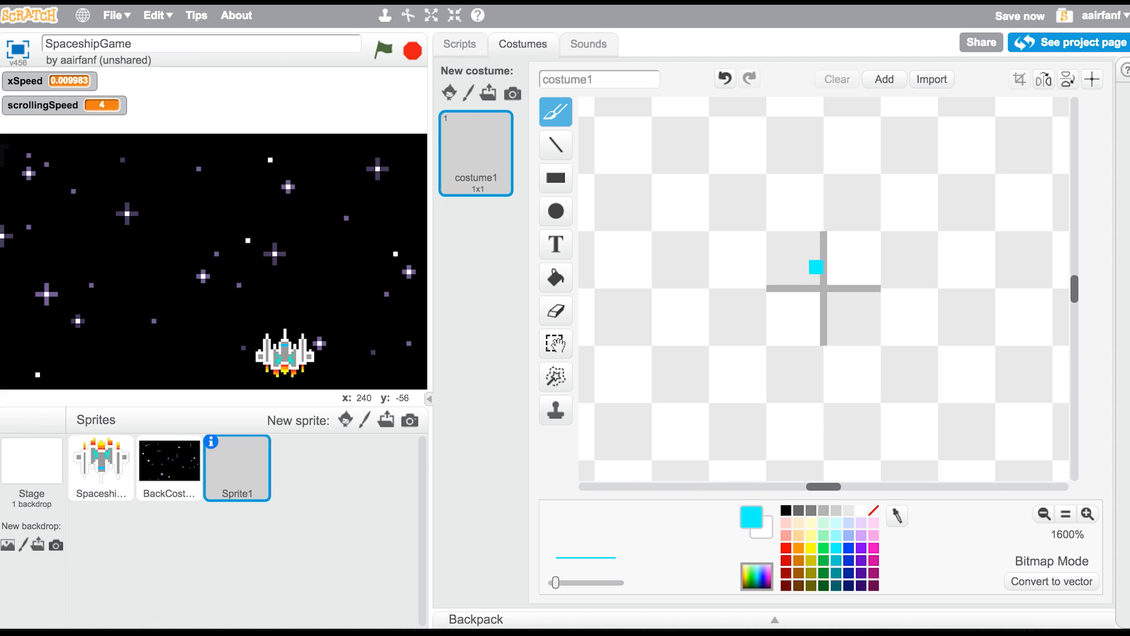
left_click(803, 266)
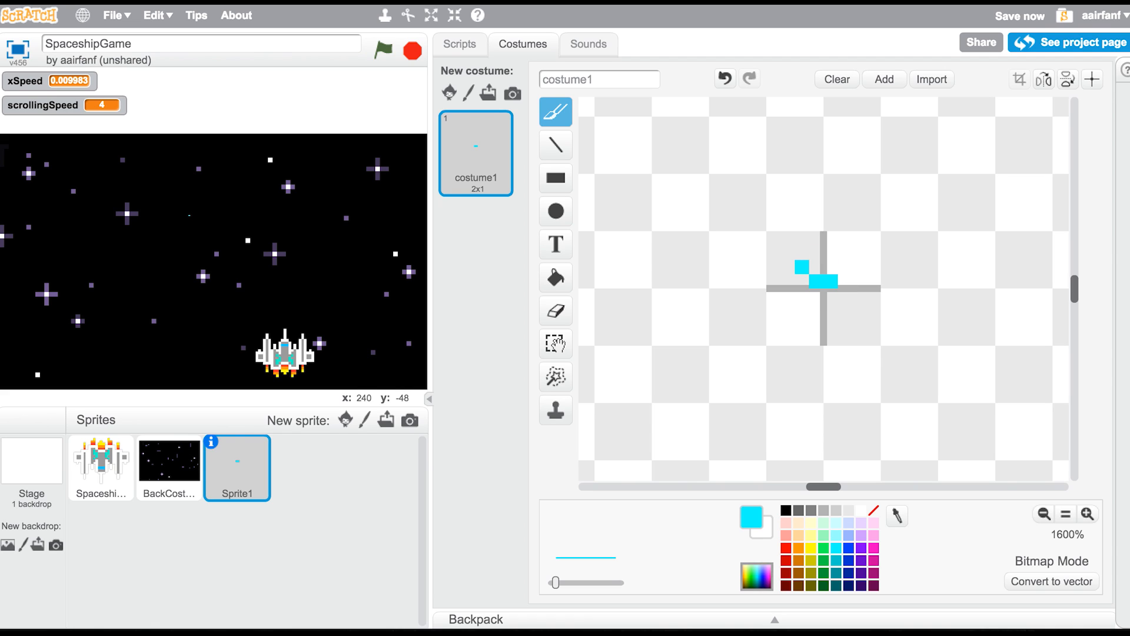
Paint the bullet's rounded head, stem and body, and erase a stray pixel
left_click(834, 276)
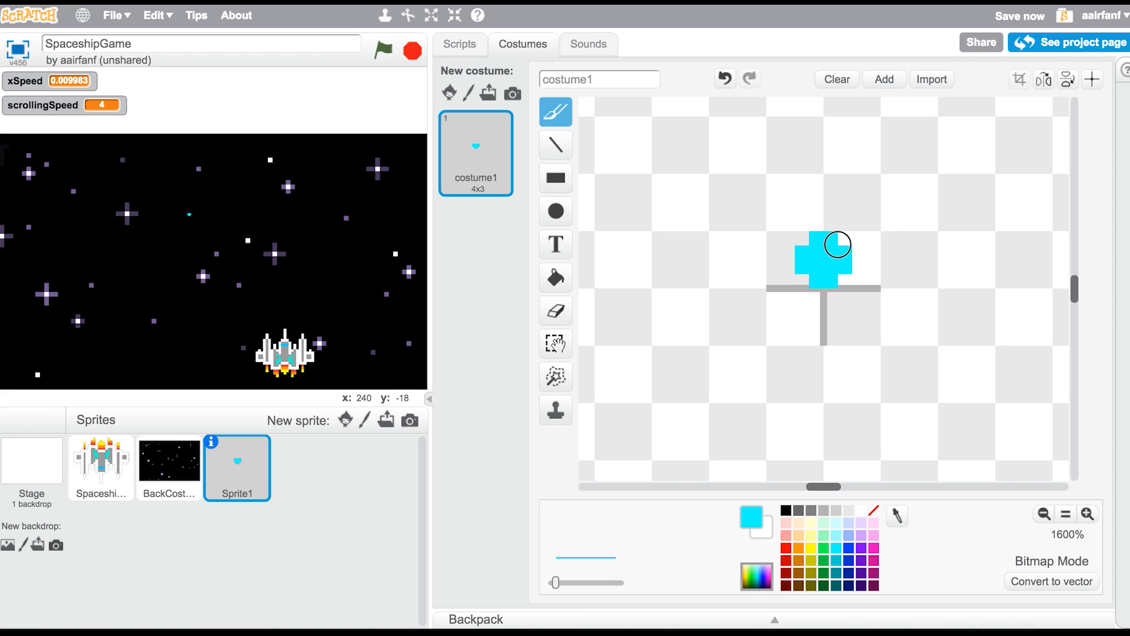
left_click(814, 295)
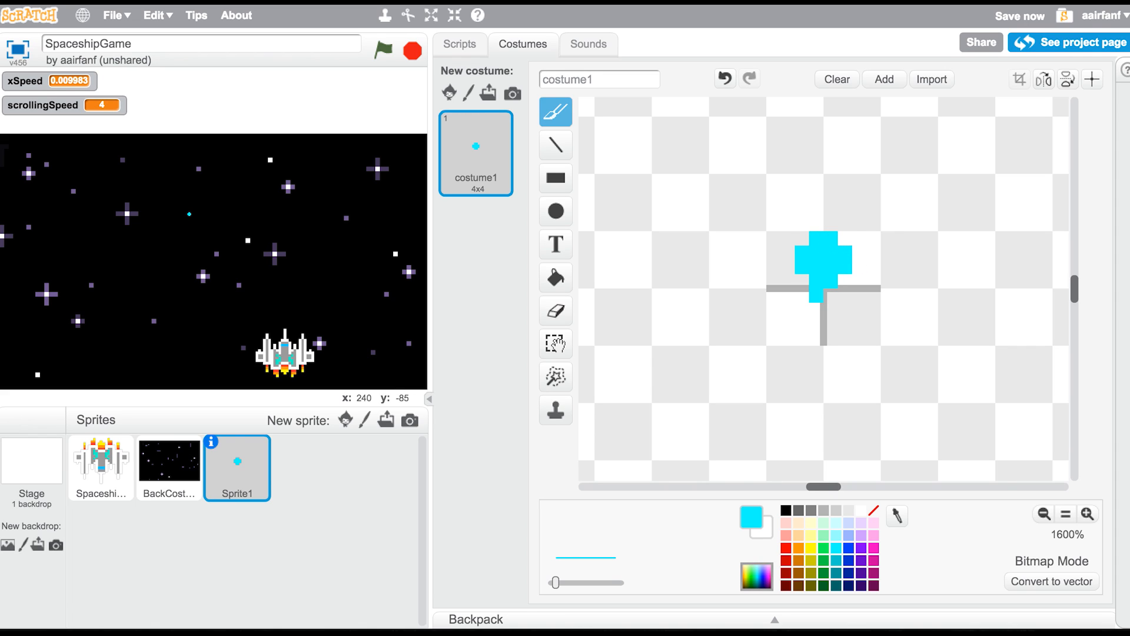
left_click(828, 328)
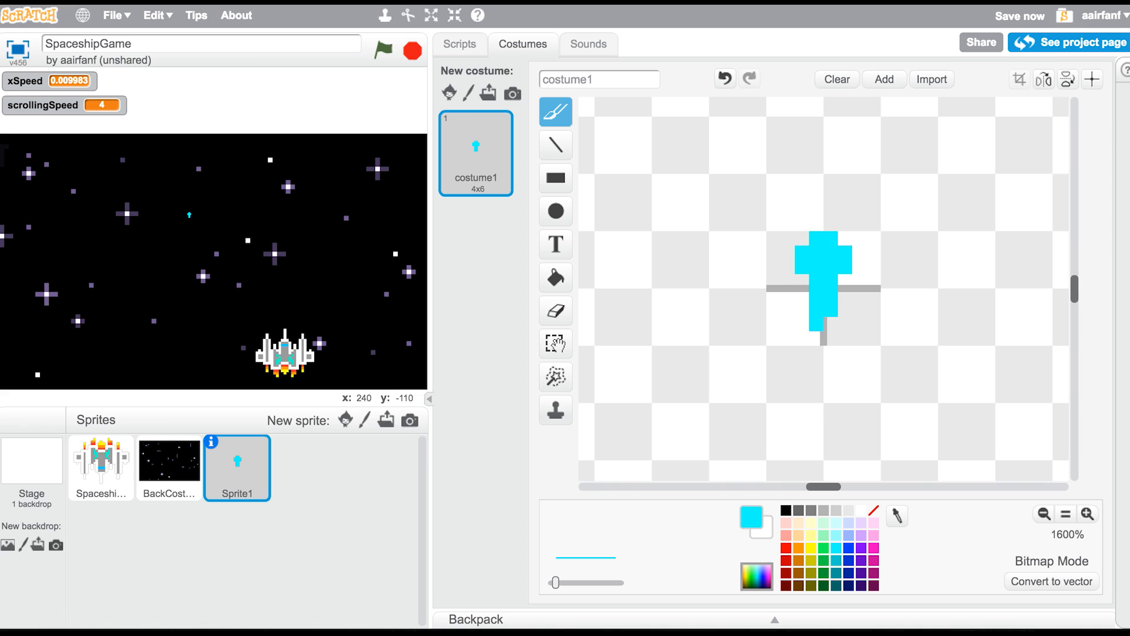
left_click(851, 249)
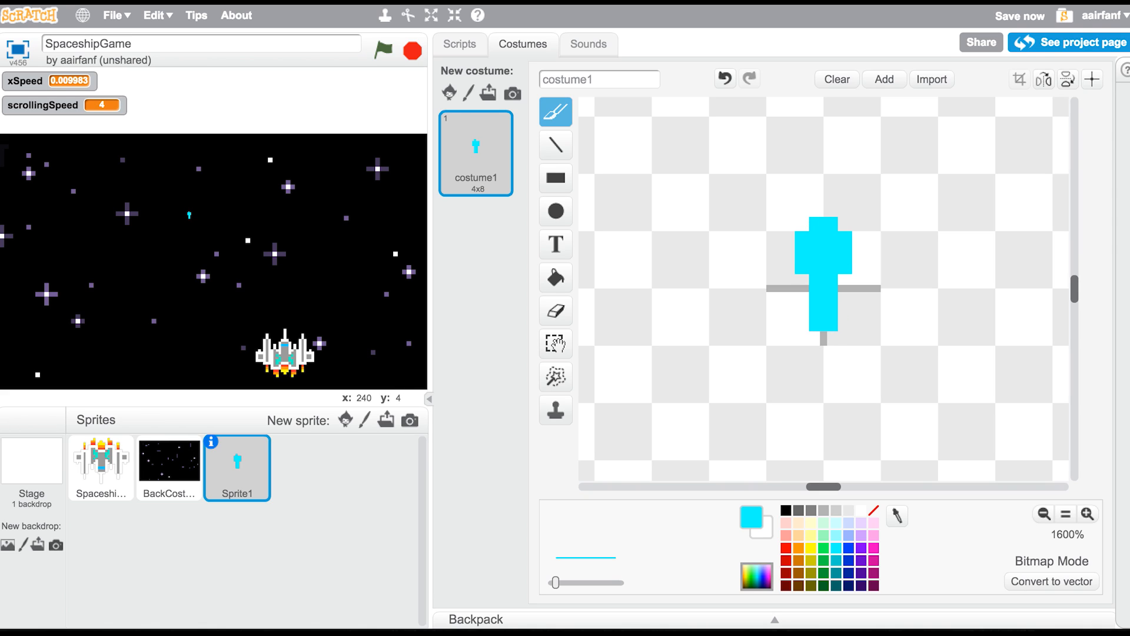
left_click(857, 296)
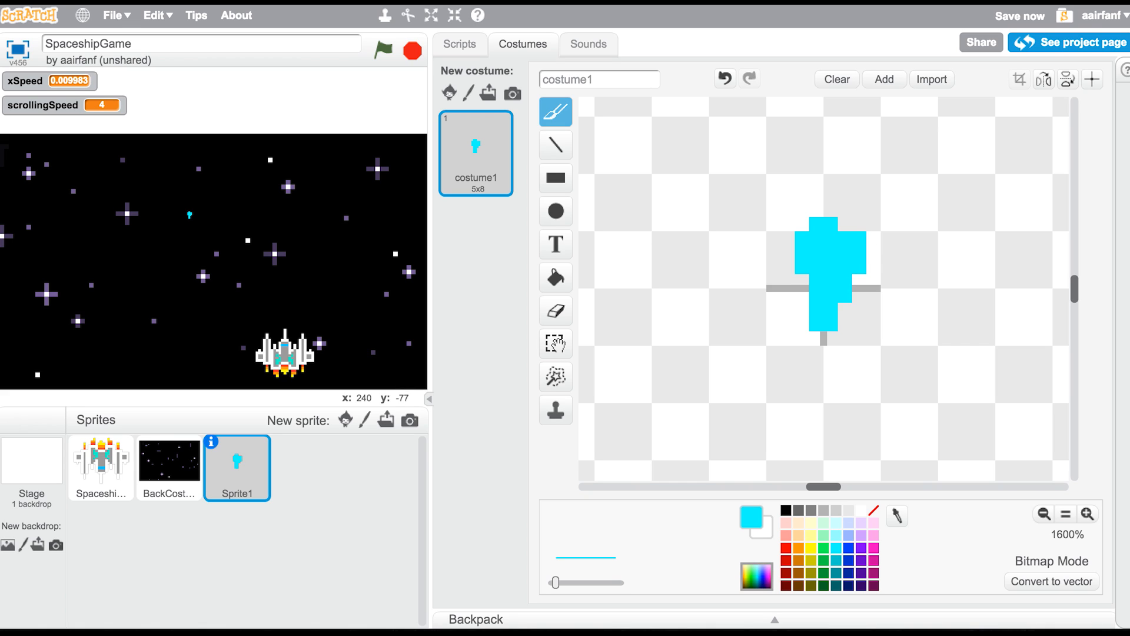
left_click(827, 338)
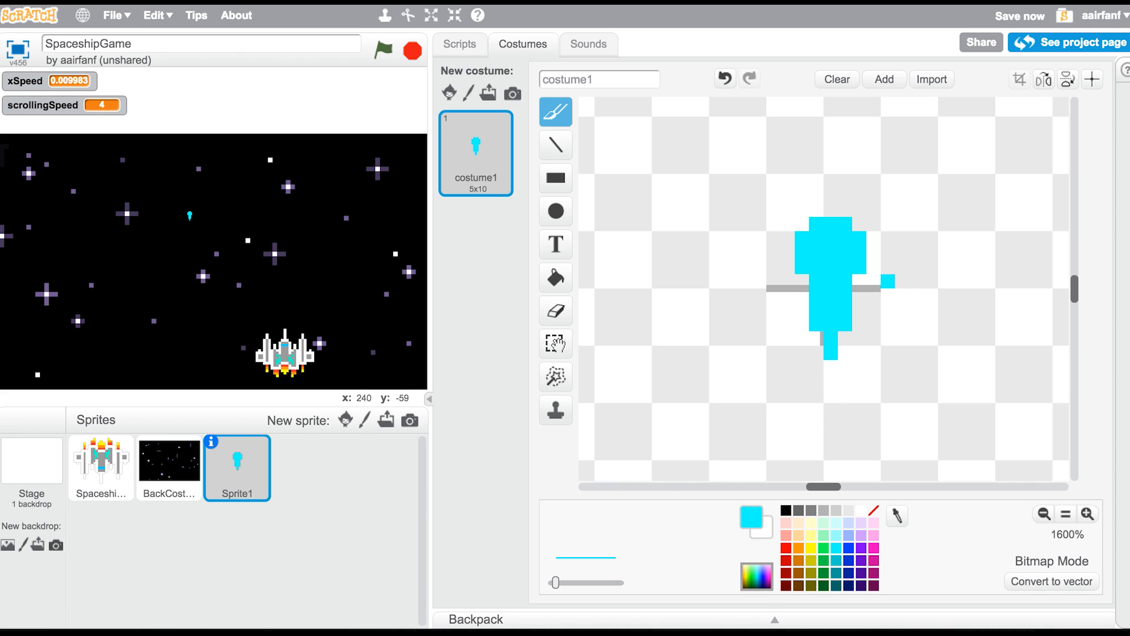
left_click(555, 244)
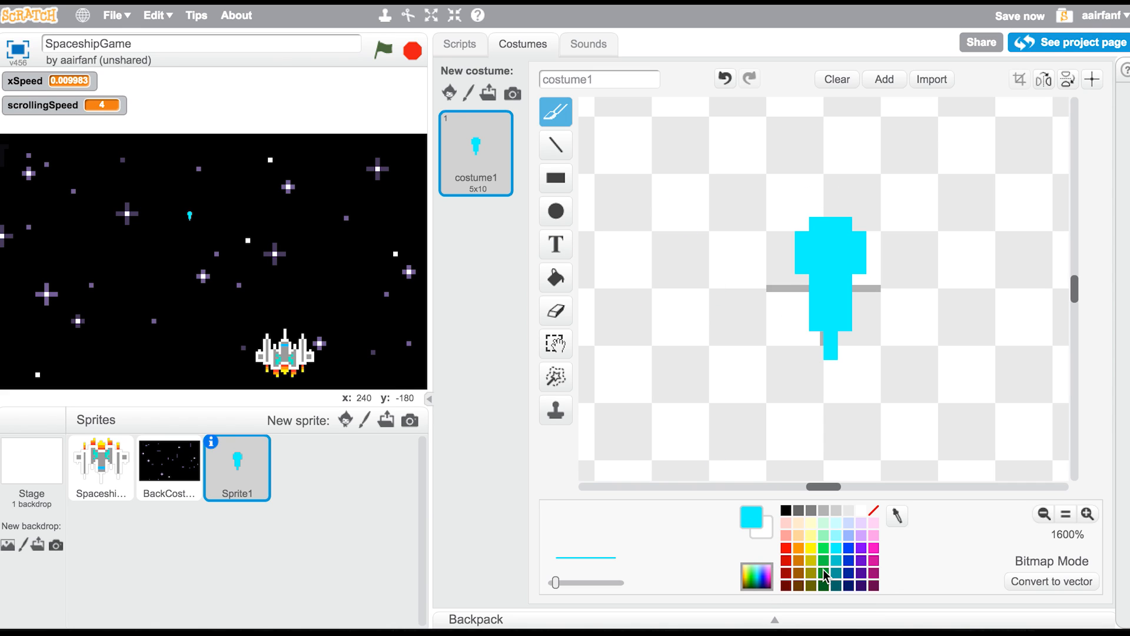
Add darker cyan shading to the bullet and return to Sprite1's scripts
left_click(802, 239)
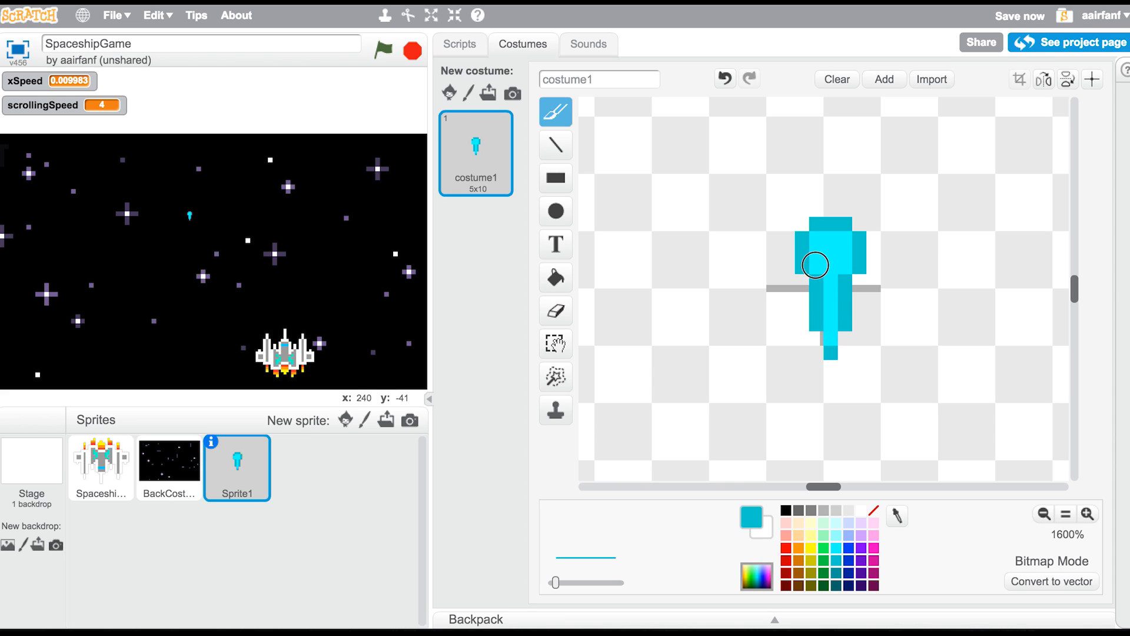
left_click(930, 380)
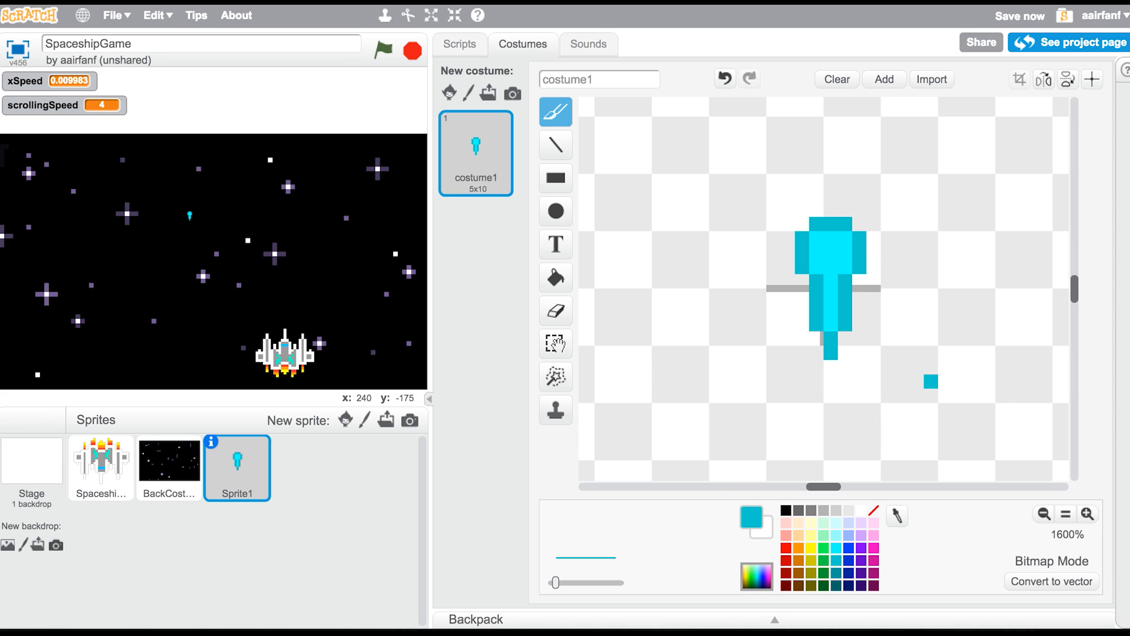
left_click(458, 44)
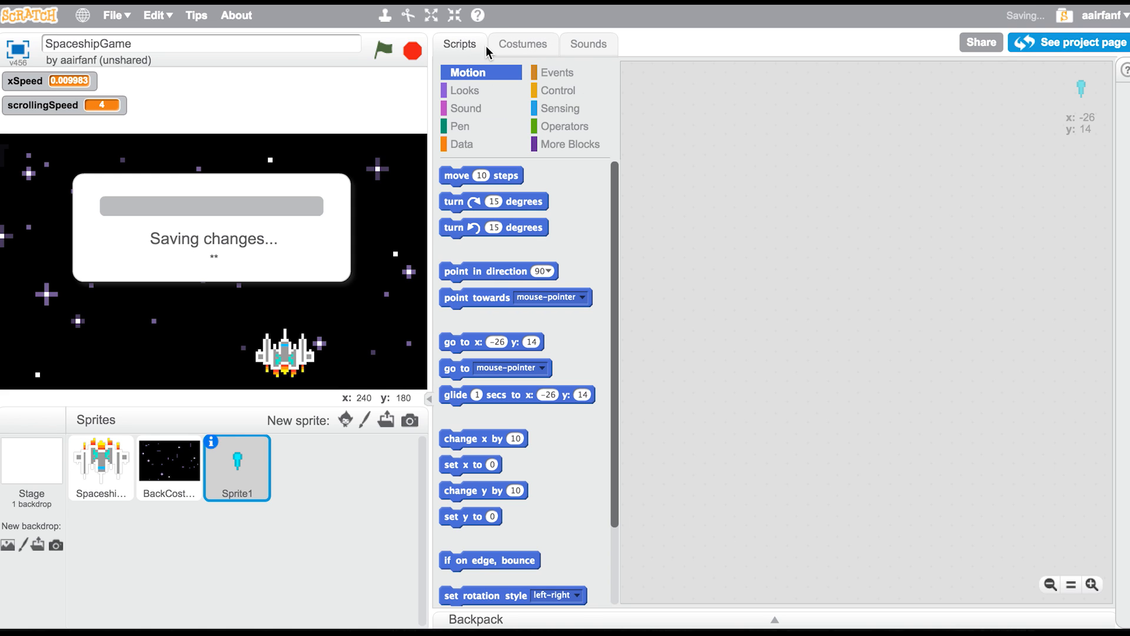
Build a green-flag script that sets the bullet's size to 300% and hides it
left_click(557, 72)
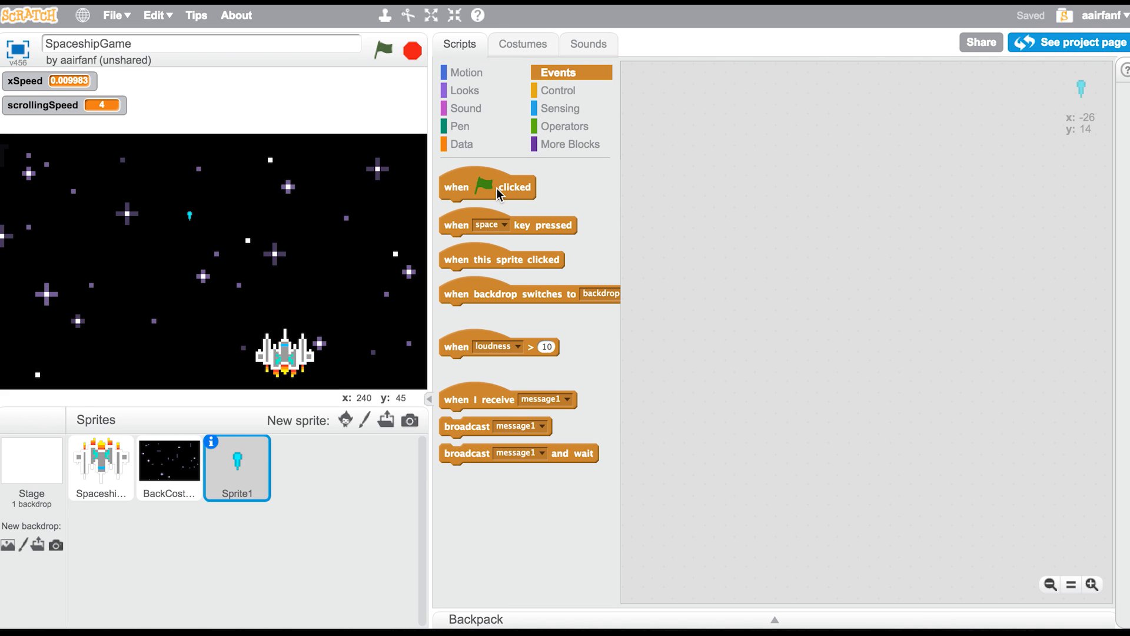
left_click(464, 90)
type("3")
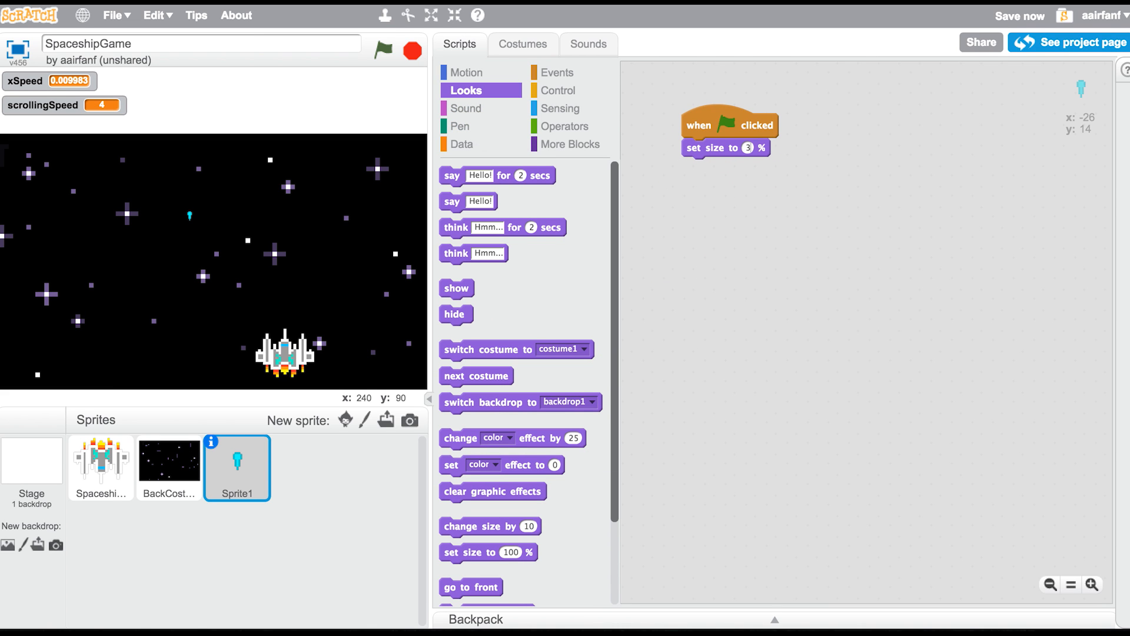
left_click(523, 44)
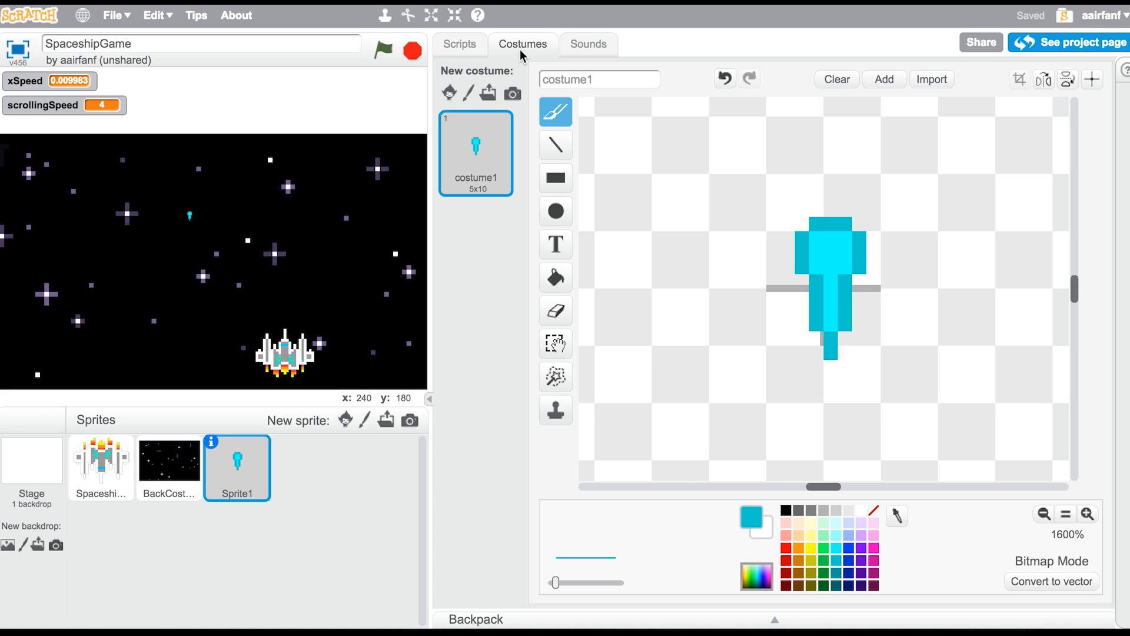
left_click(459, 44)
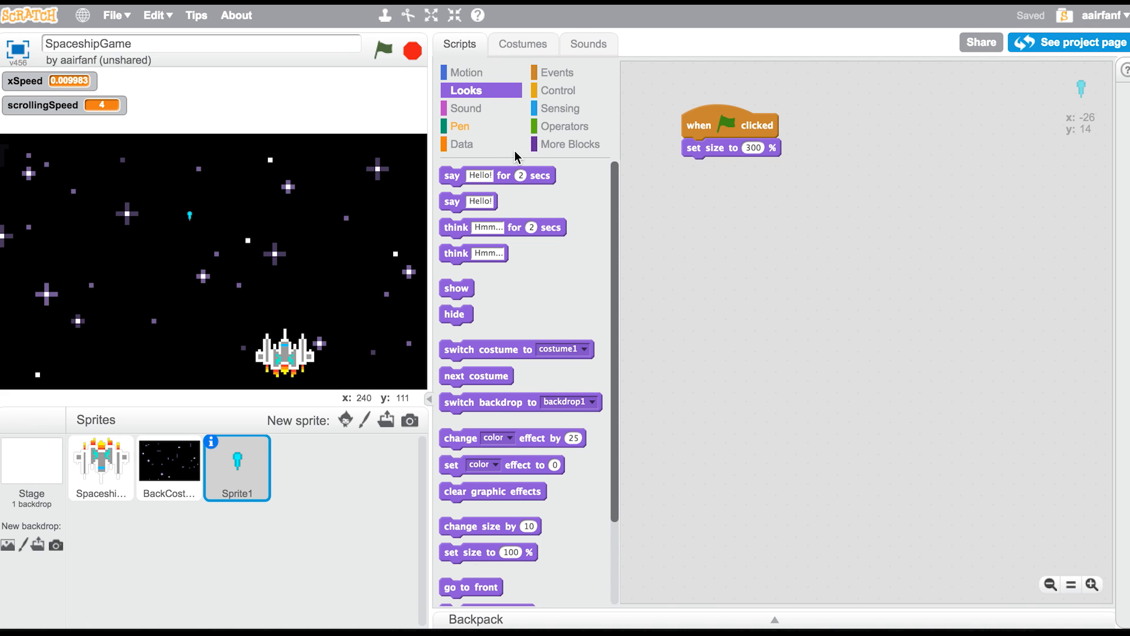
mouse_move(497, 126)
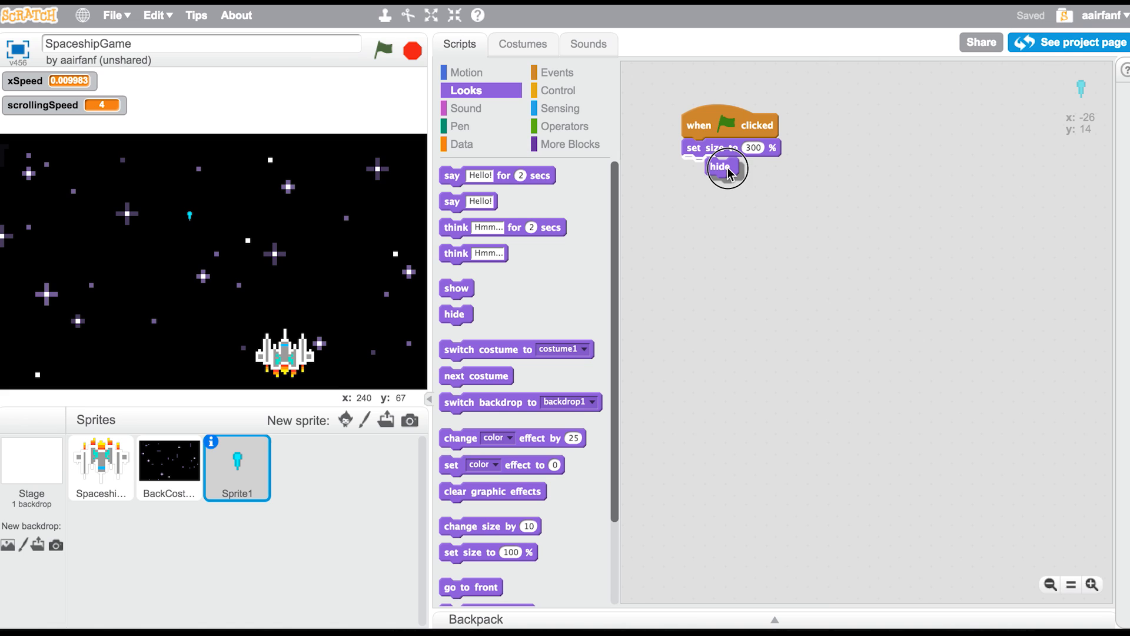
Add forever 'if key space pressed then create clone of myself' under hide
left_click(559, 90)
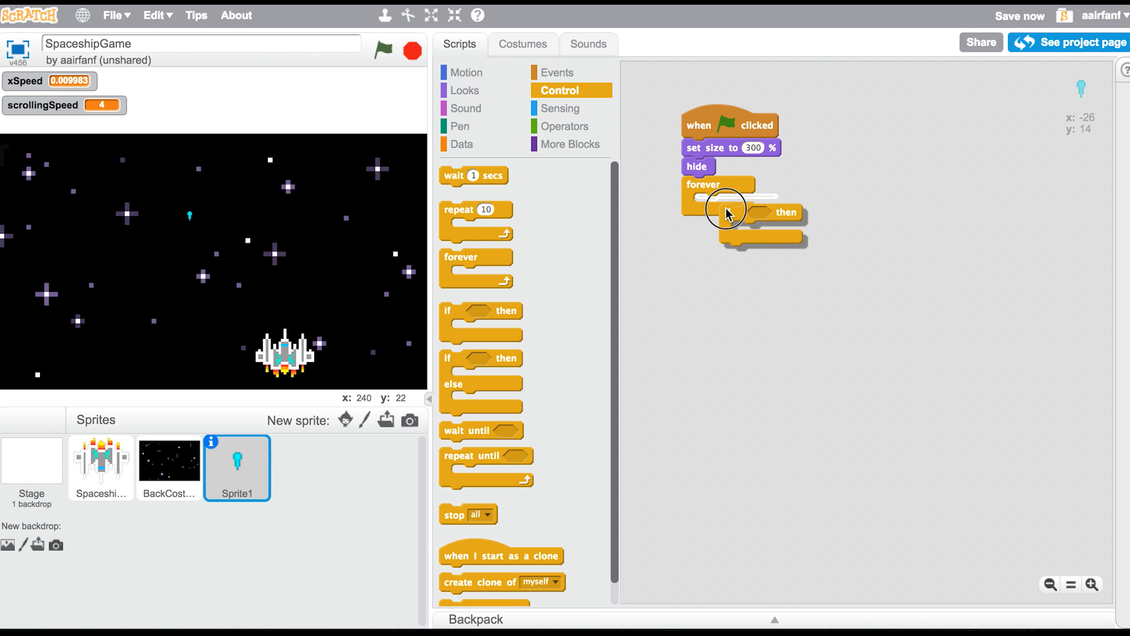
left_click(561, 108)
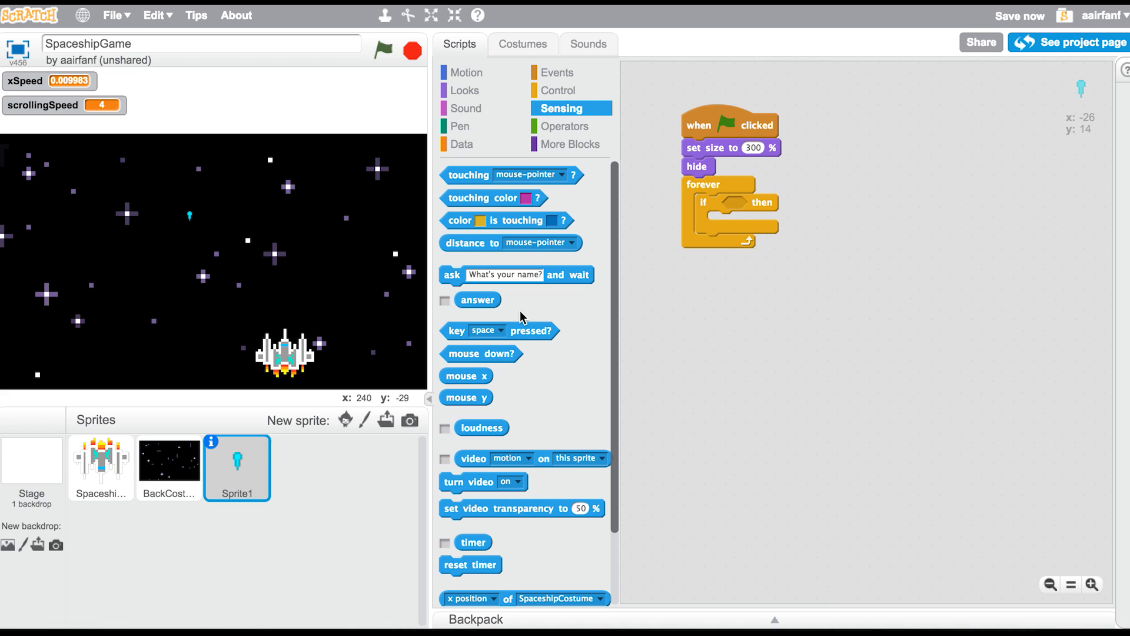
left_click(558, 90)
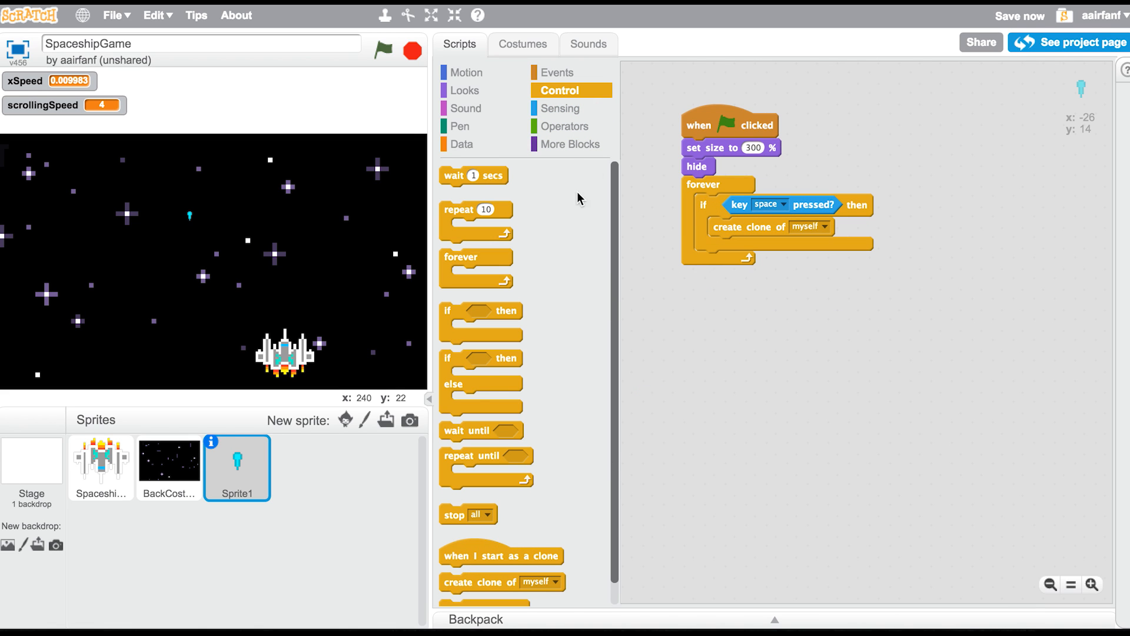
mouse_move(464, 90)
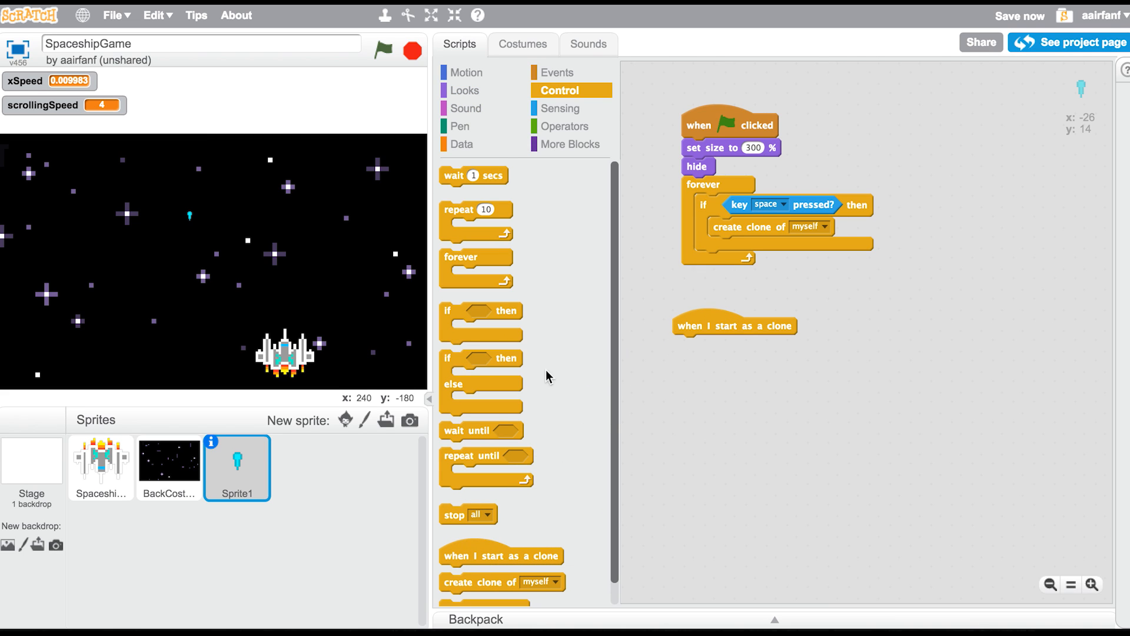
Add a clone script: show, go to SpaceshipCostume, repeat until touching edge changing y by 10
left_click(464, 90)
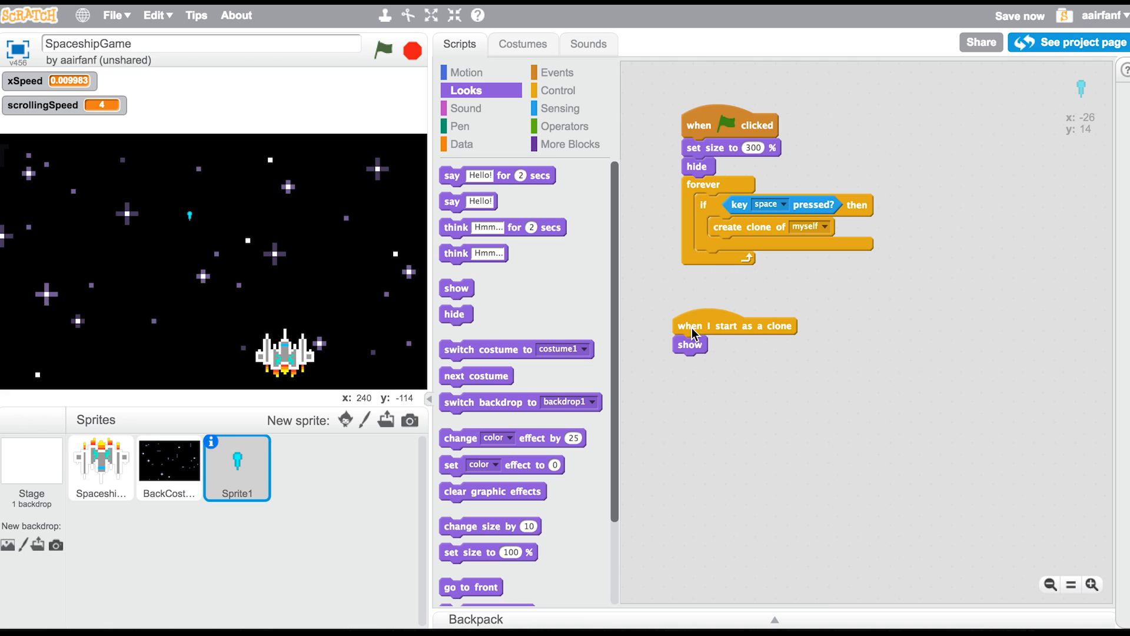
left_click(466, 72)
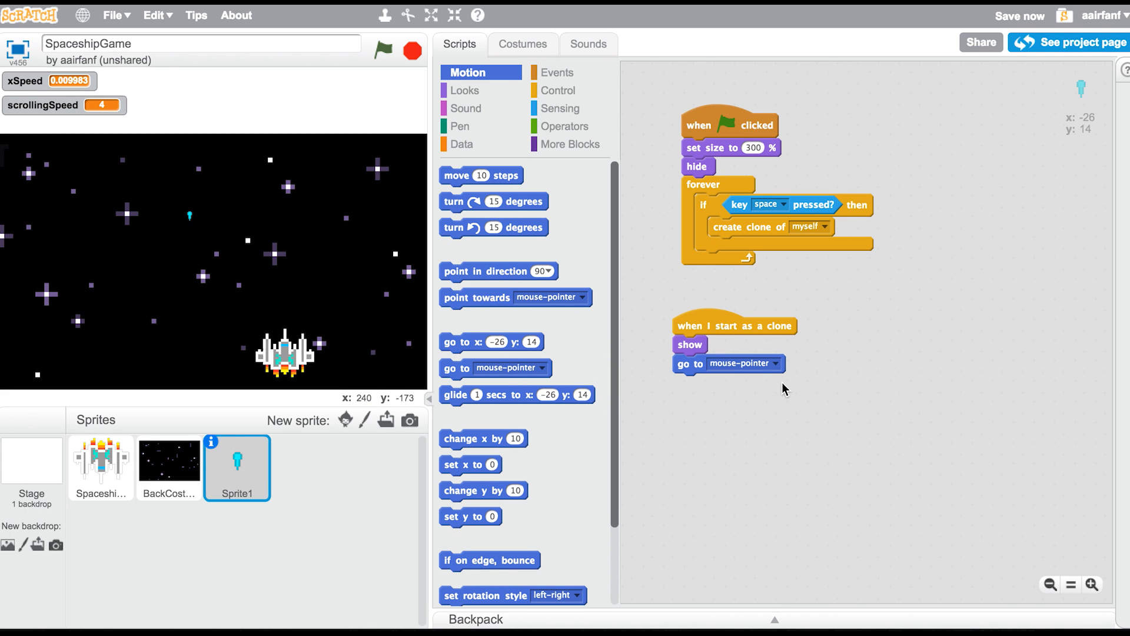
left_click(775, 362)
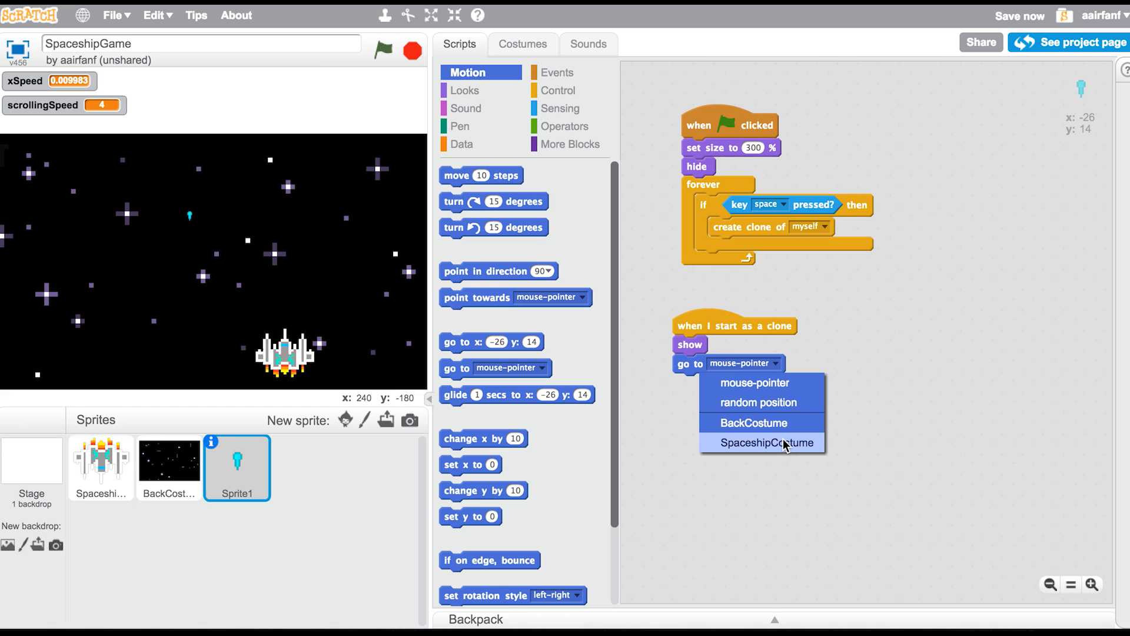
left_click(767, 442)
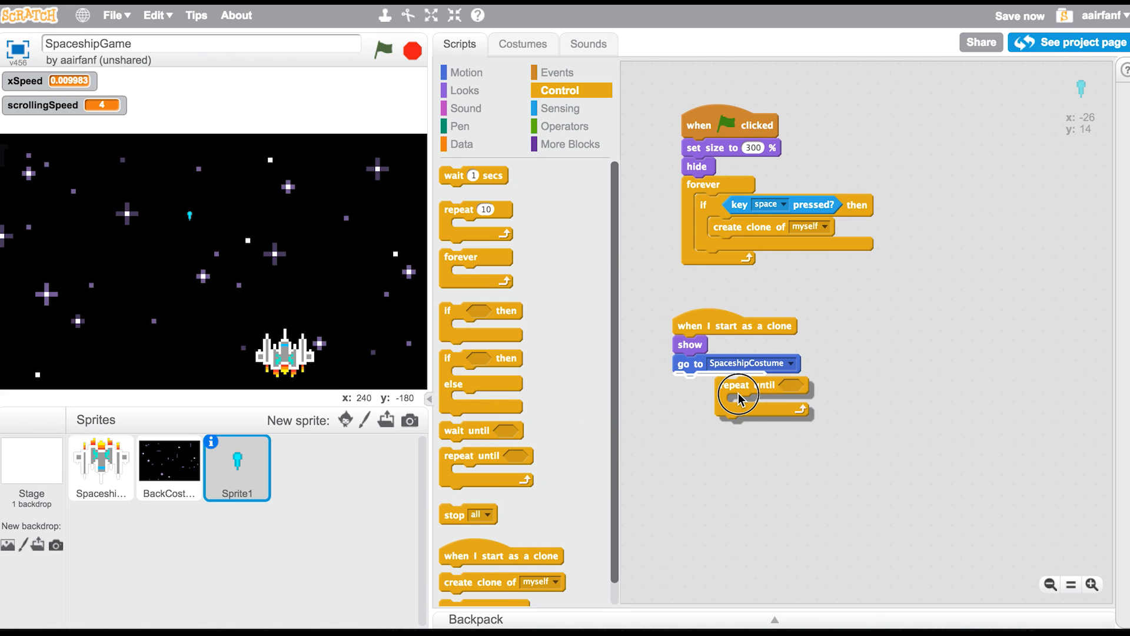
left_click(560, 108)
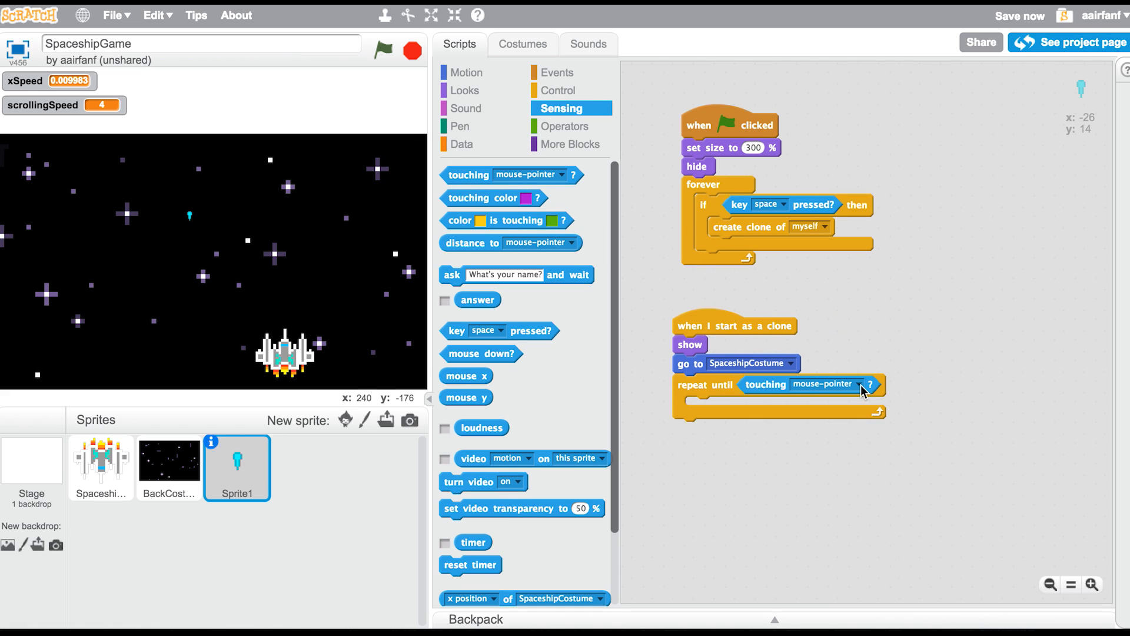
left_click(466, 72)
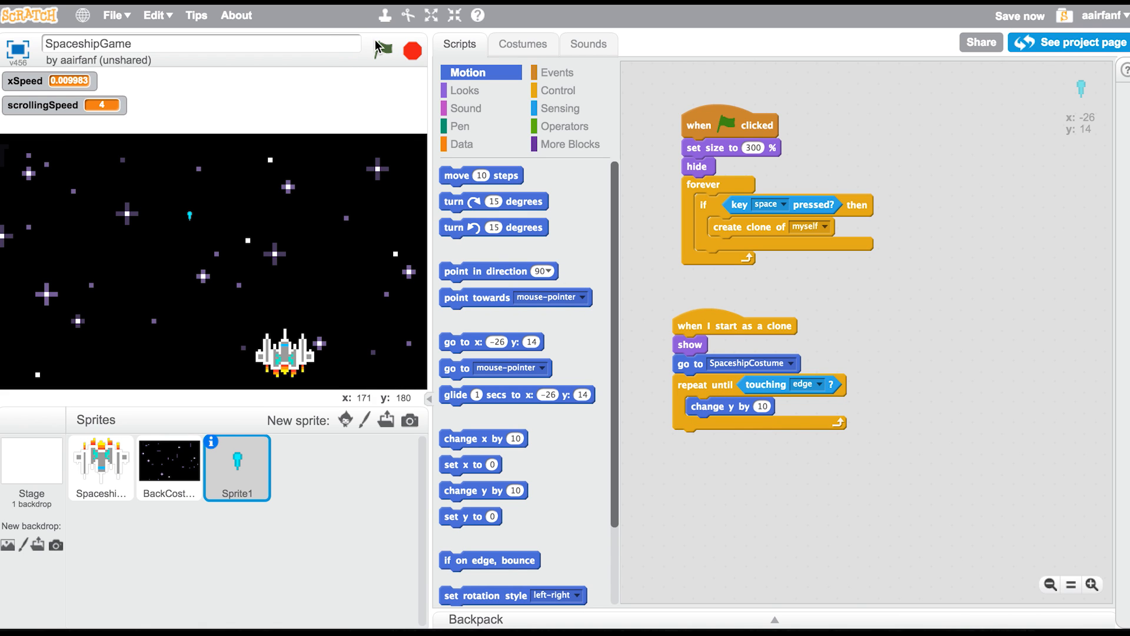
Test-fire bullets, change 'set size to' from 300 to 100, and rerun
left_click(383, 51)
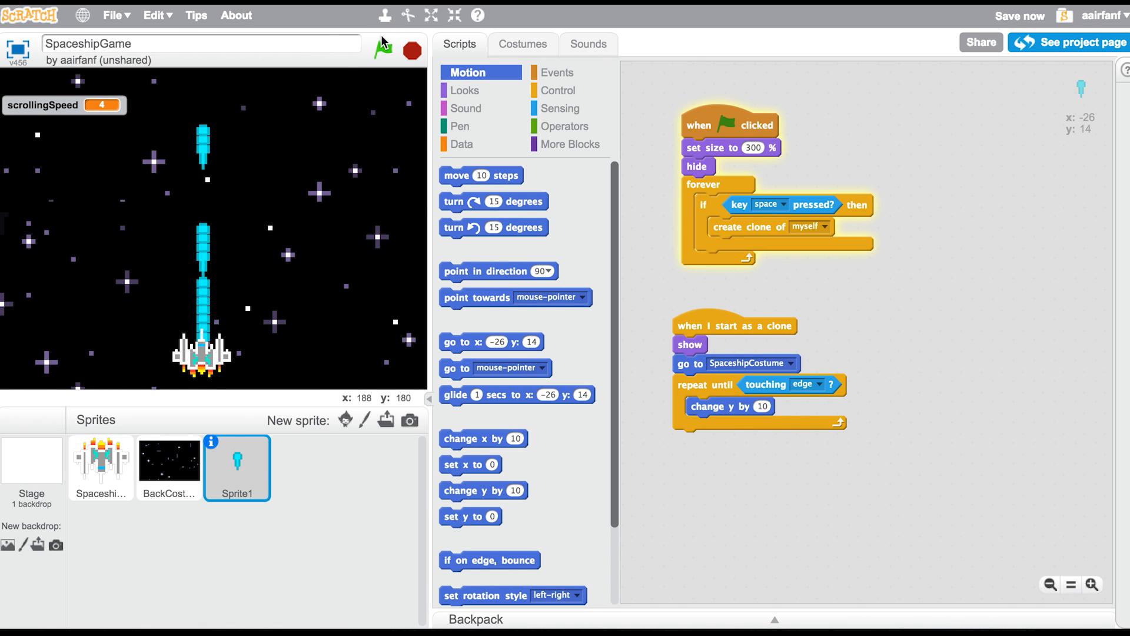
left_click(383, 50)
type("1")
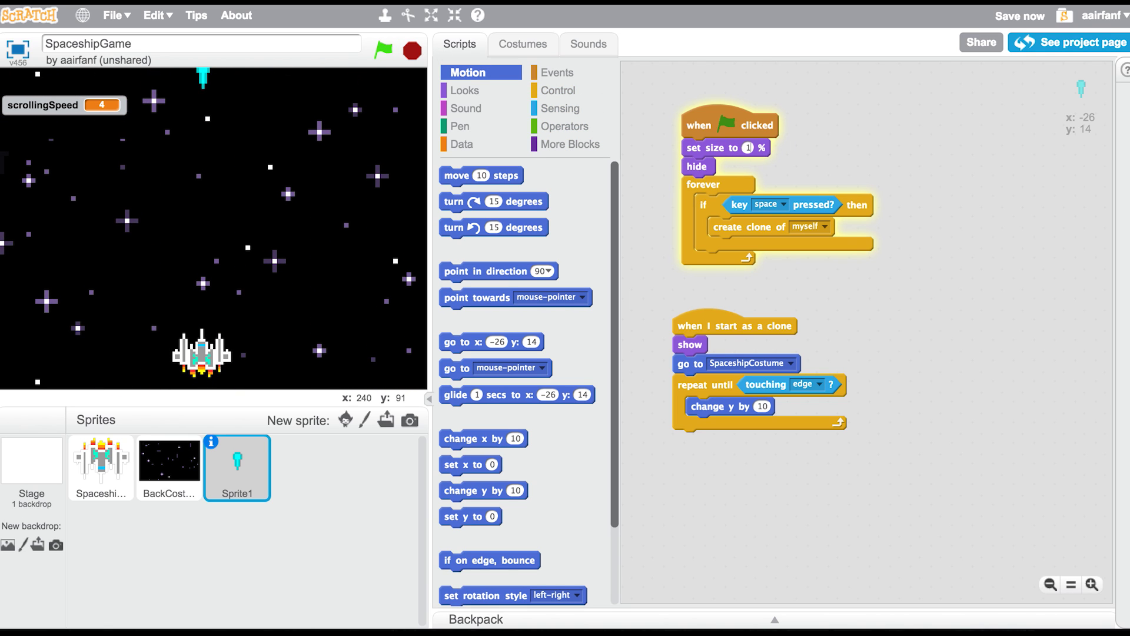
left_click(384, 51)
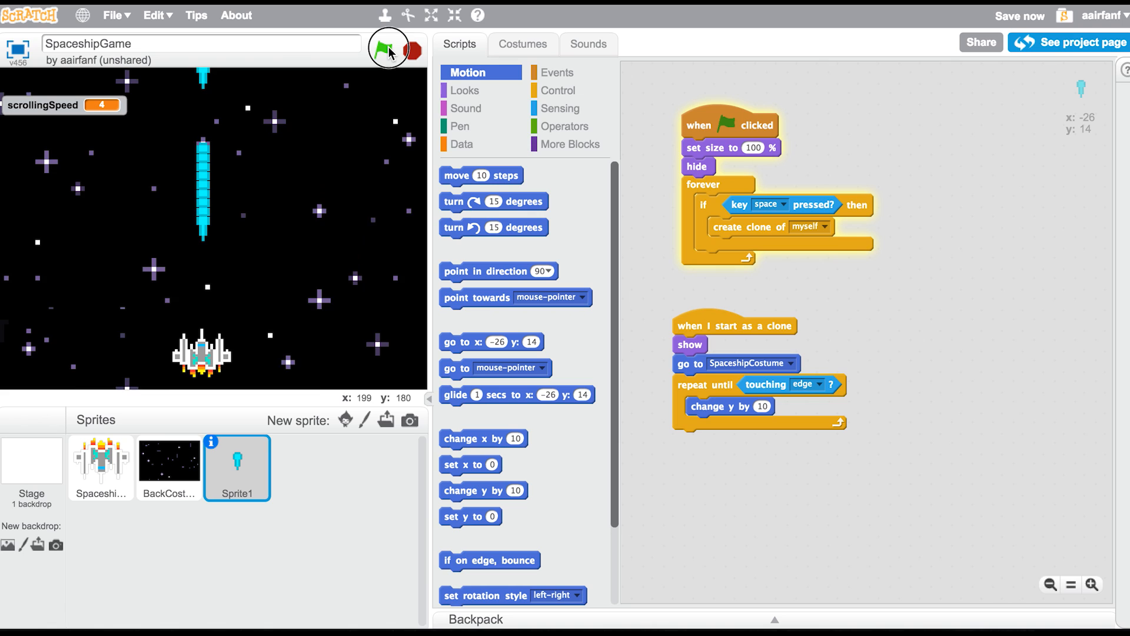
left_click(384, 50)
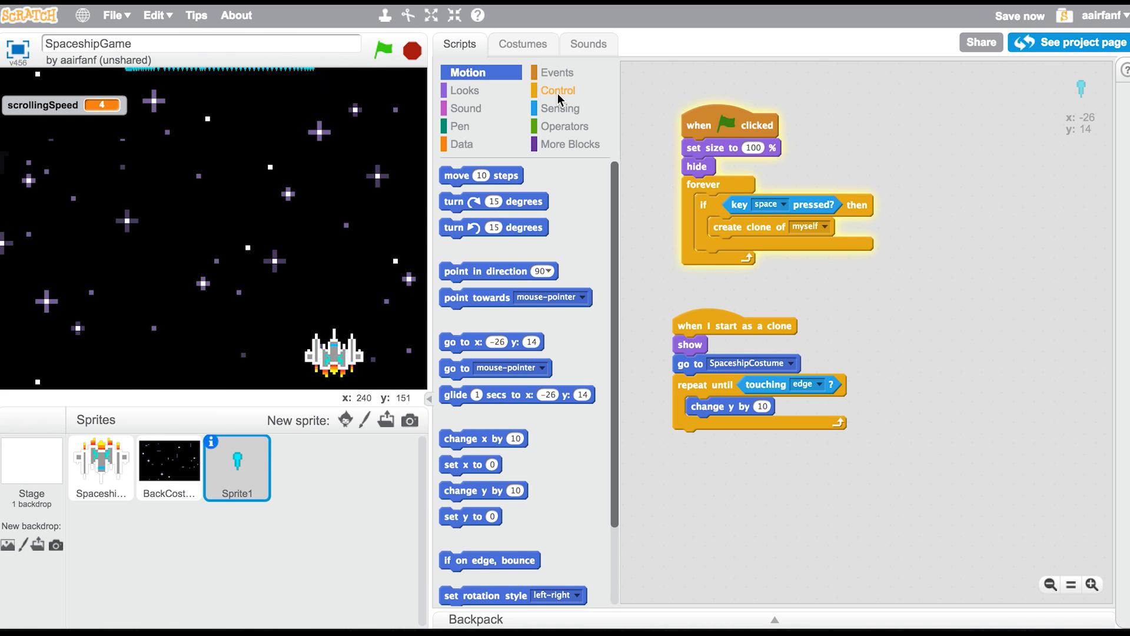
Add 'delete this clone' after the loop and 'wait 1 secs' after cloning, then test
left_click(556, 90)
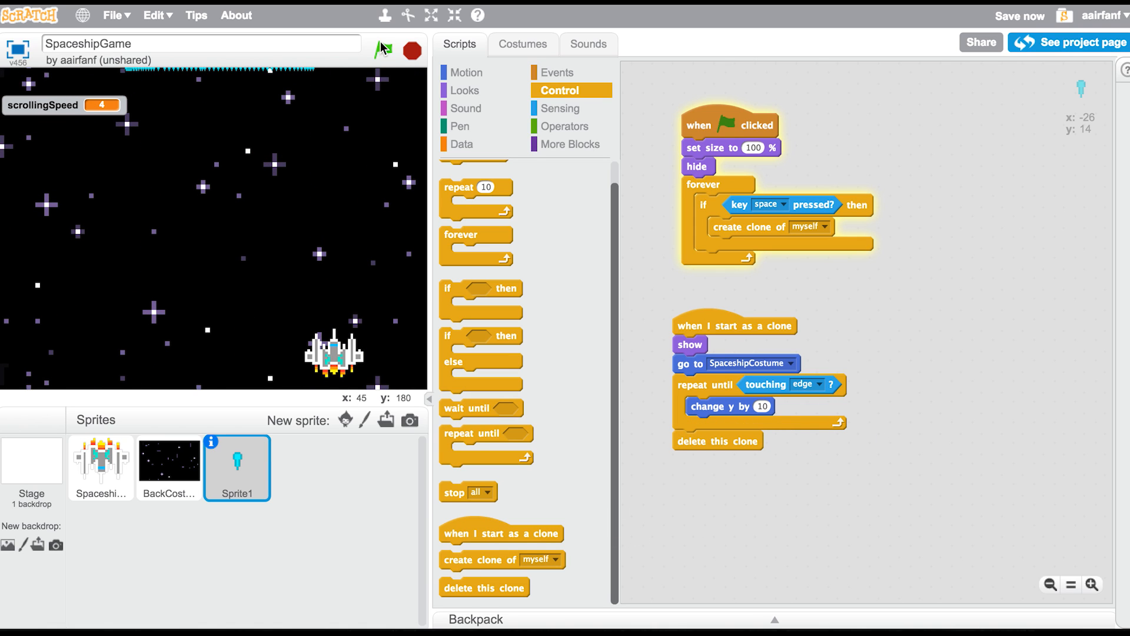
left_click(385, 50)
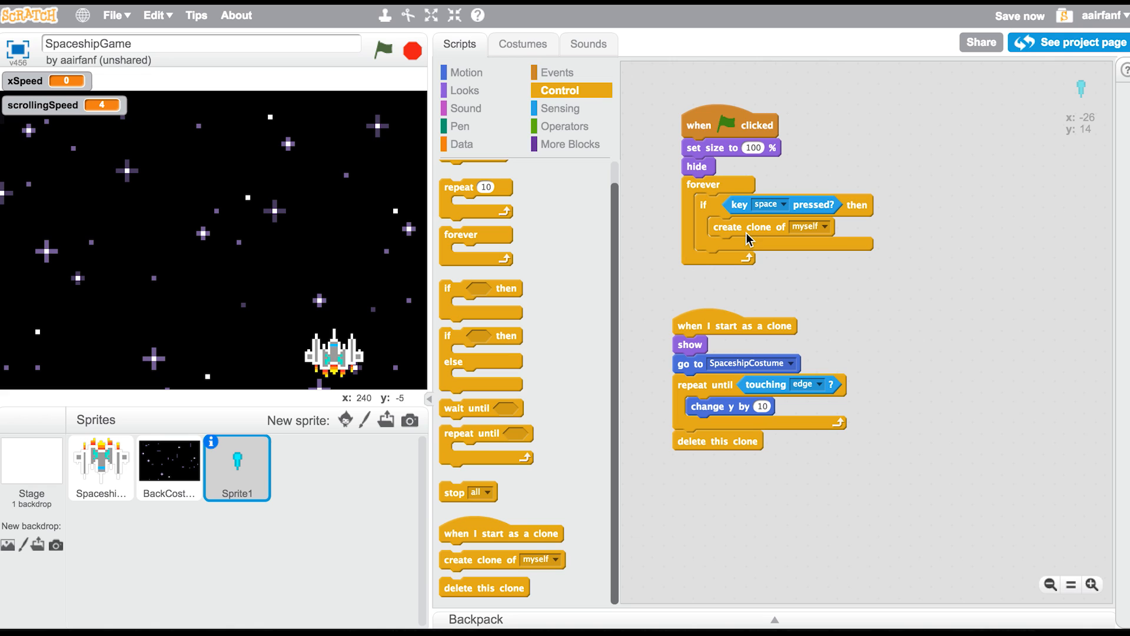
left_click(556, 72)
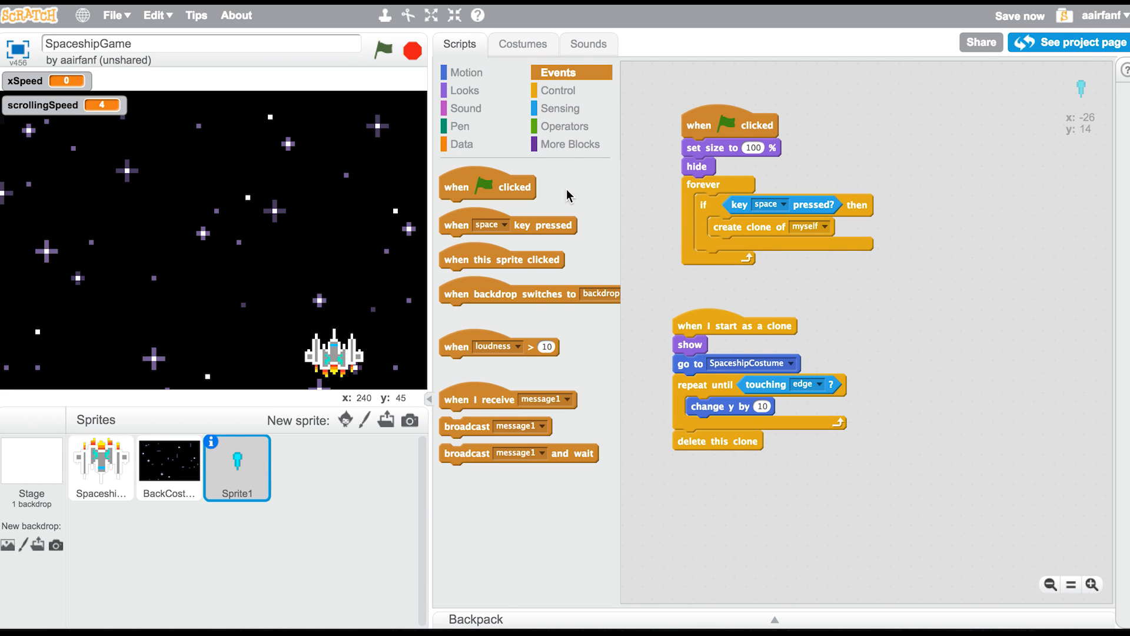
left_click(560, 90)
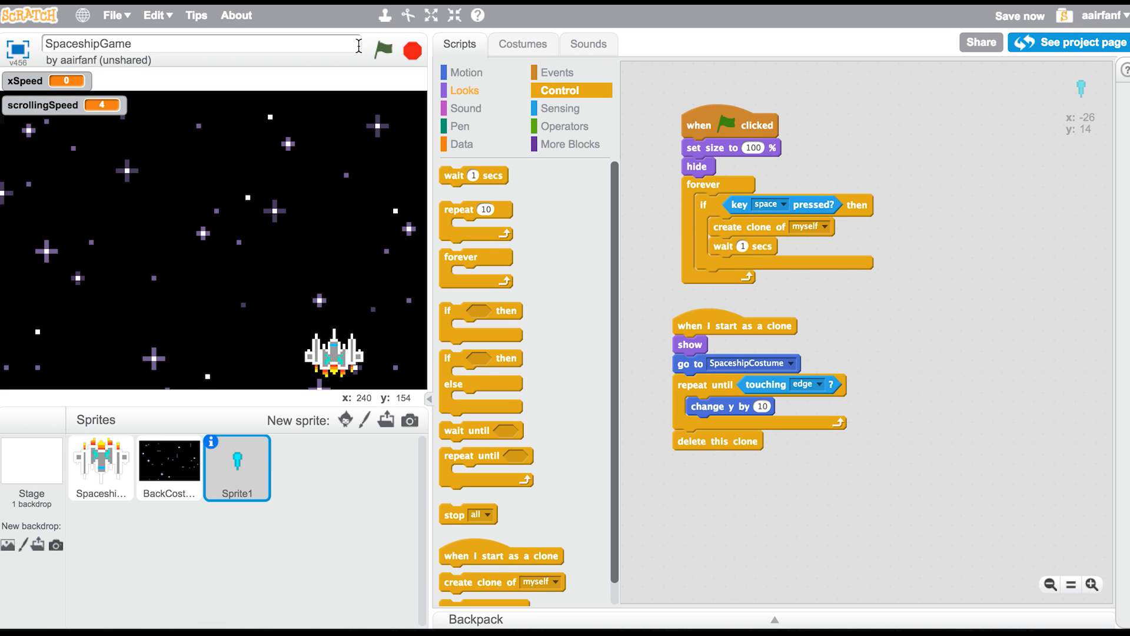
left_click(383, 49)
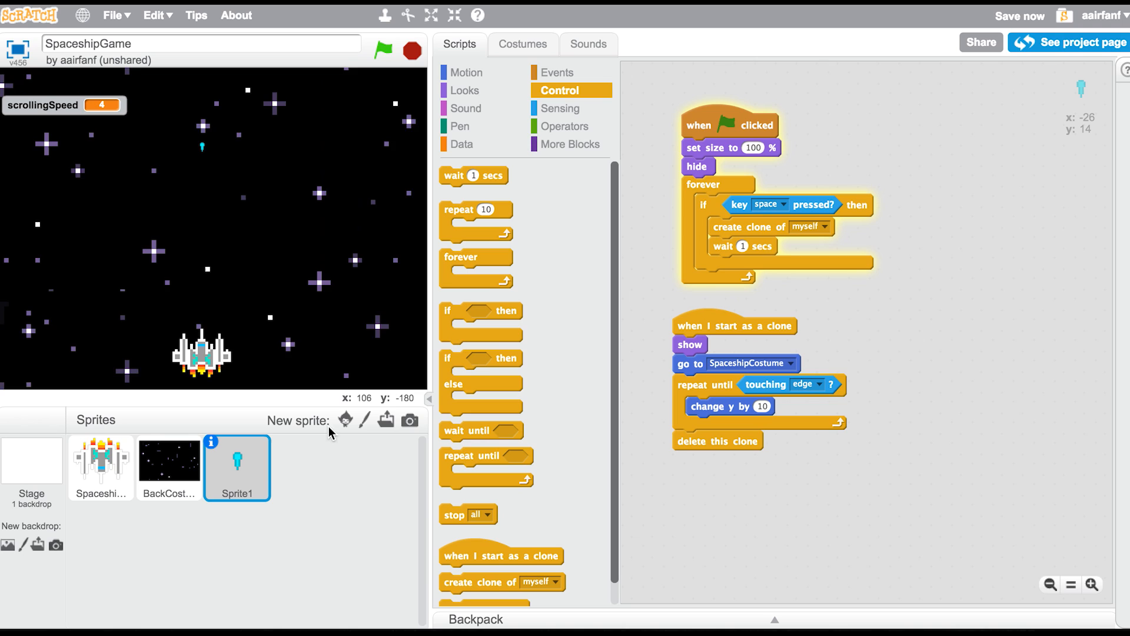
Paint a new sprite and draw the enemy shape in dark red
left_click(362, 420)
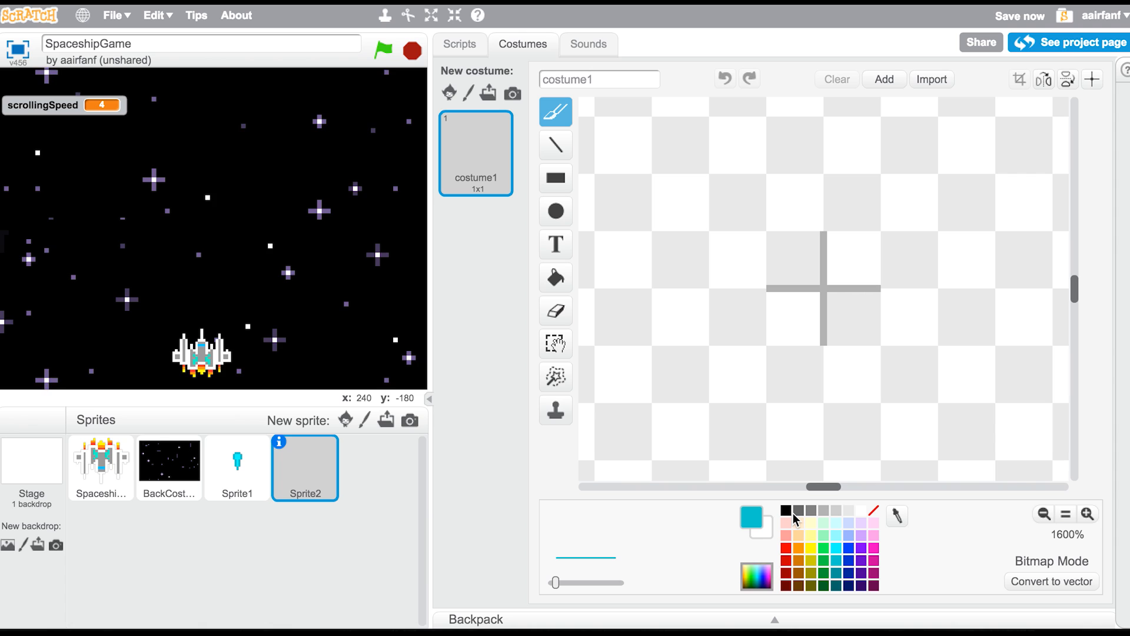
left_click(785, 510)
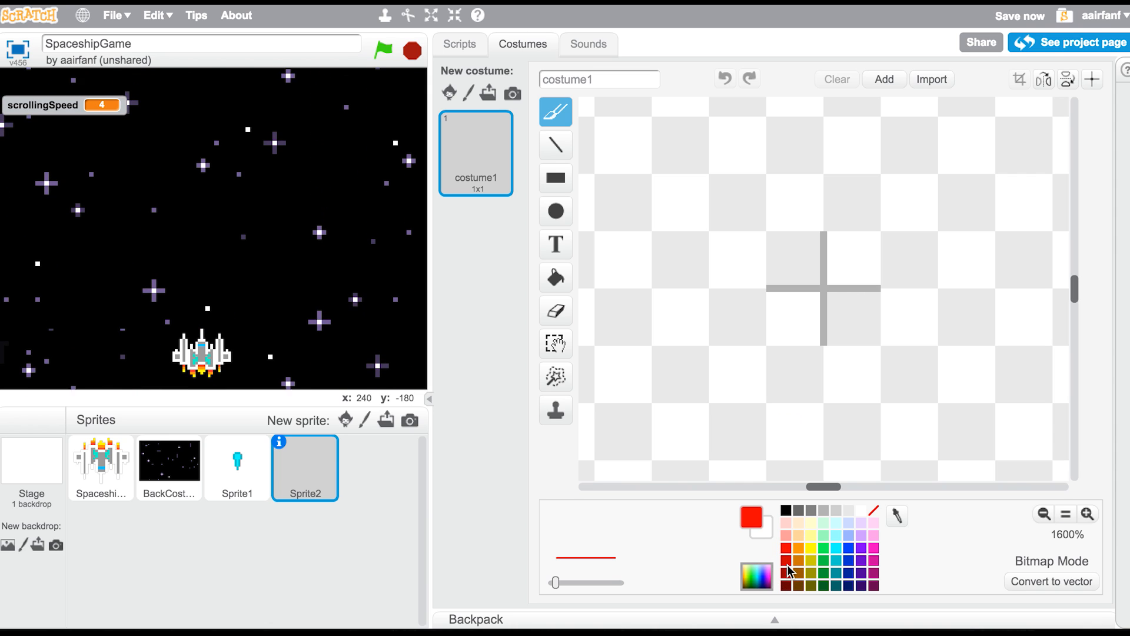
left_click(815, 224)
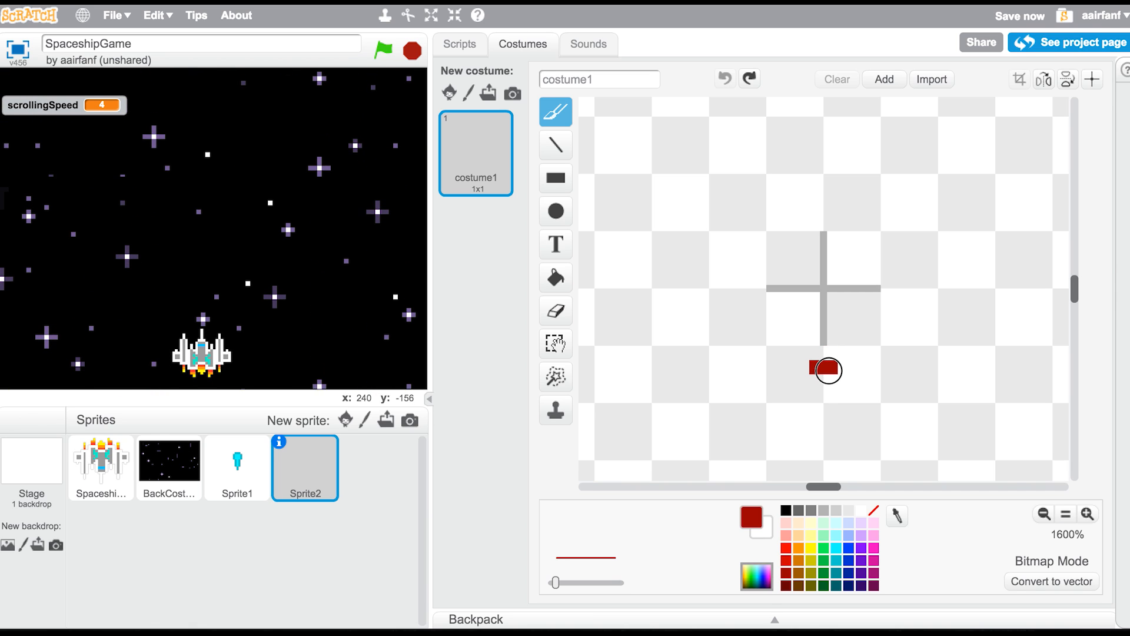
left_click(816, 355)
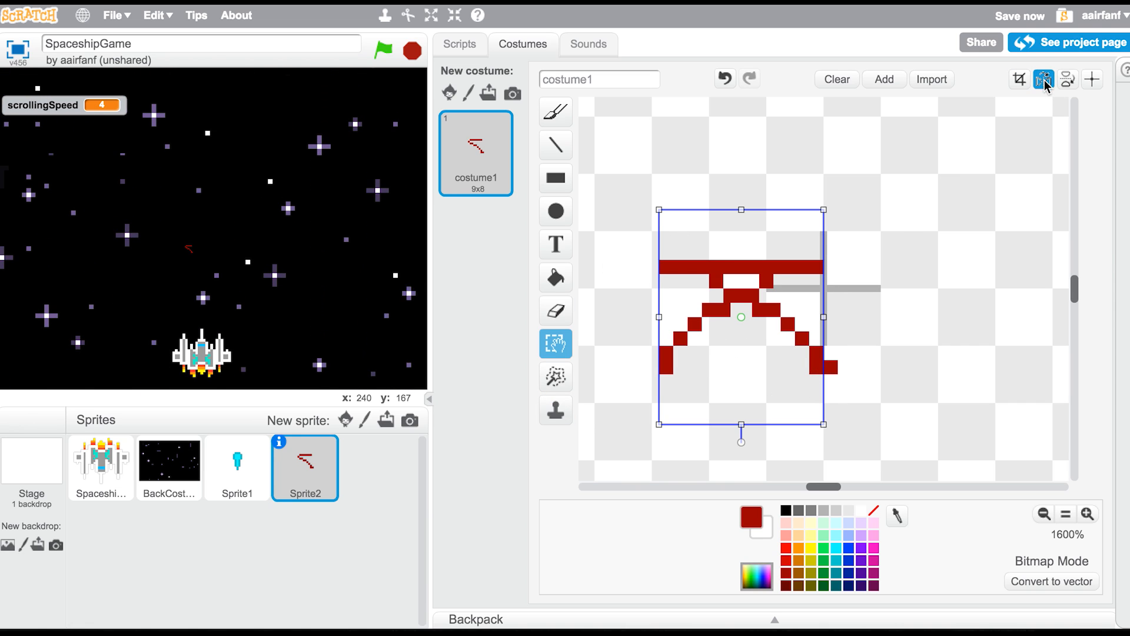
Flip the enemy drawing, fill its white gaps with red, and return to Sprite2's scripts
left_click(1043, 79)
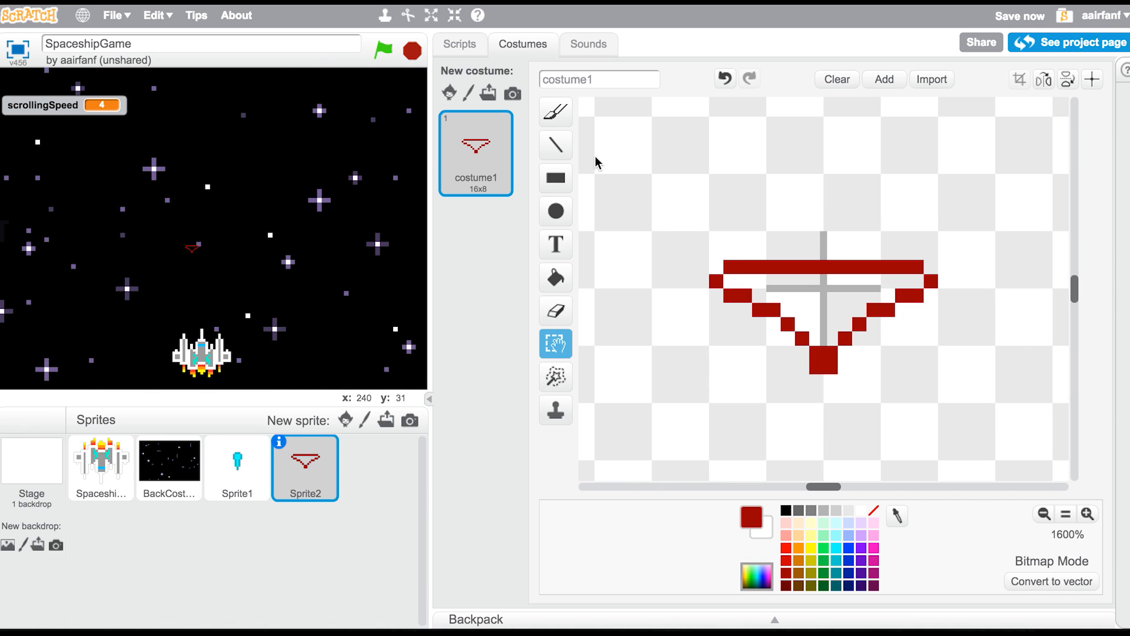
left_click(555, 112)
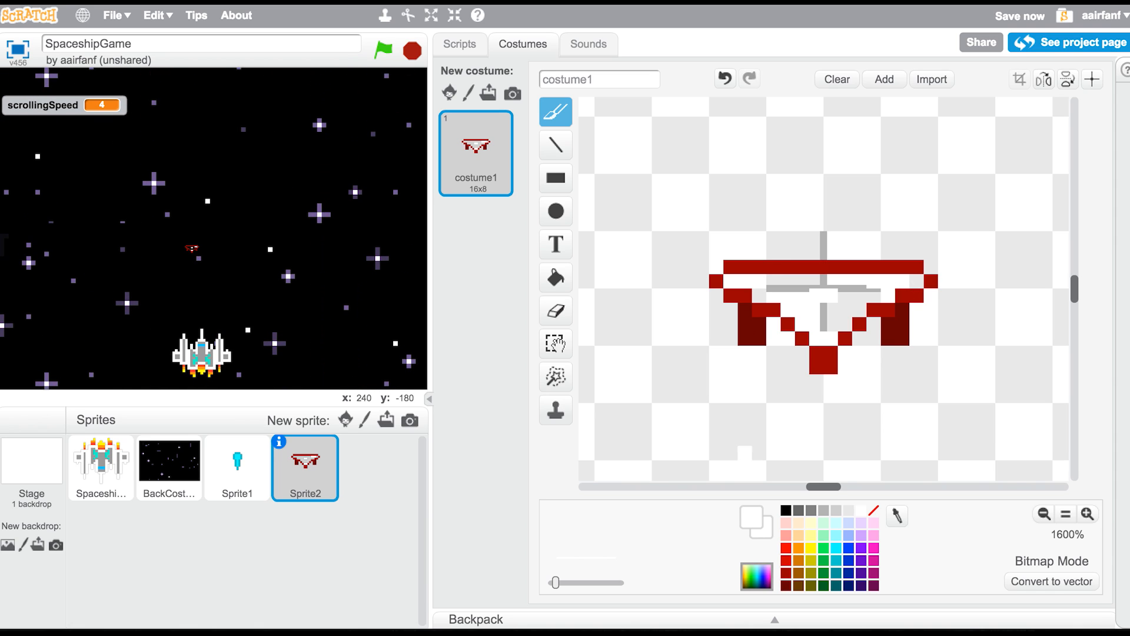
left_click(555, 311)
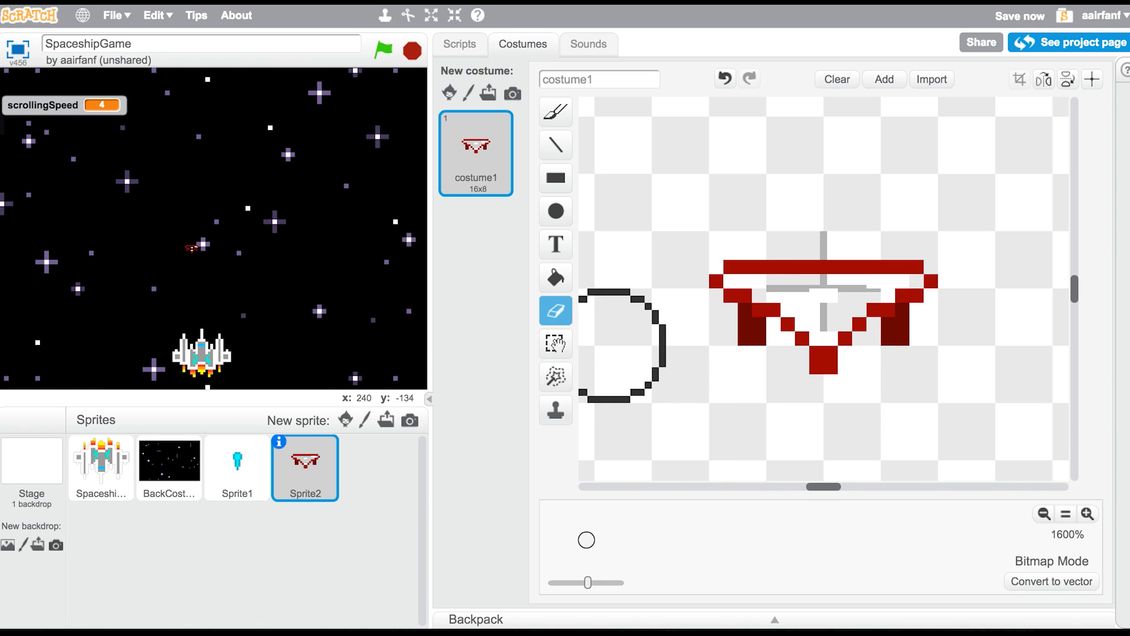
left_click(556, 277)
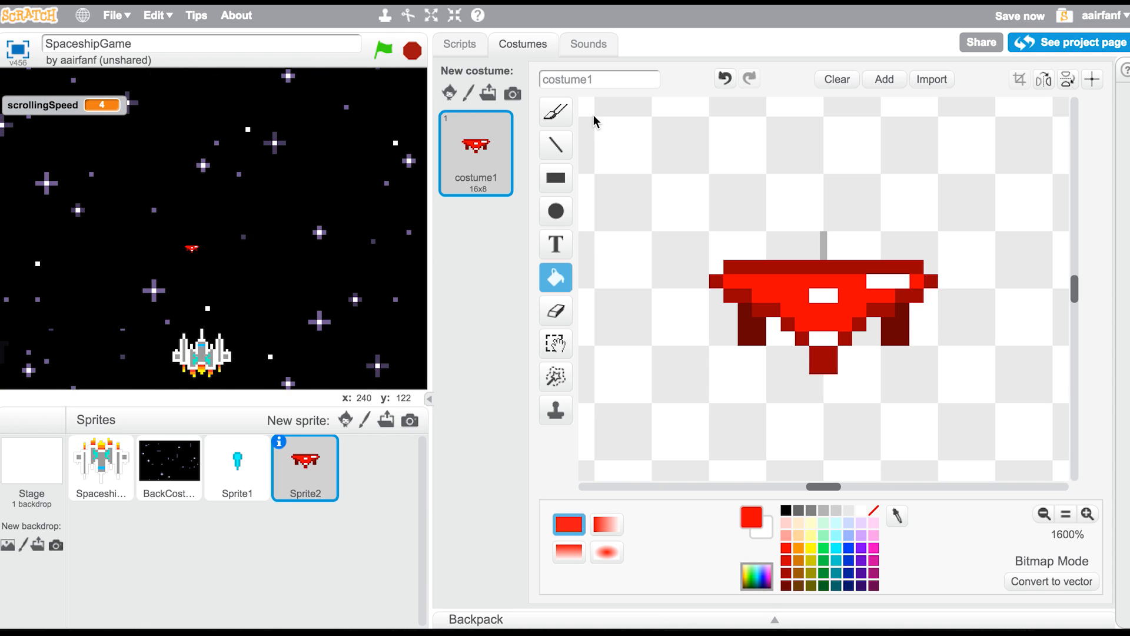
left_click(555, 112)
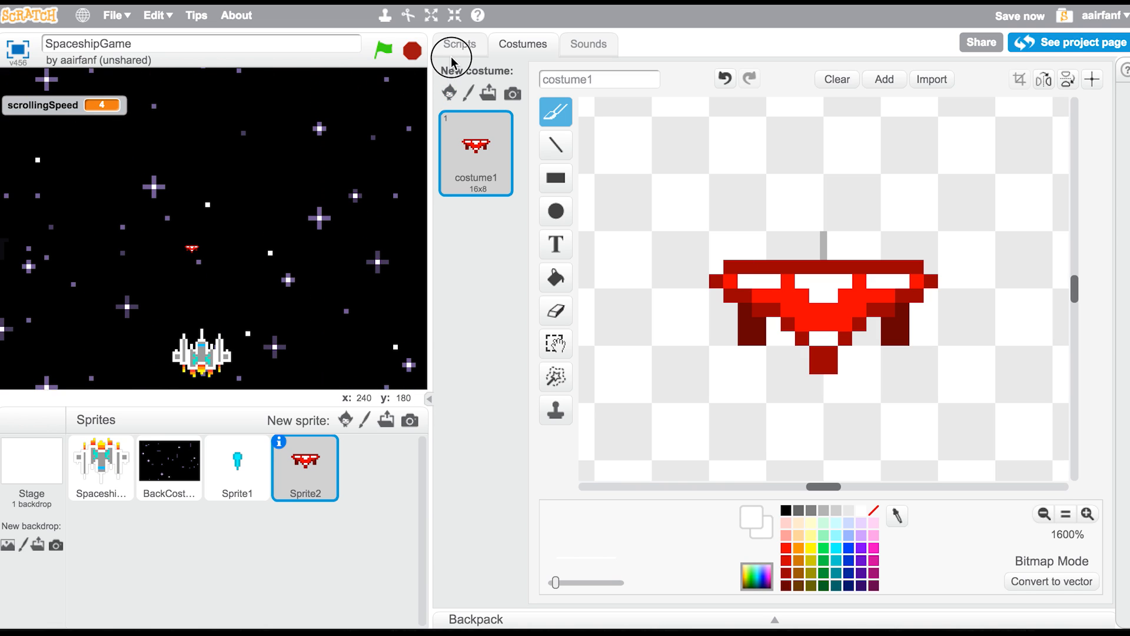
left_click(459, 44)
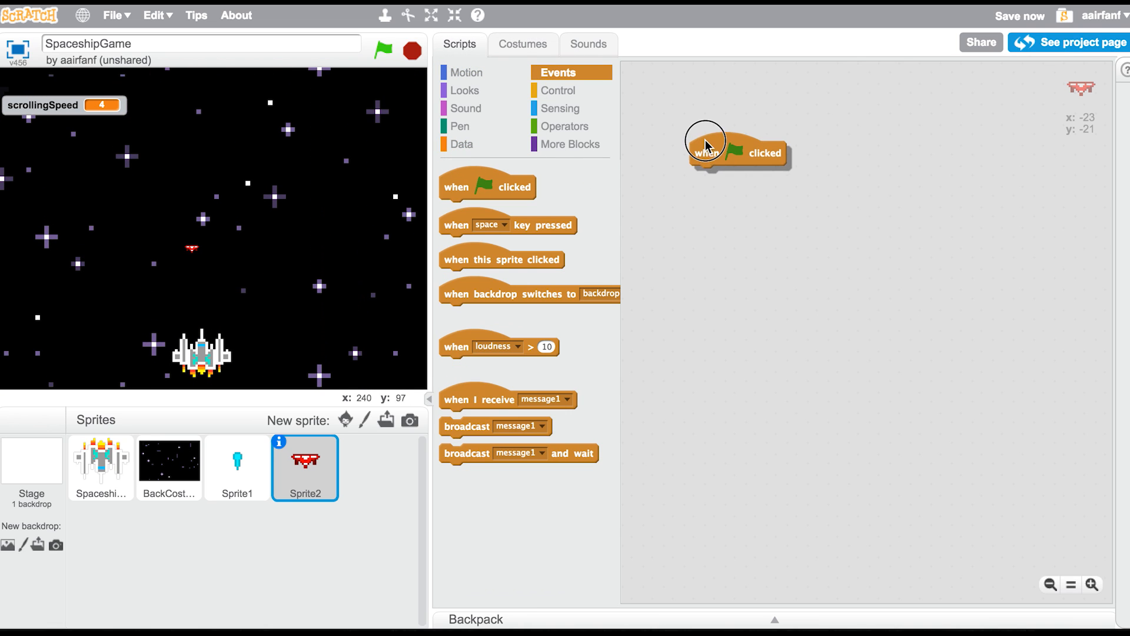
Scale the enemy to 300%, clone it every 1 second, and place clones at random x (-200 to 200), y 180
left_click(463, 90)
type("300")
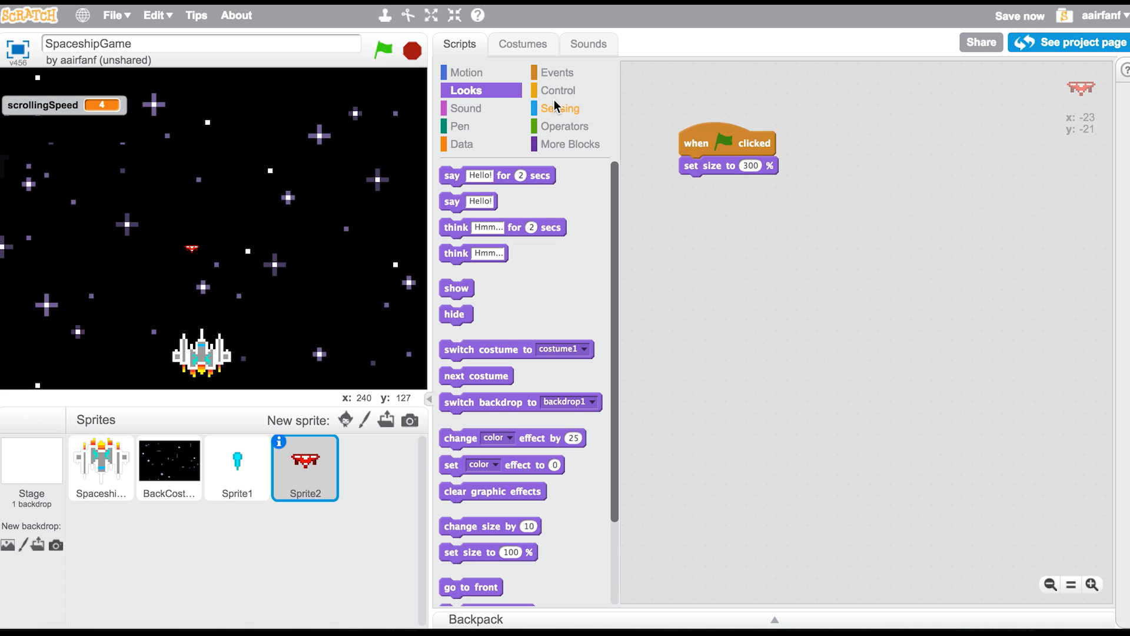
left_click(559, 91)
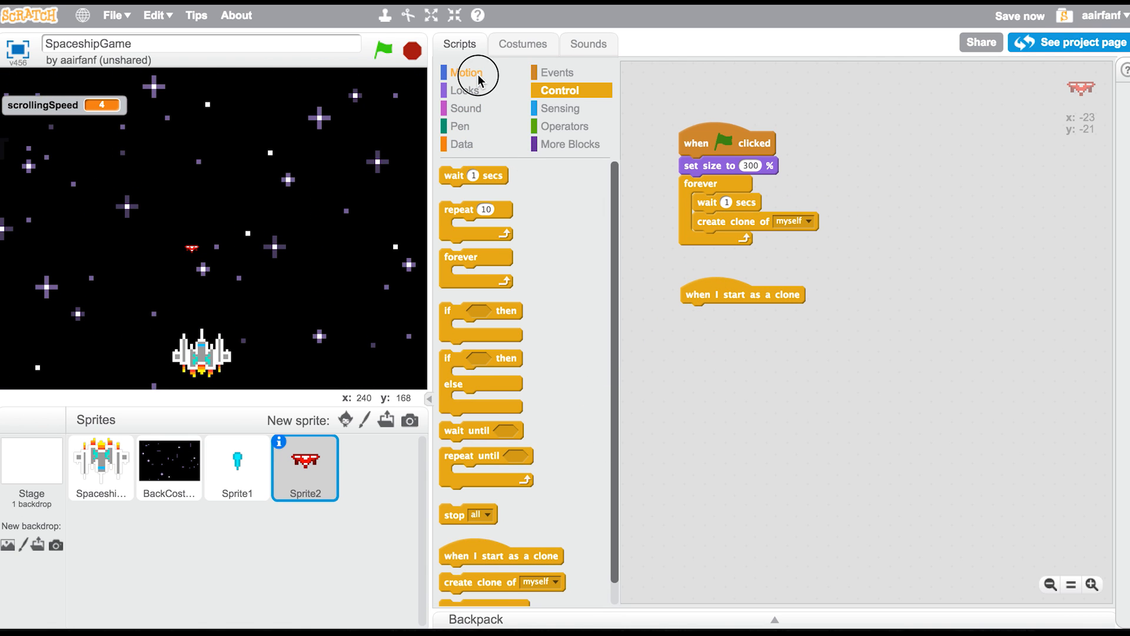
left_click(466, 72)
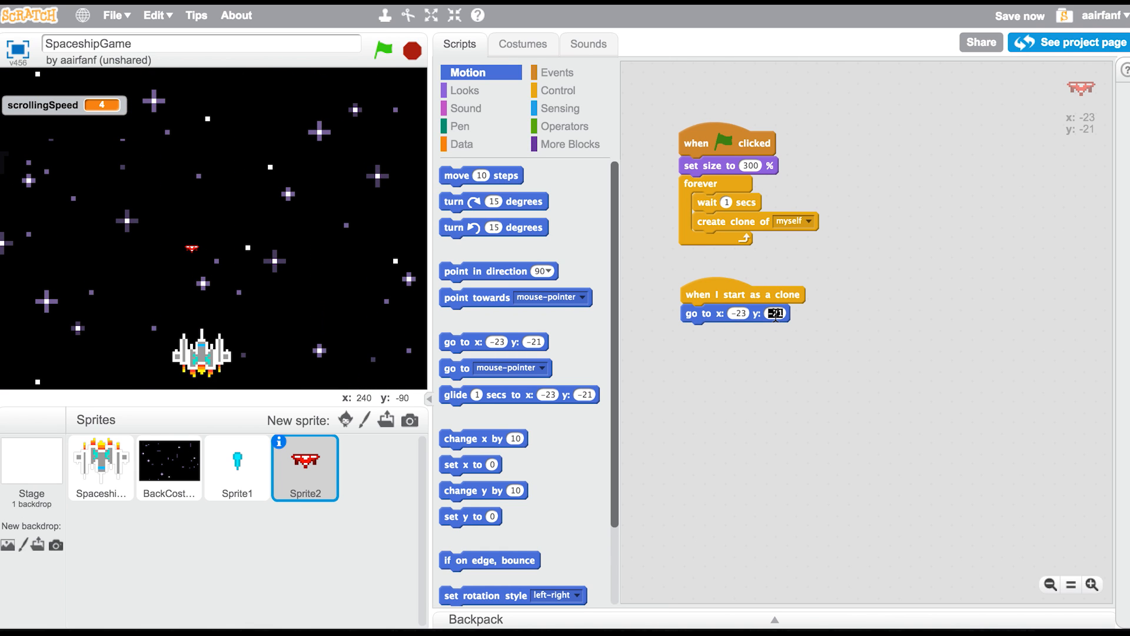
type("180")
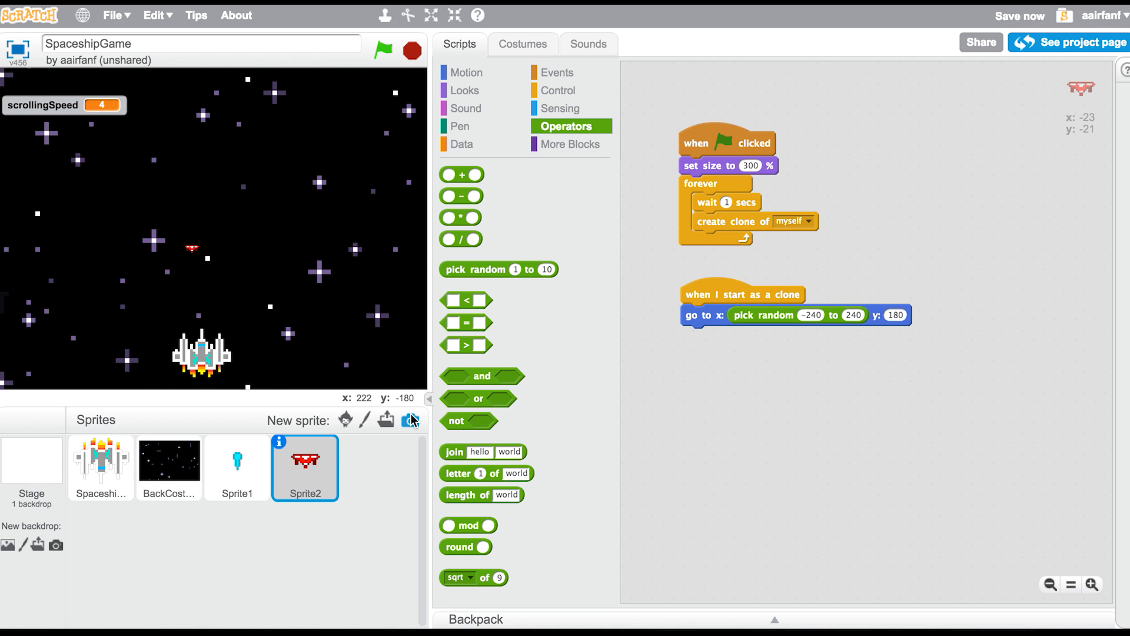
mouse_move(411, 420)
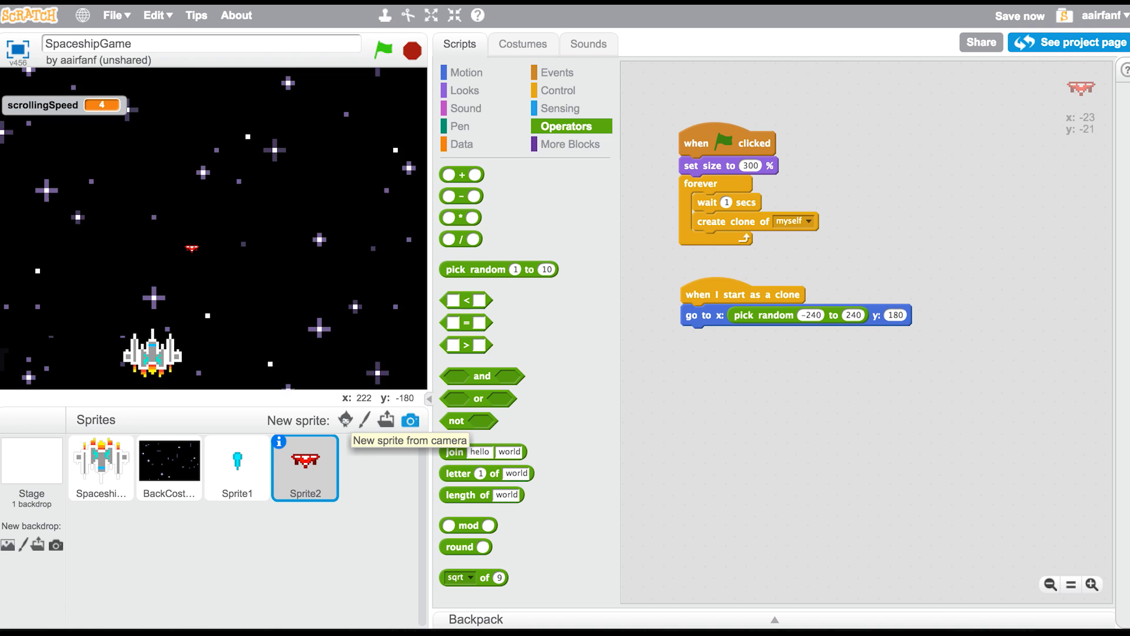
left_click(813, 315)
type("-200")
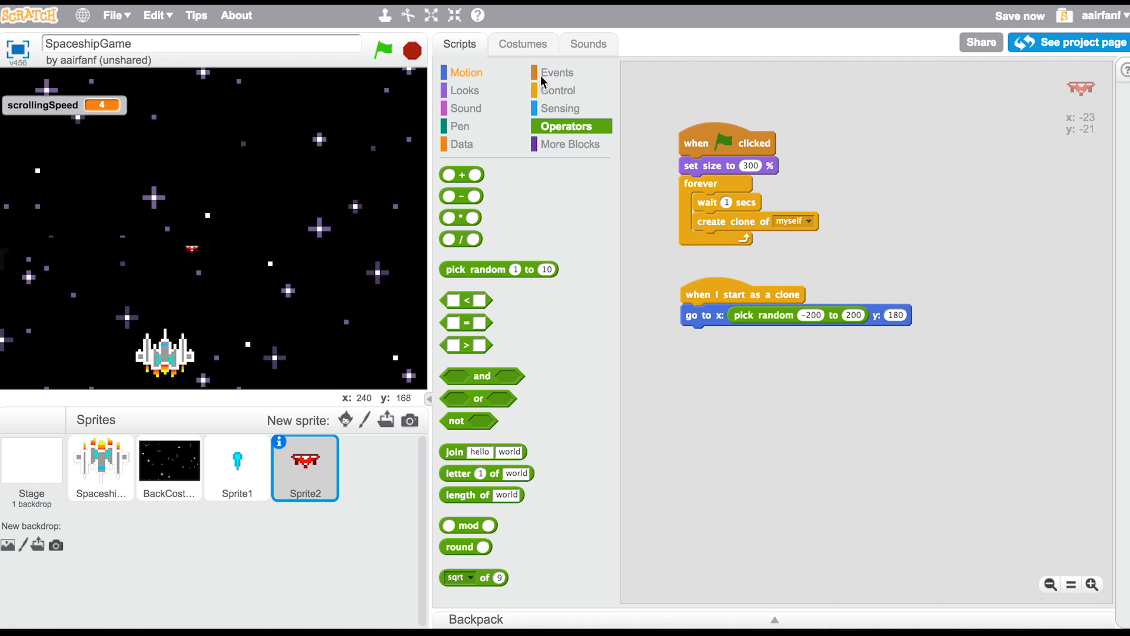
left_click(559, 90)
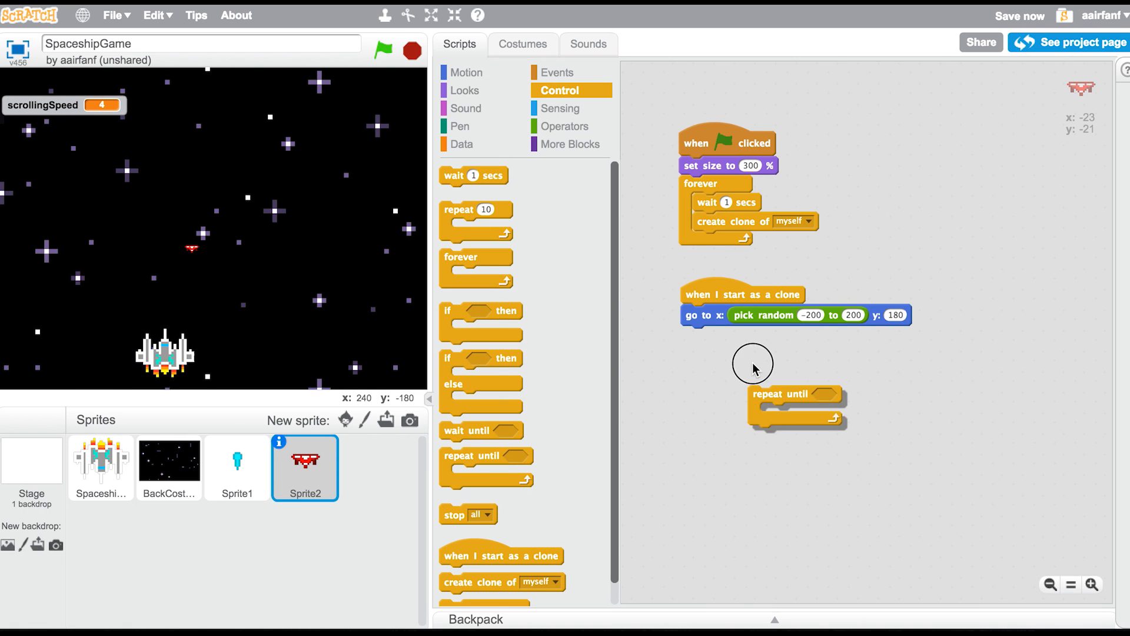
Make each clone change y by -2 until y position < -180, with clones spawning every 4 seconds
left_click(561, 108)
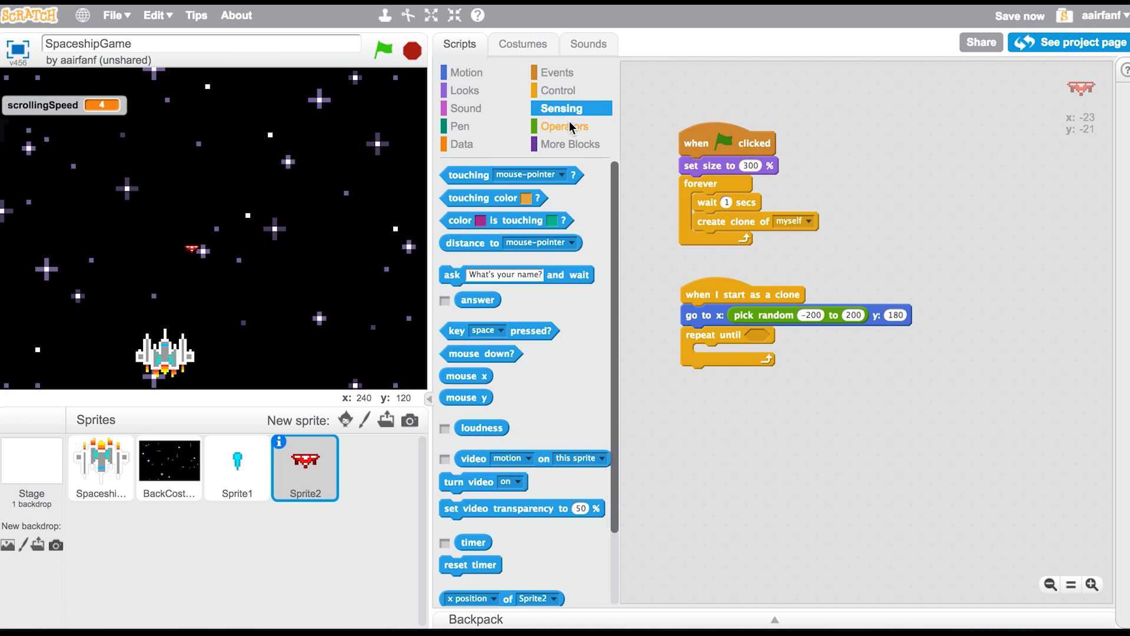
left_click(565, 125)
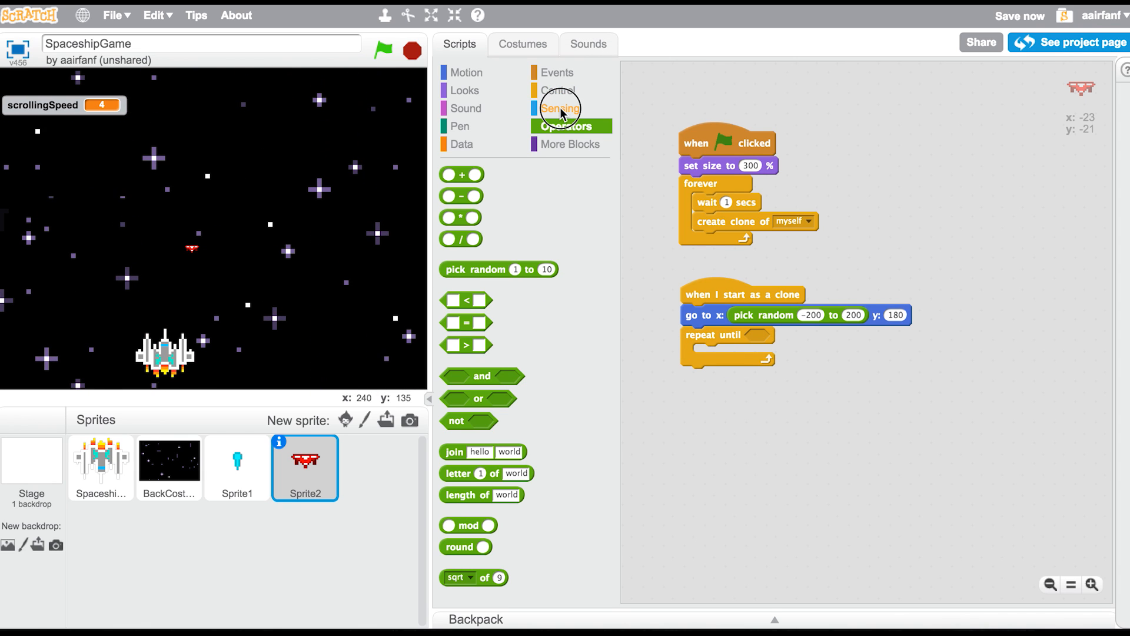
left_click(559, 108)
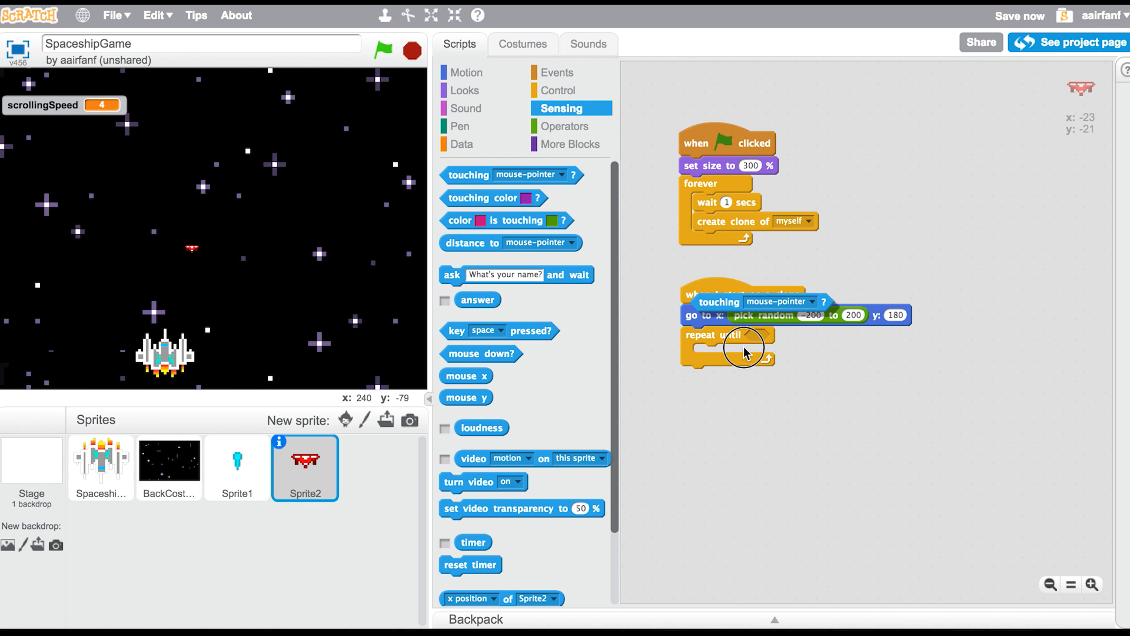
left_click(855, 337)
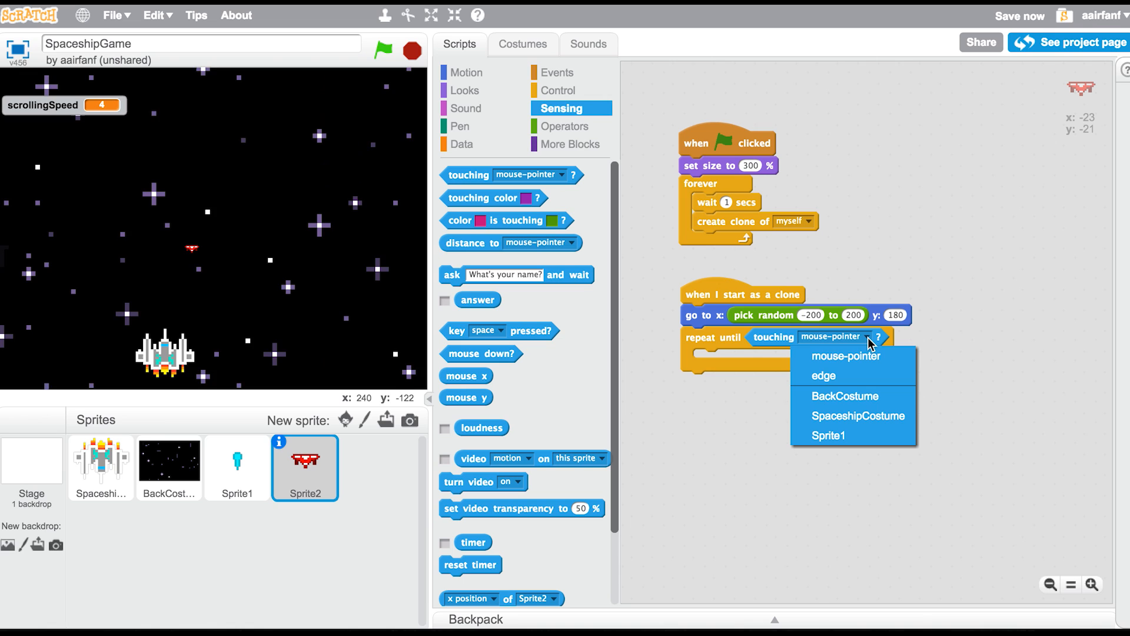
left_click(828, 436)
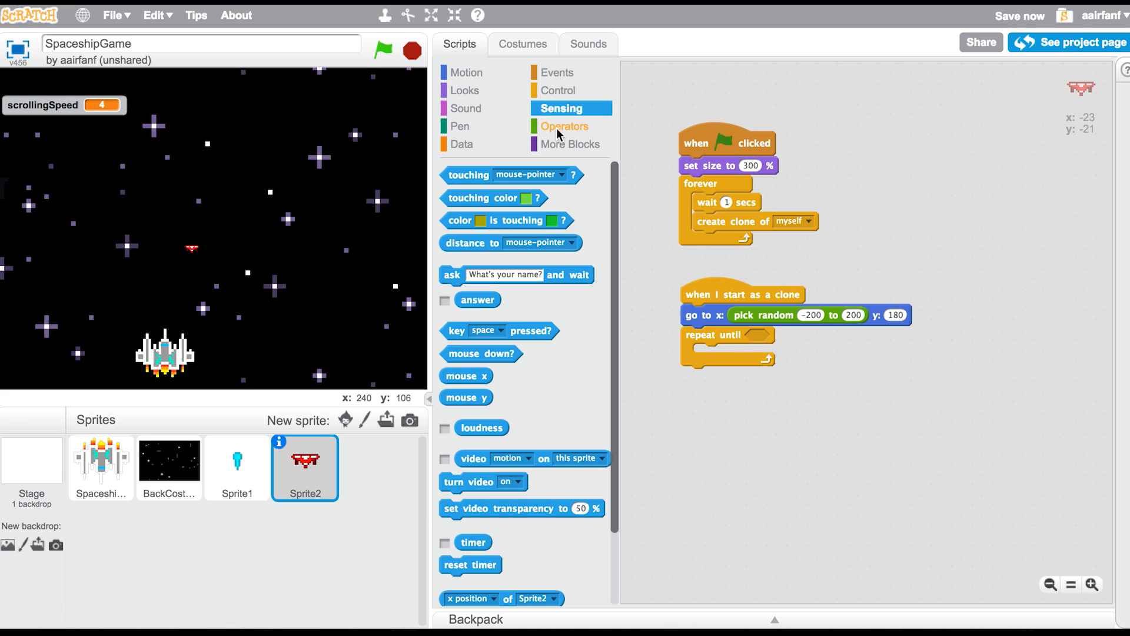
left_click(565, 125)
type("-180")
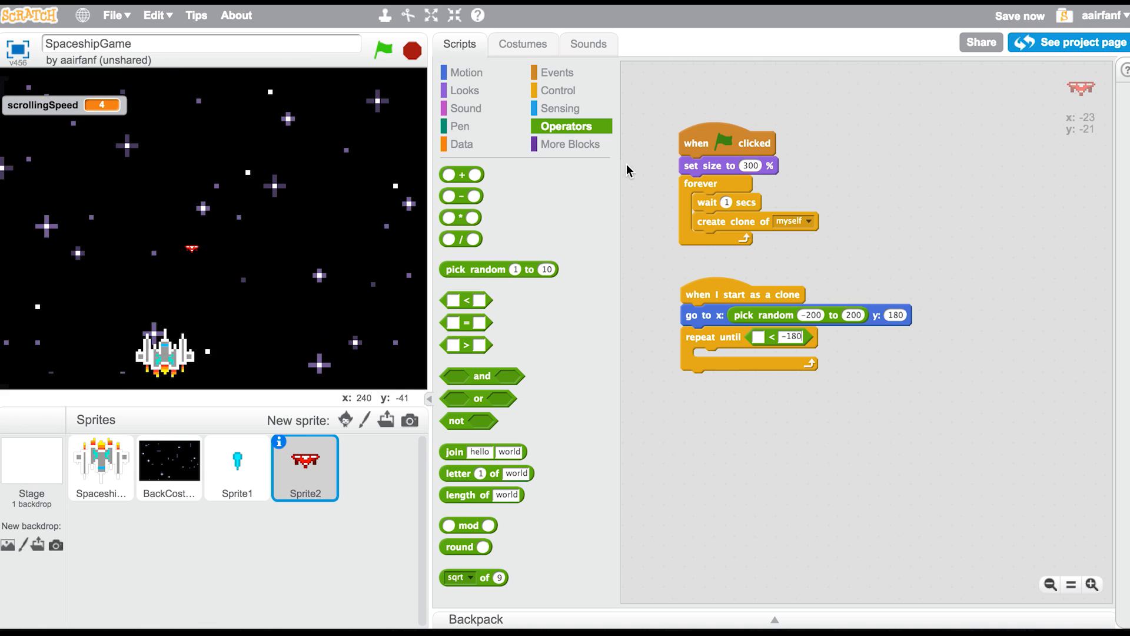
left_click(467, 72)
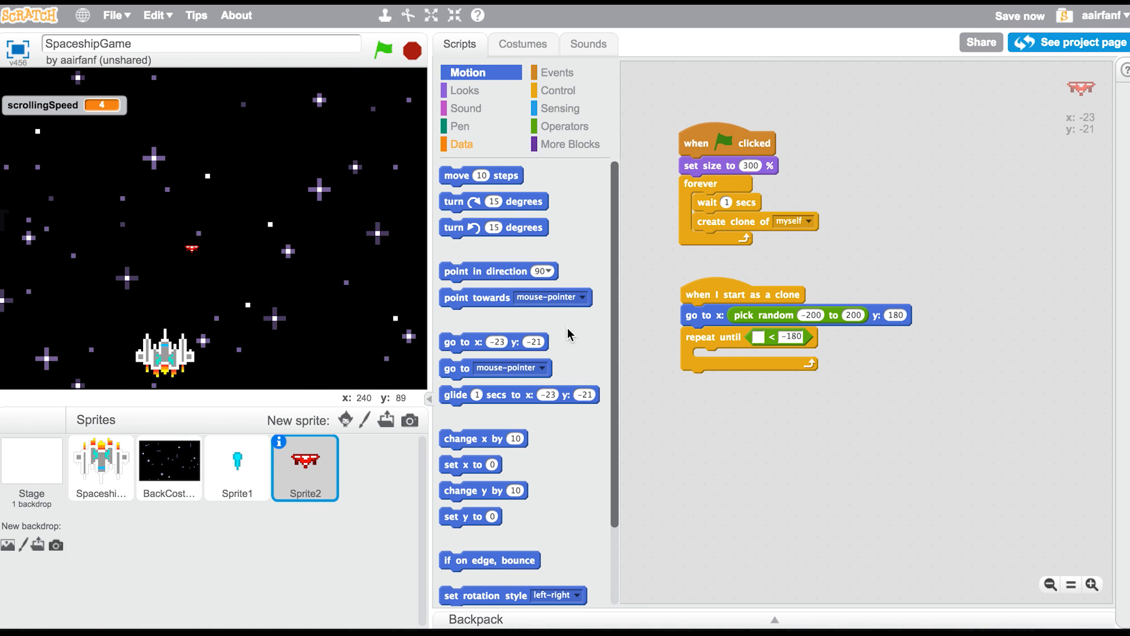
mouse_move(475, 437)
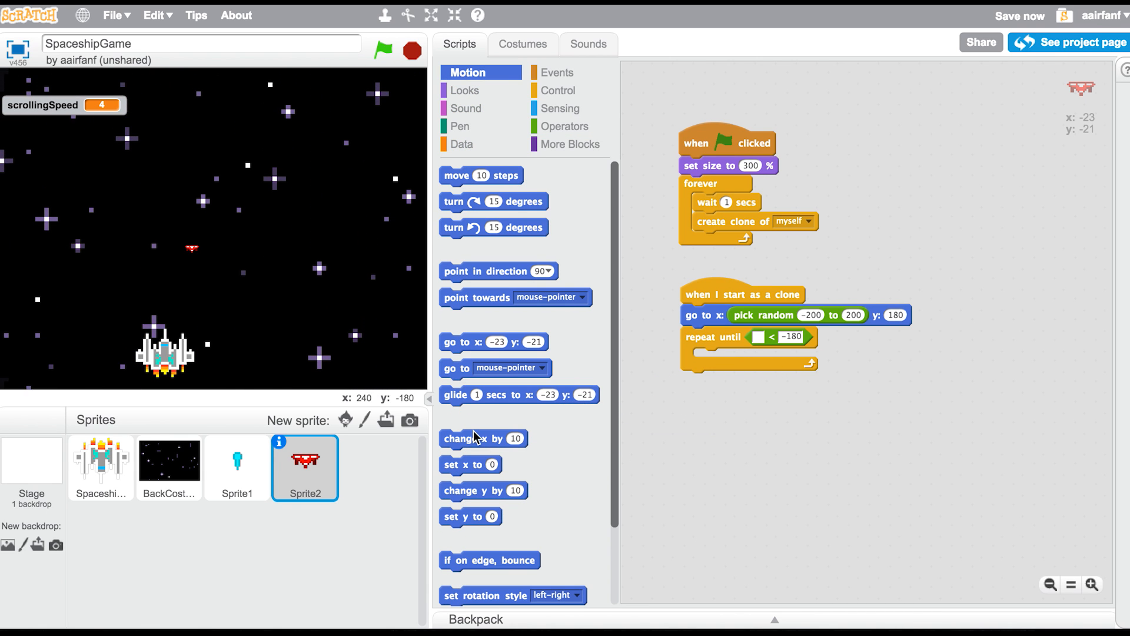
scroll("down", 3)
type("4")
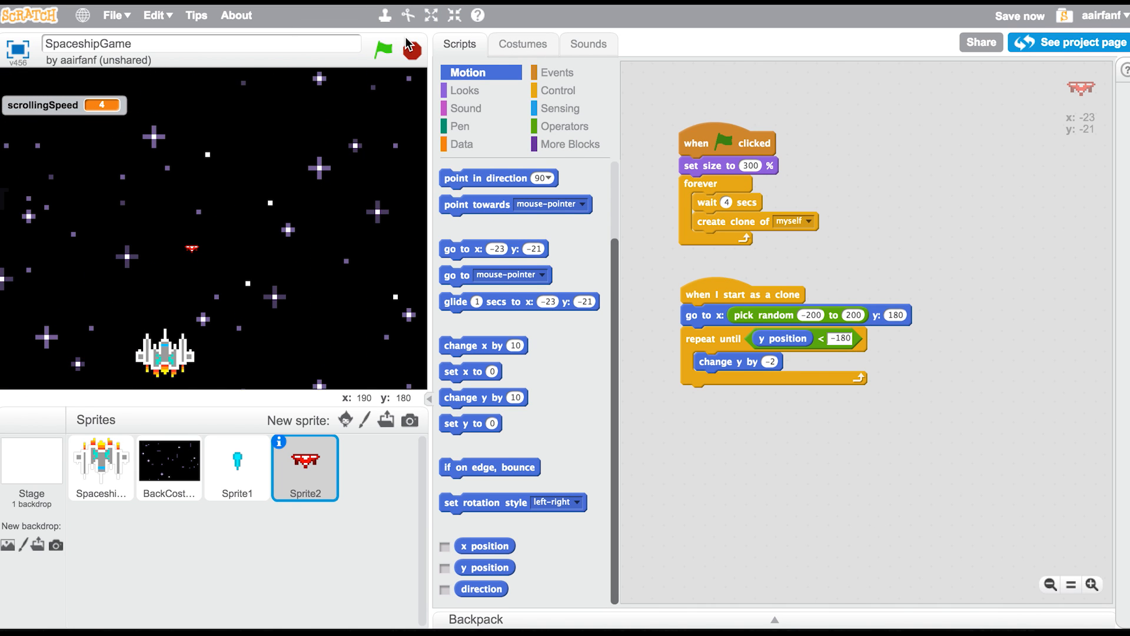
left_click(559, 90)
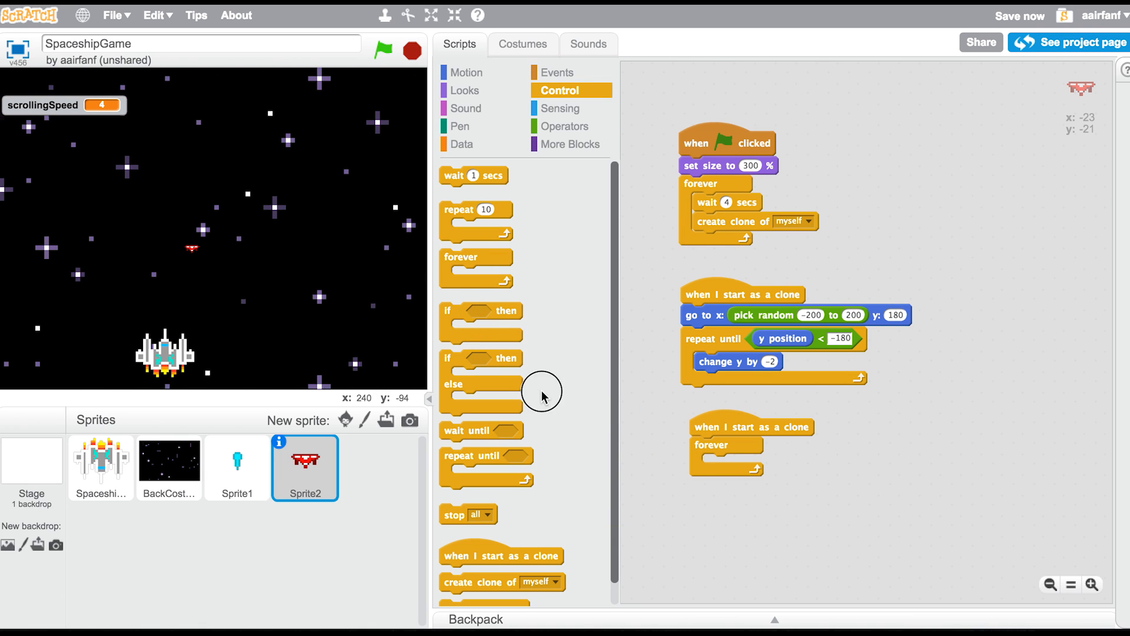
Delete enemy clones after they pass the bottom or when touching Sprite1
left_click(559, 108)
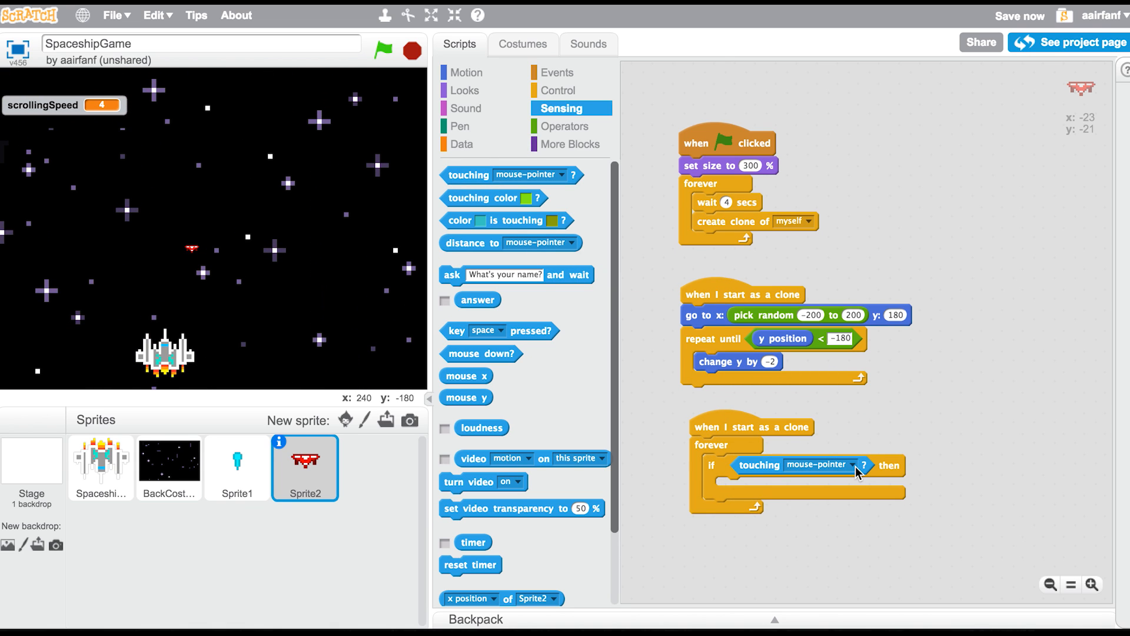
left_click(854, 465)
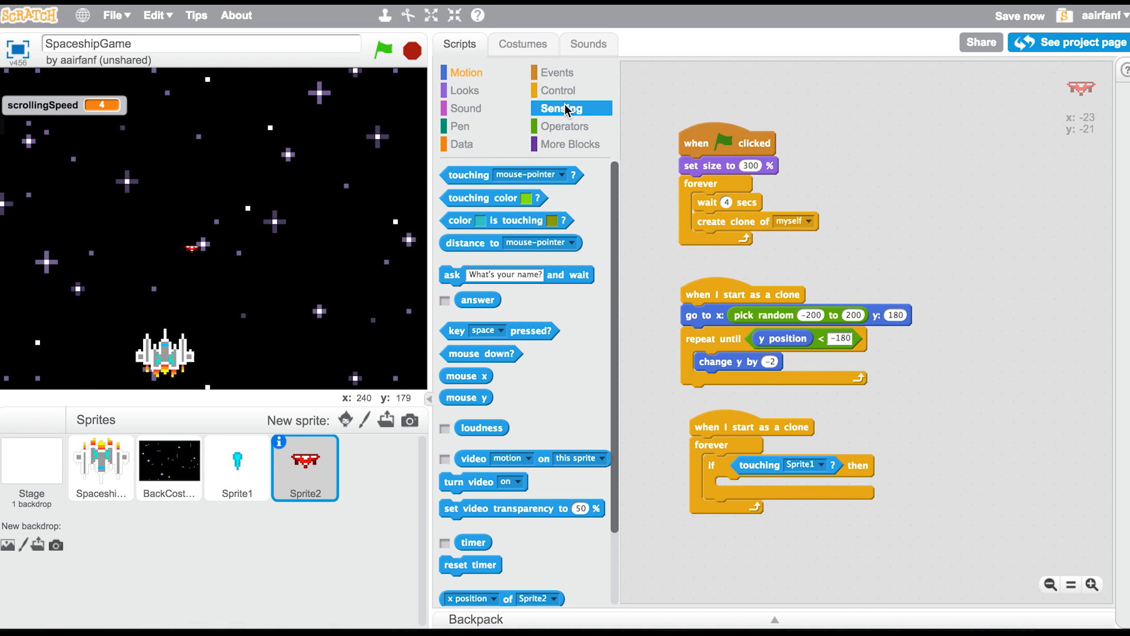
left_click(558, 90)
type("S")
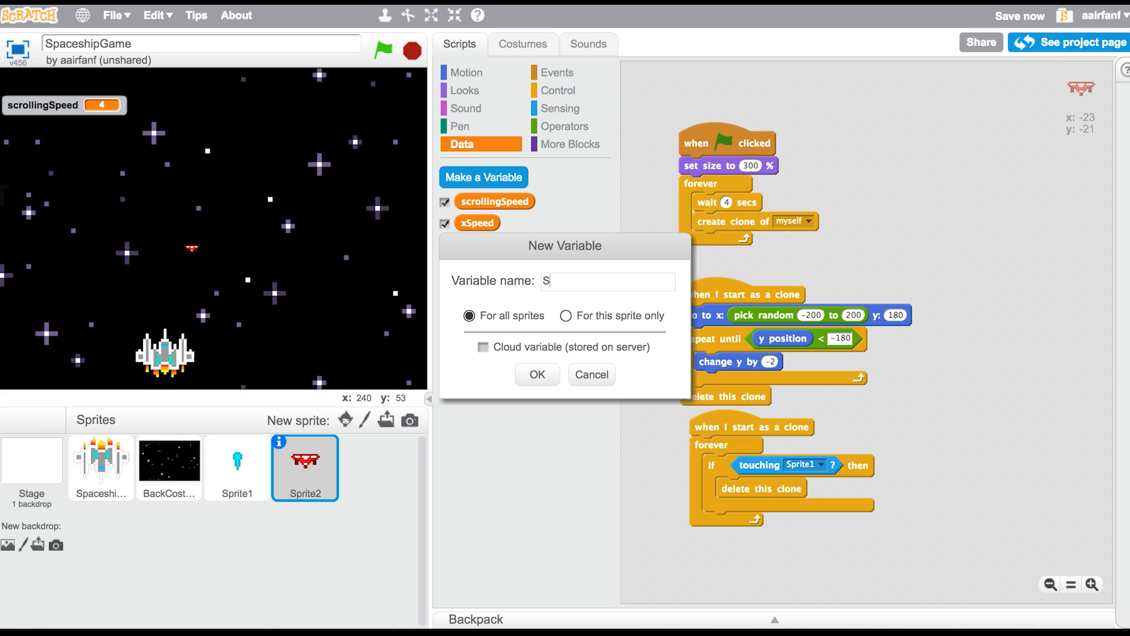
Add Score to enemy clones: change Score by 1 and delete the clone on touching Sprite1, then run
left_click(536, 375)
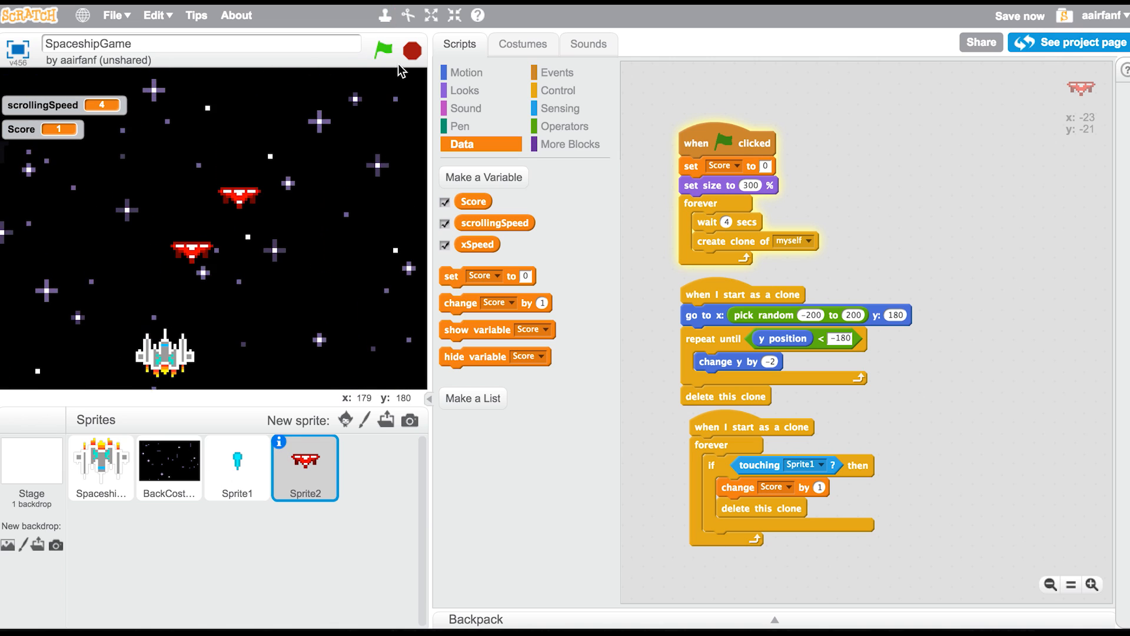
Set BackCostume's scrollingSpeed to 2, change Sprite2's fall to y by -4, and test the game
left_click(169, 462)
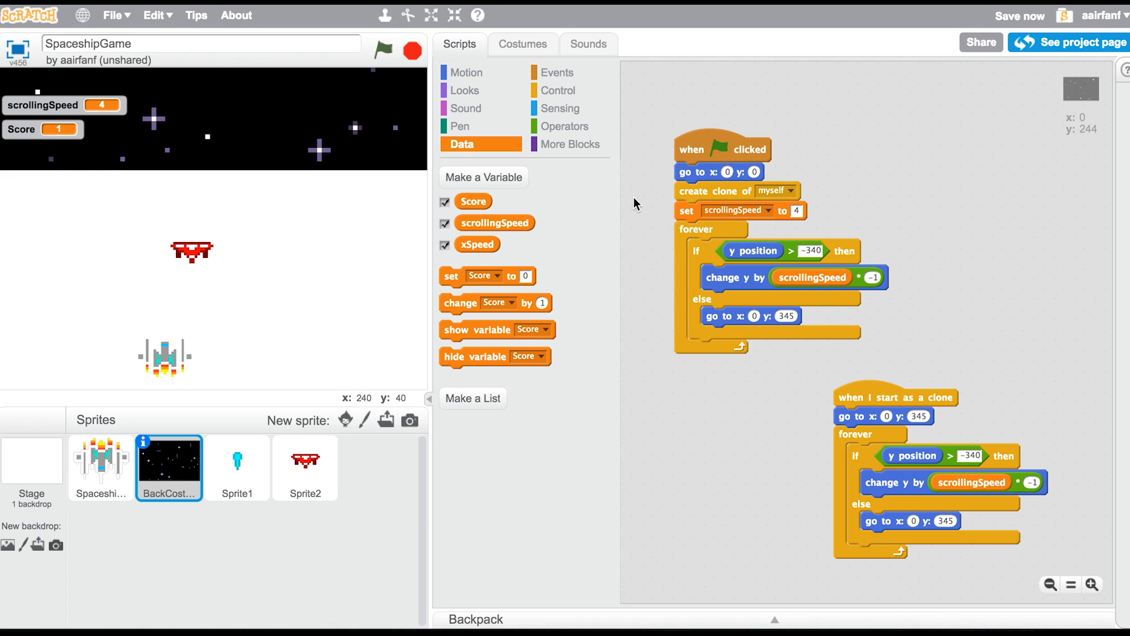
left_click(1018, 16)
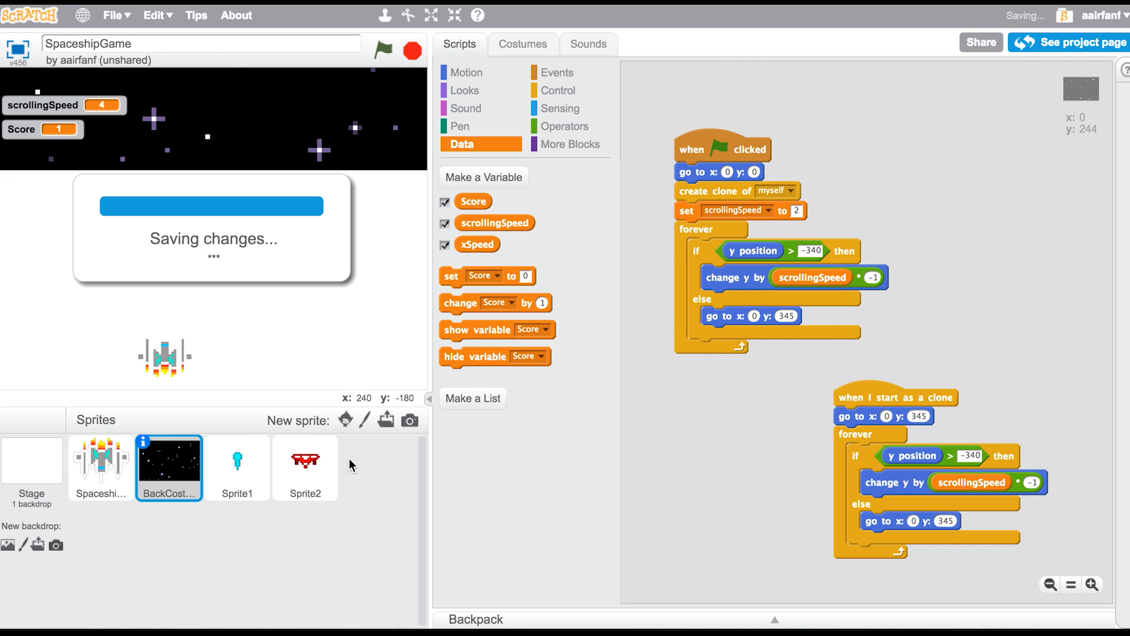
left_click(305, 467)
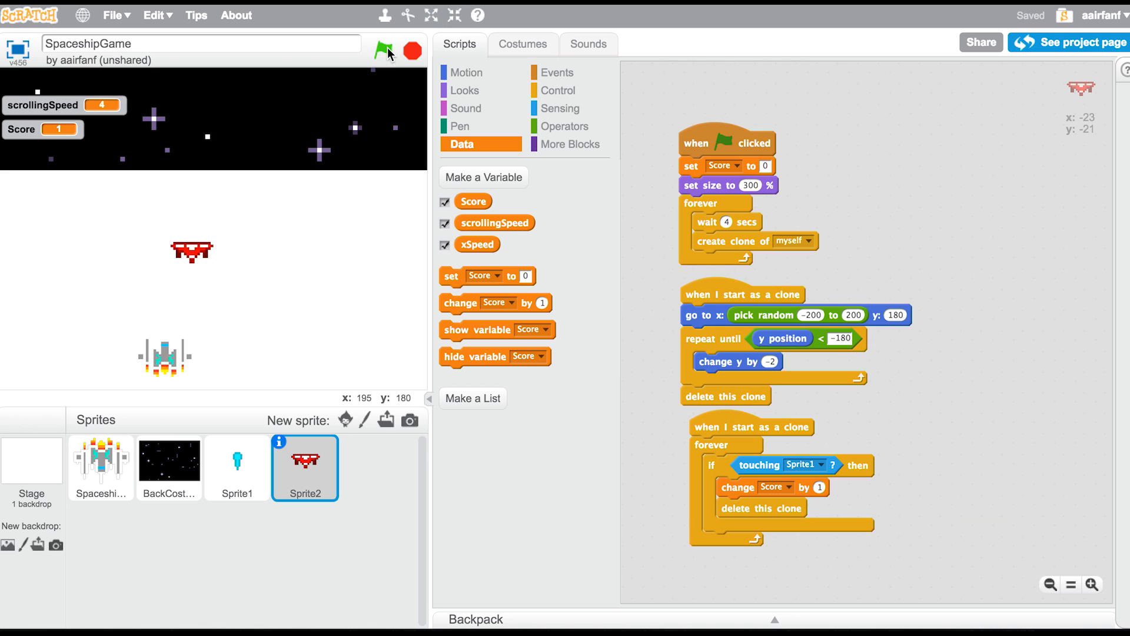
left_click(383, 51)
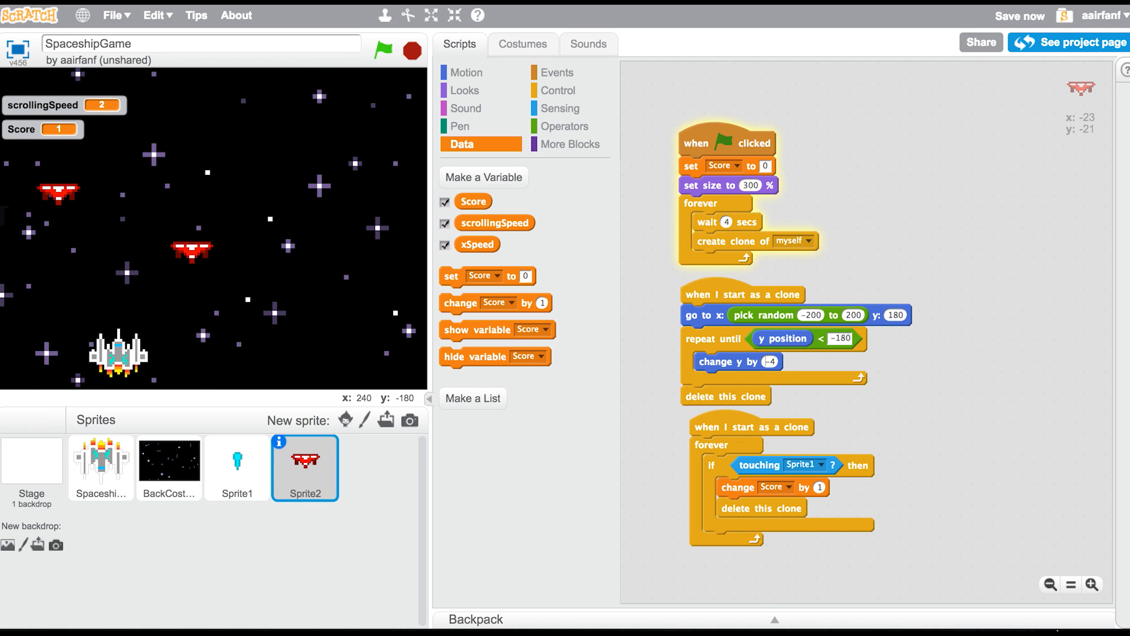
left_click(412, 51)
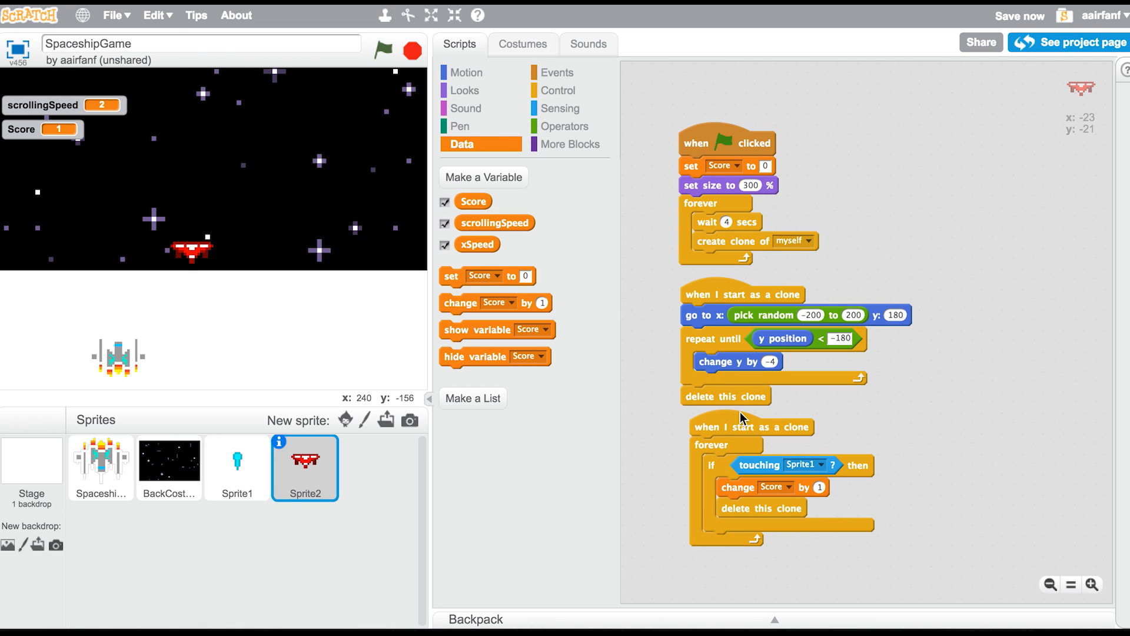
Add hide after Sprite2's green flag and show under its clone hat, then view the Stage's scripts
left_click(464, 90)
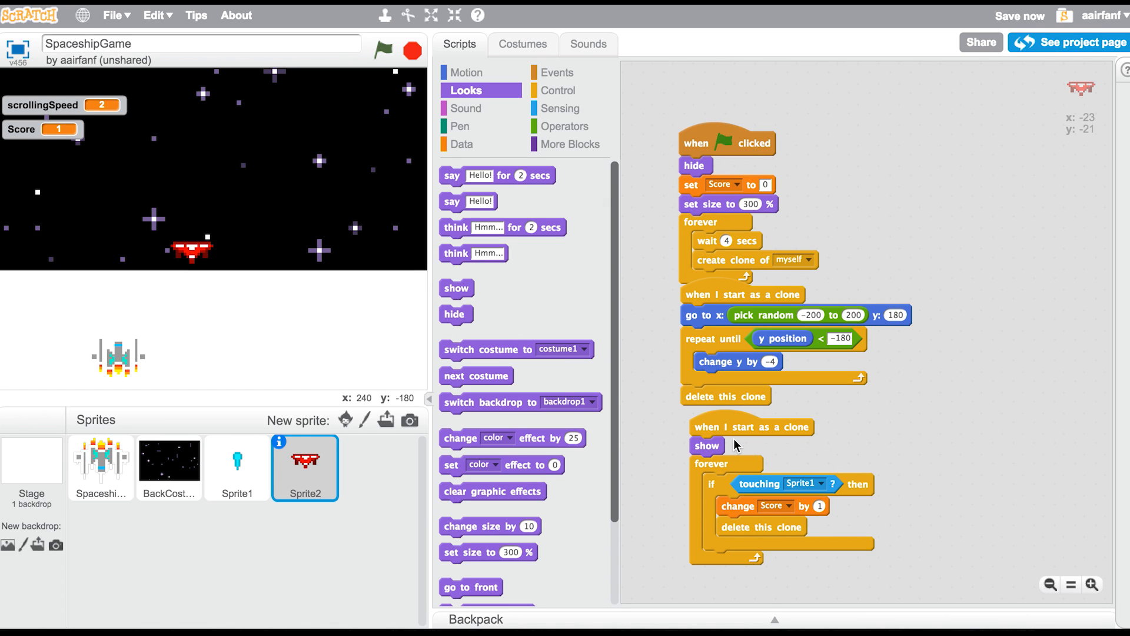
mouse_move(735, 430)
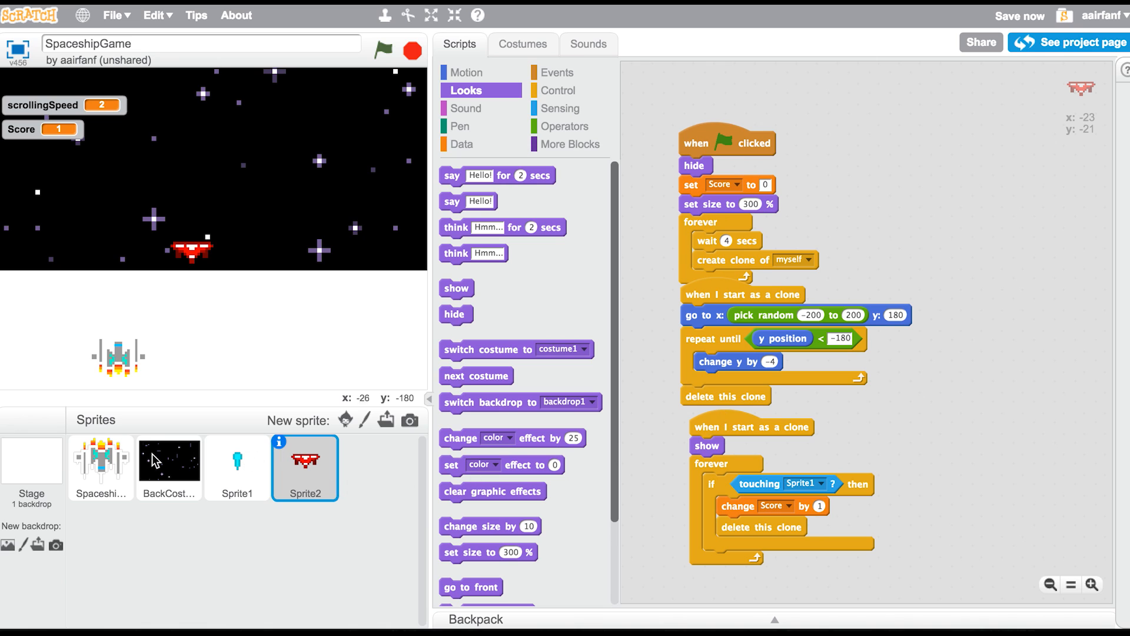
left_click(31, 472)
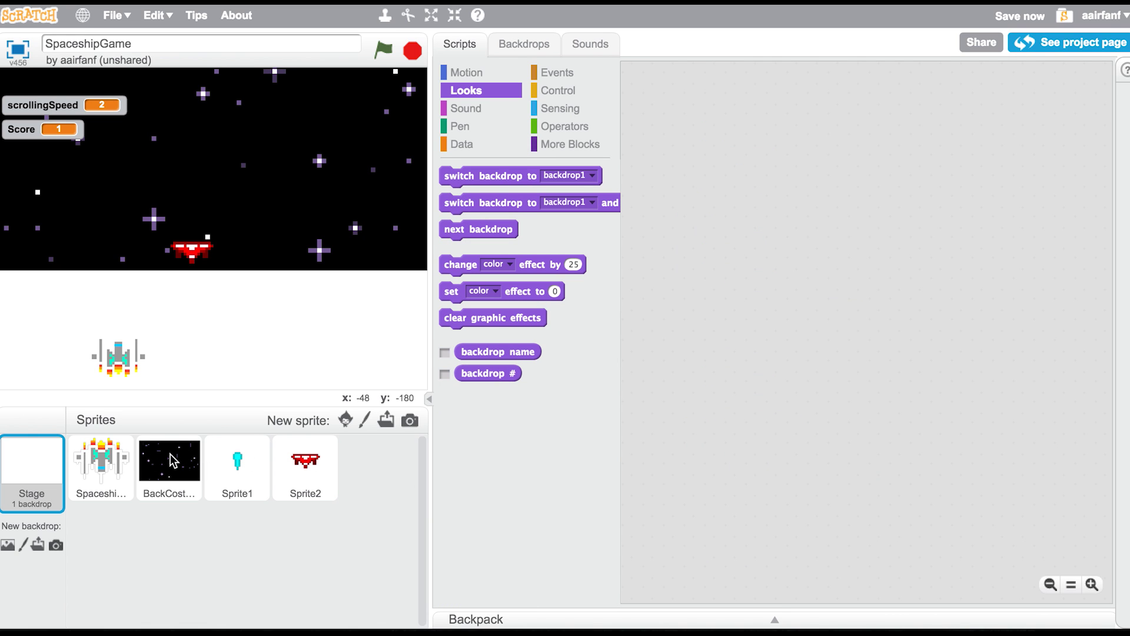
Paint a new Sprite3 costume as a wide gray rectangle near the canvas bottom
left_click(363, 420)
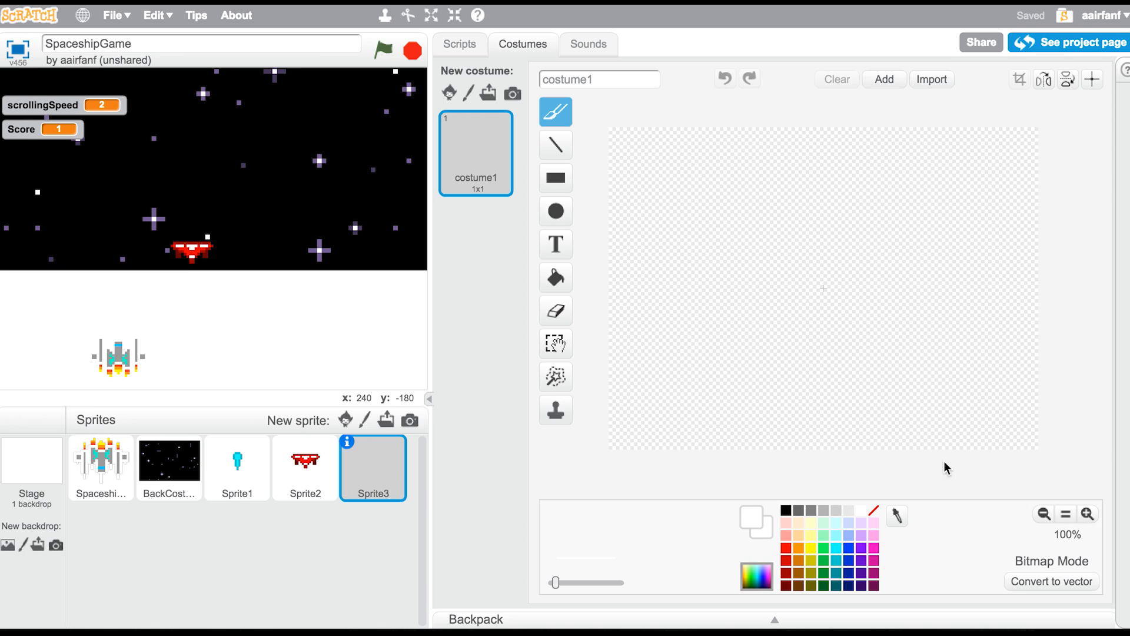
left_click(555, 178)
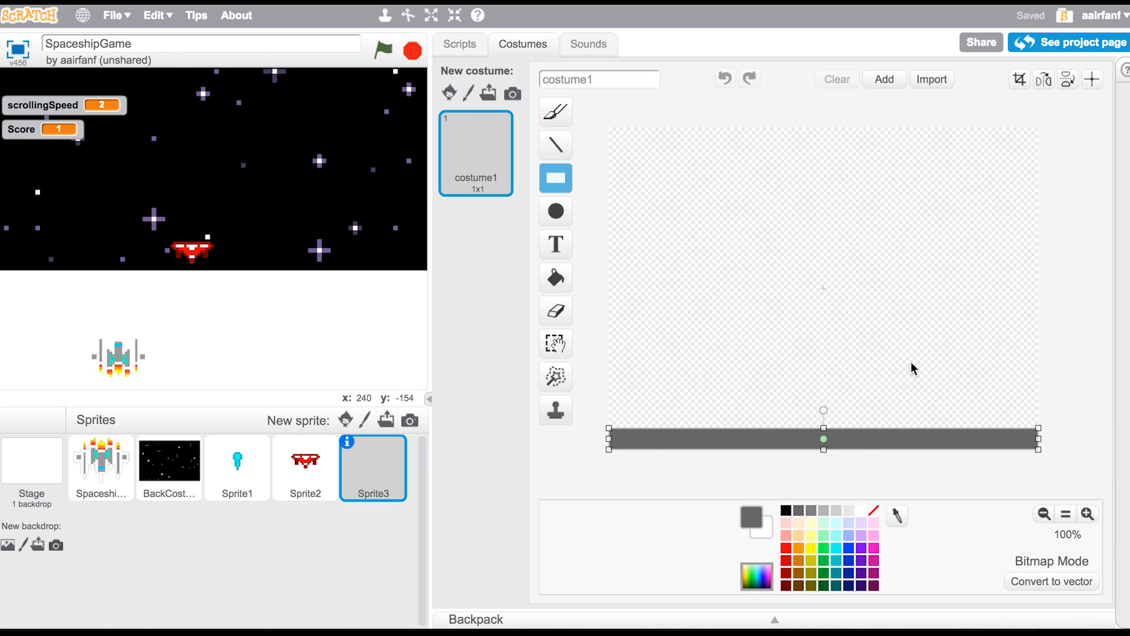
left_click(459, 44)
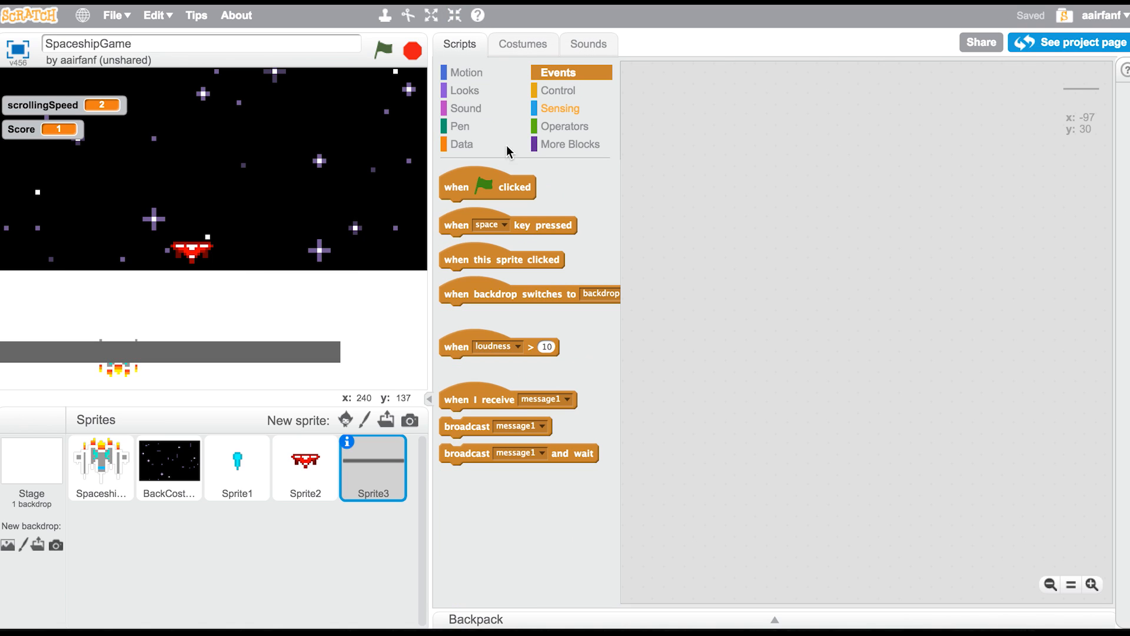
Keep Sprite3 forever at x 0, y 0, run the game, and drag the Score monitor onto the bar
left_click(560, 90)
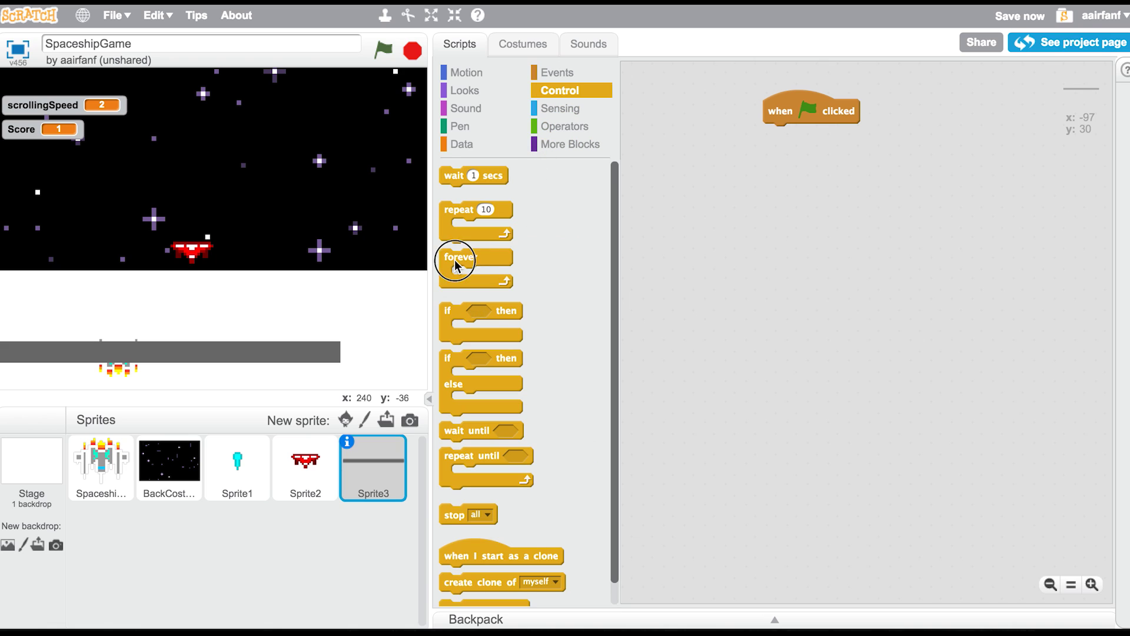
left_click(466, 72)
type("0")
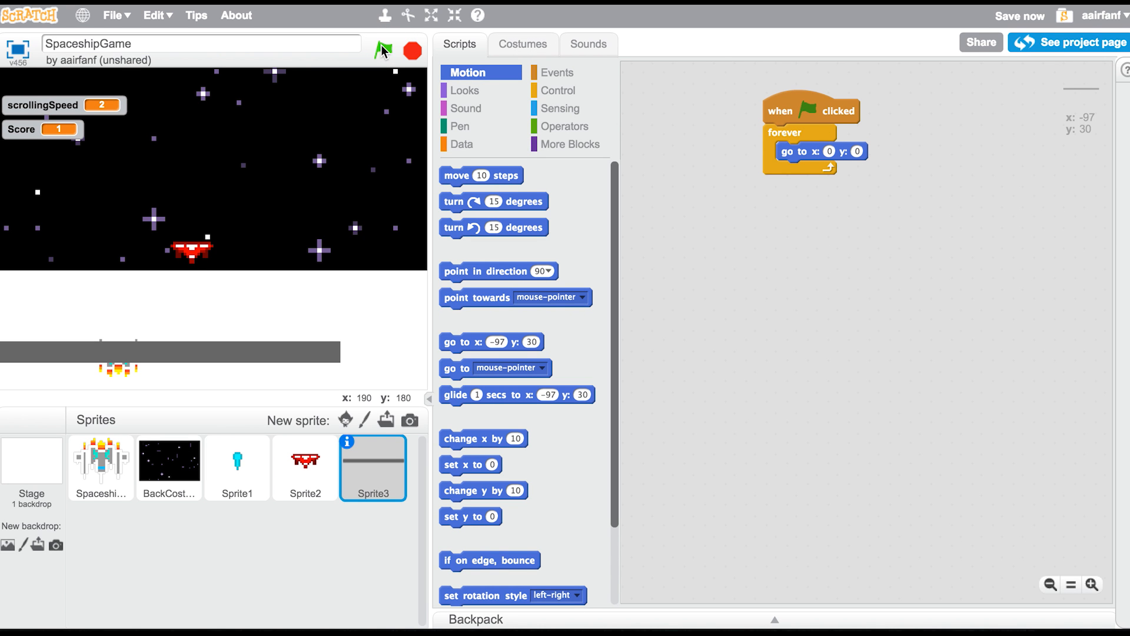
left_click(383, 51)
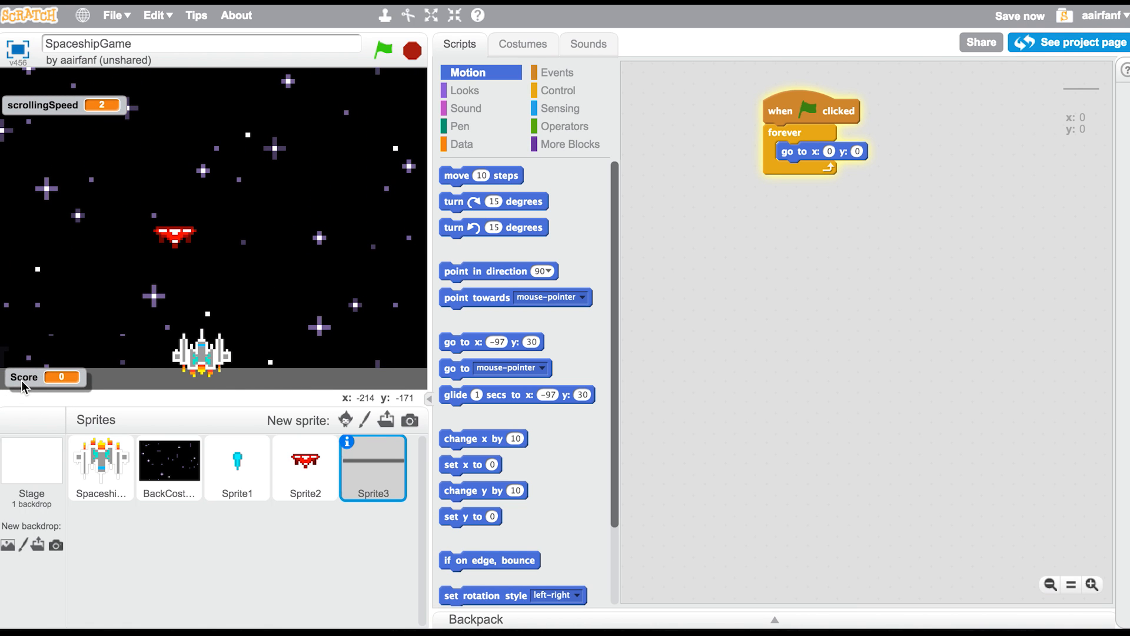
left_click(382, 51)
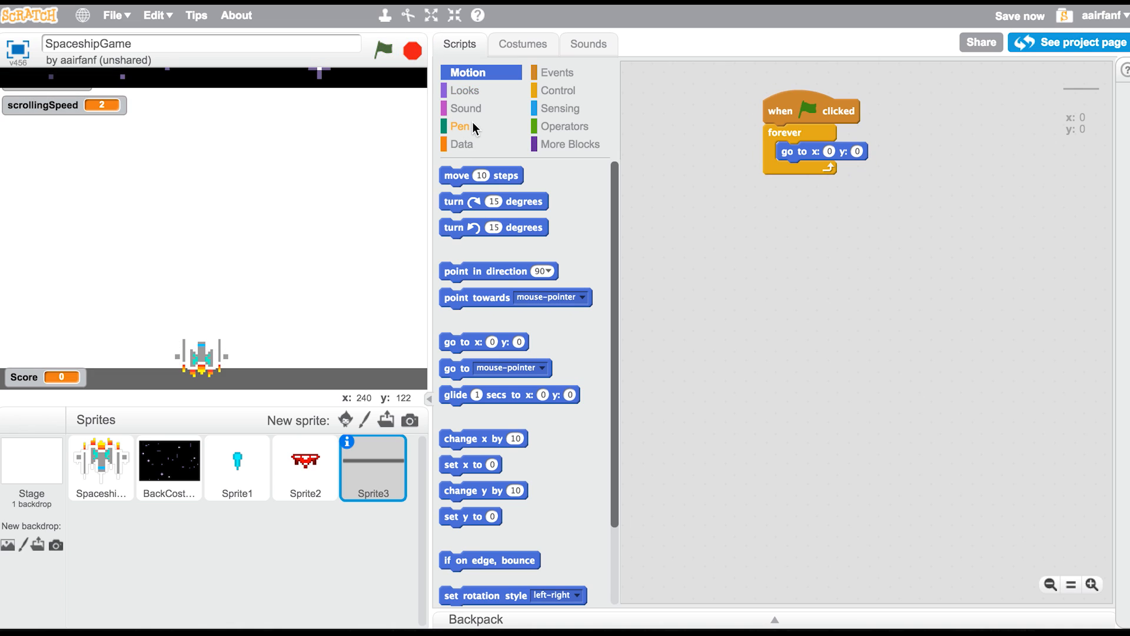
mouse_move(461, 144)
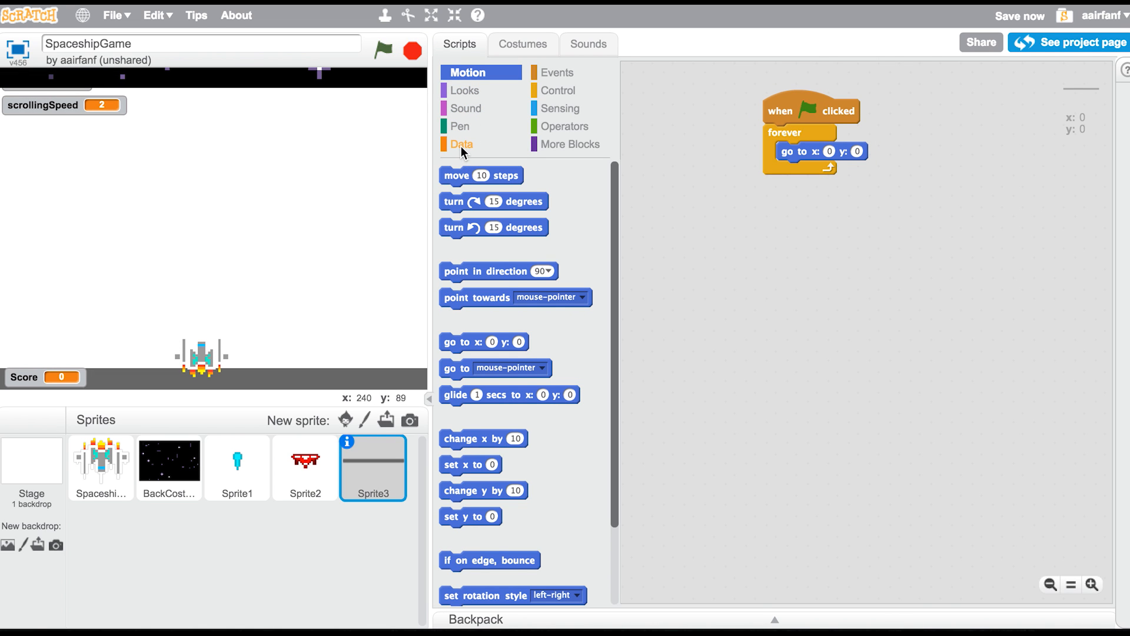
Uncheck the scrollingSpeed and xSpeed monitors, then save the project
left_click(461, 143)
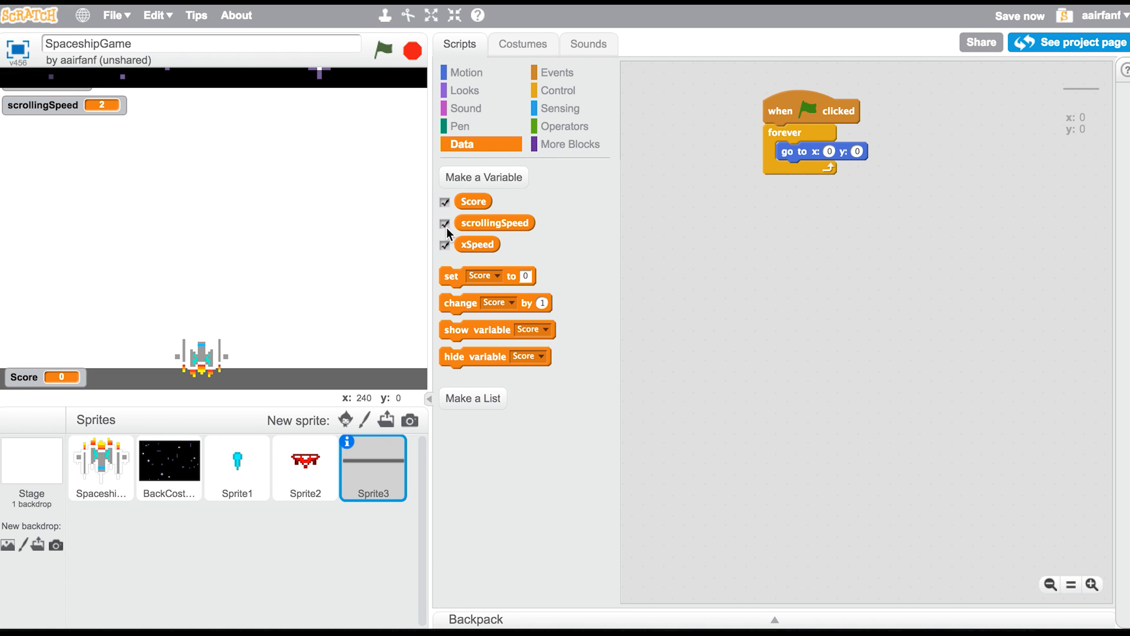
left_click(444, 224)
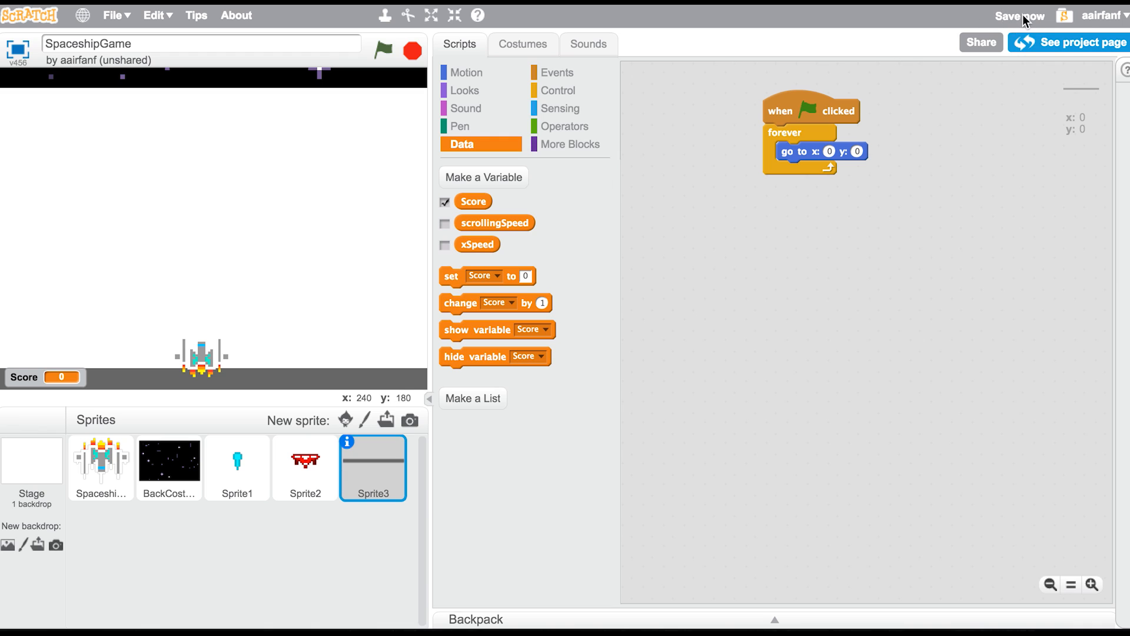
left_click(1018, 15)
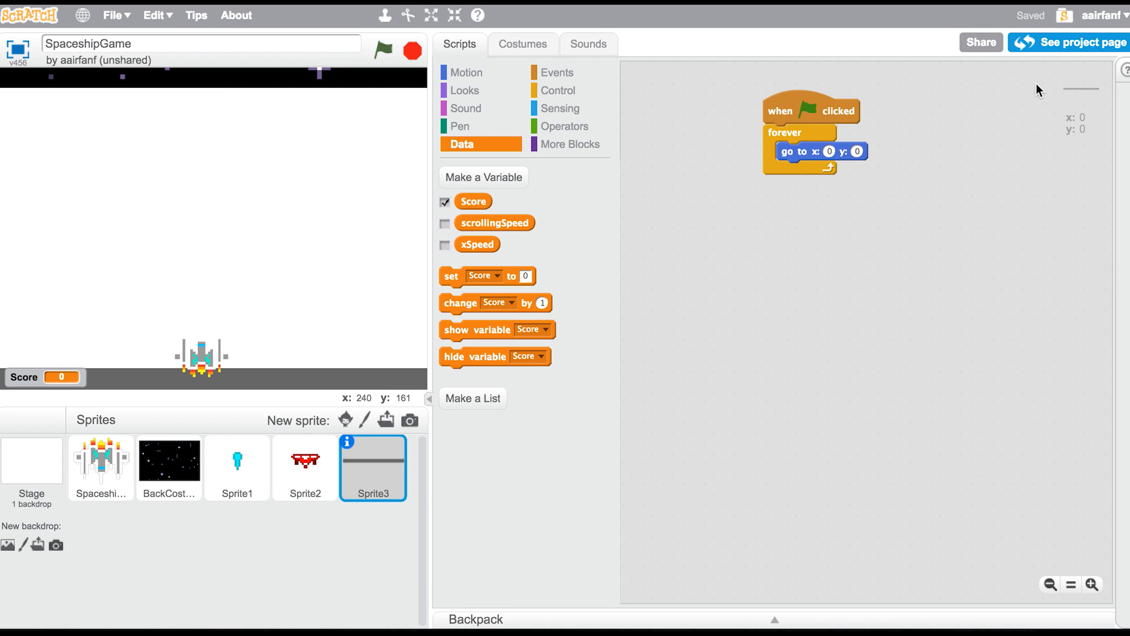
mouse_move(1040, 89)
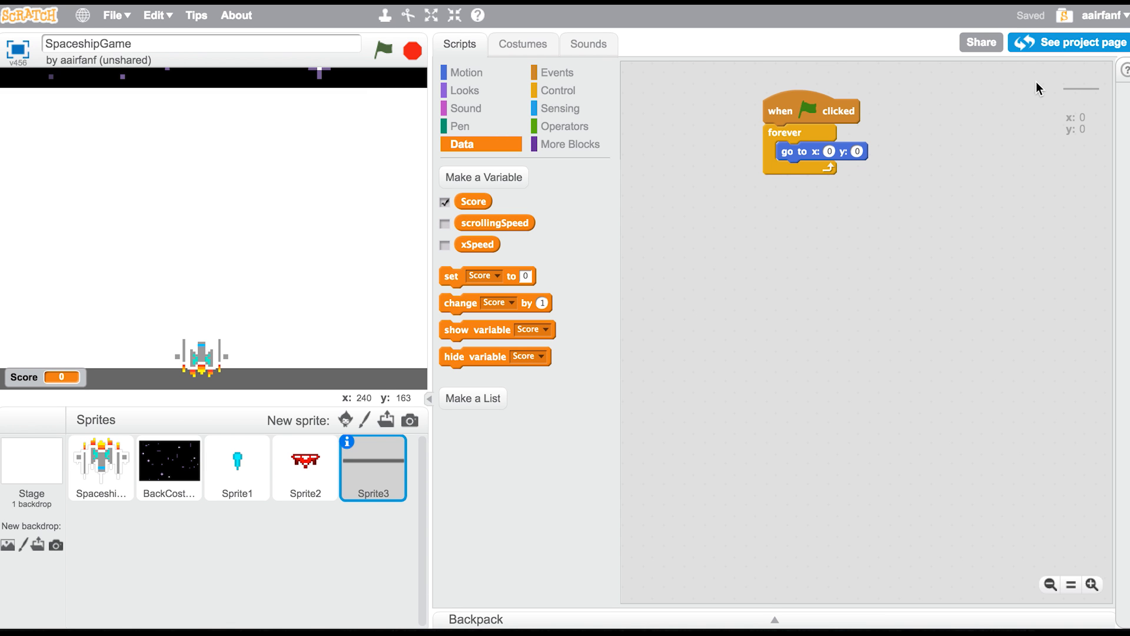
mouse_move(1029, 77)
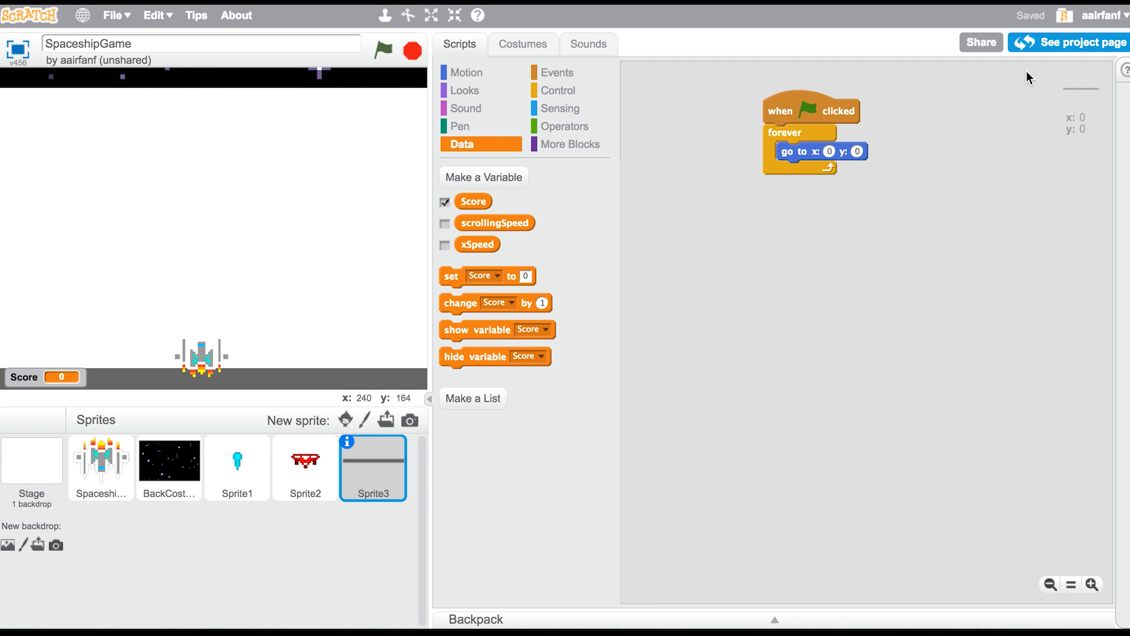